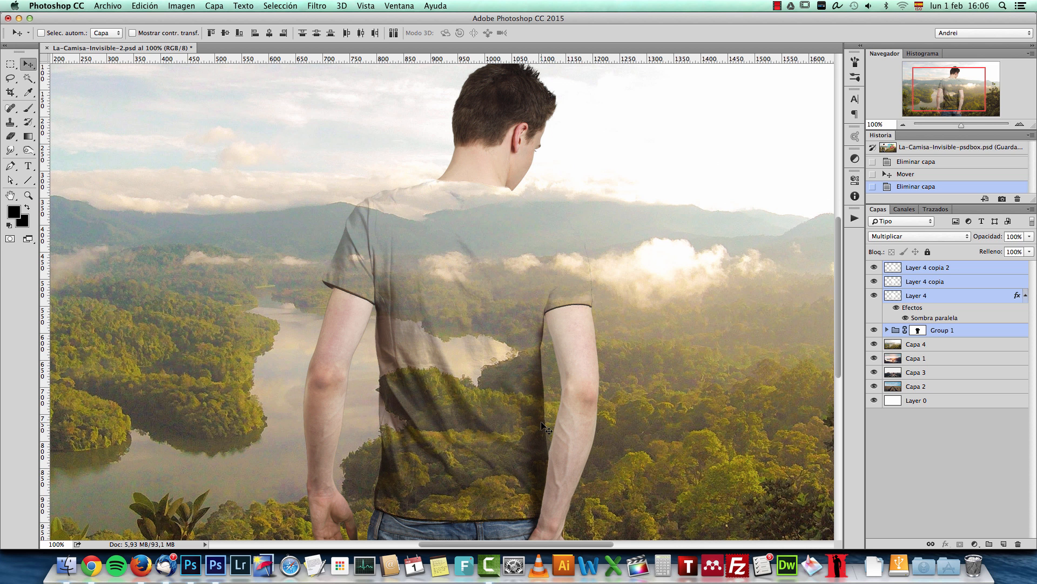
mouse_move(450, 337)
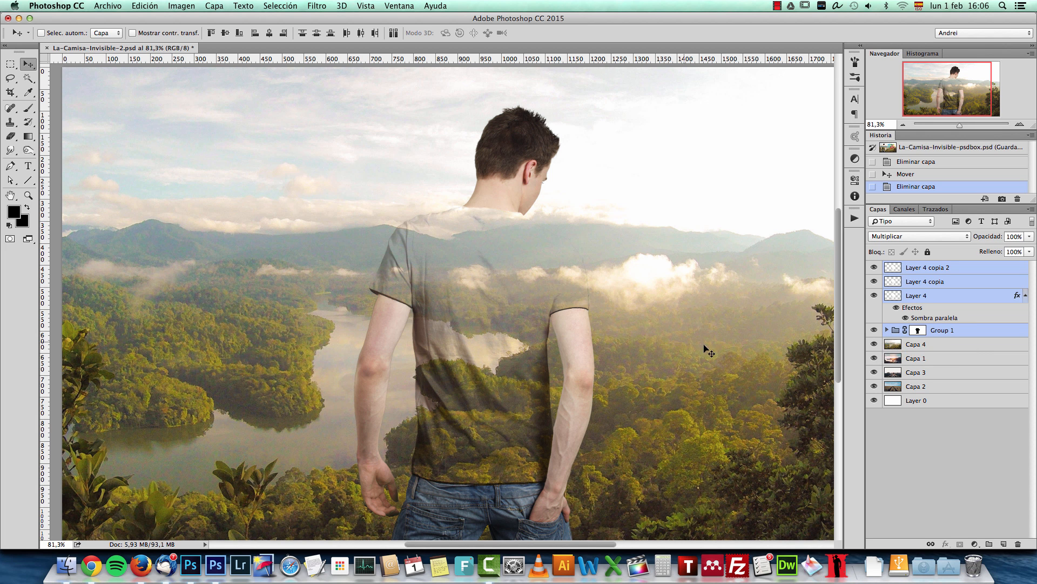
mouse_move(884, 355)
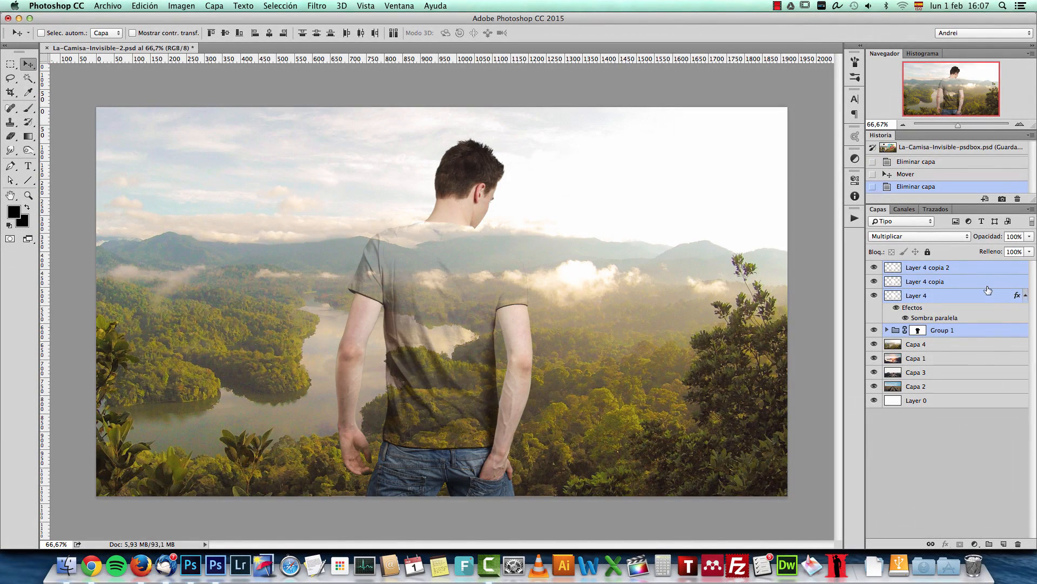
Open the Depositphotos T-shirt stock photo.
click(948, 268)
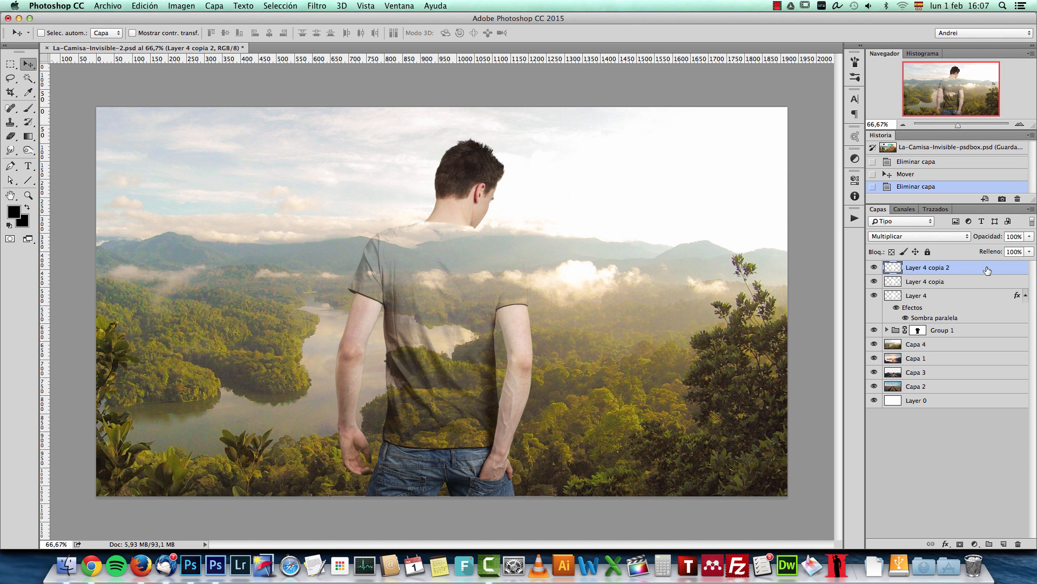
key(cmd+o)
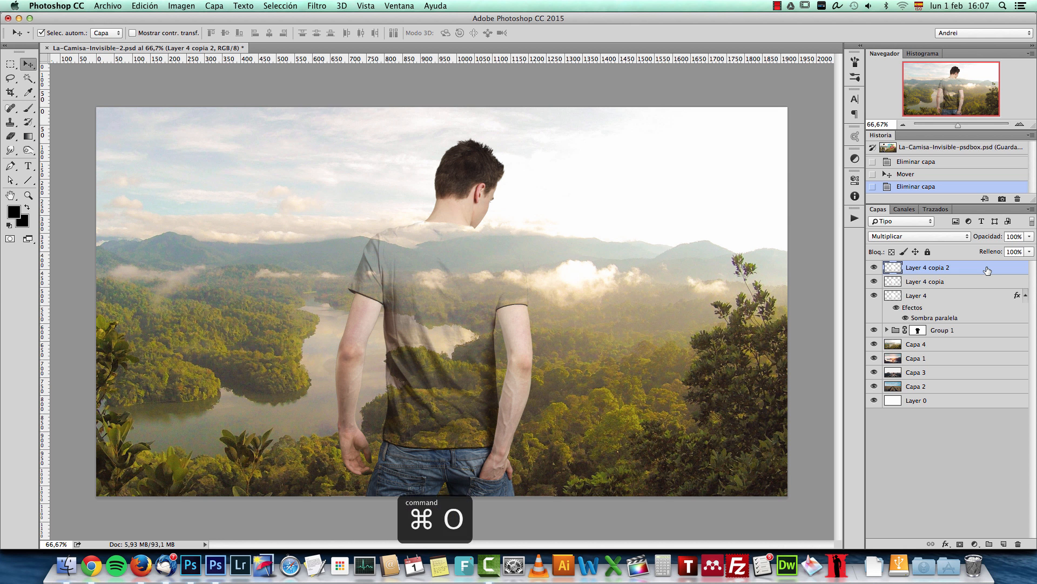
key(cmd+o)
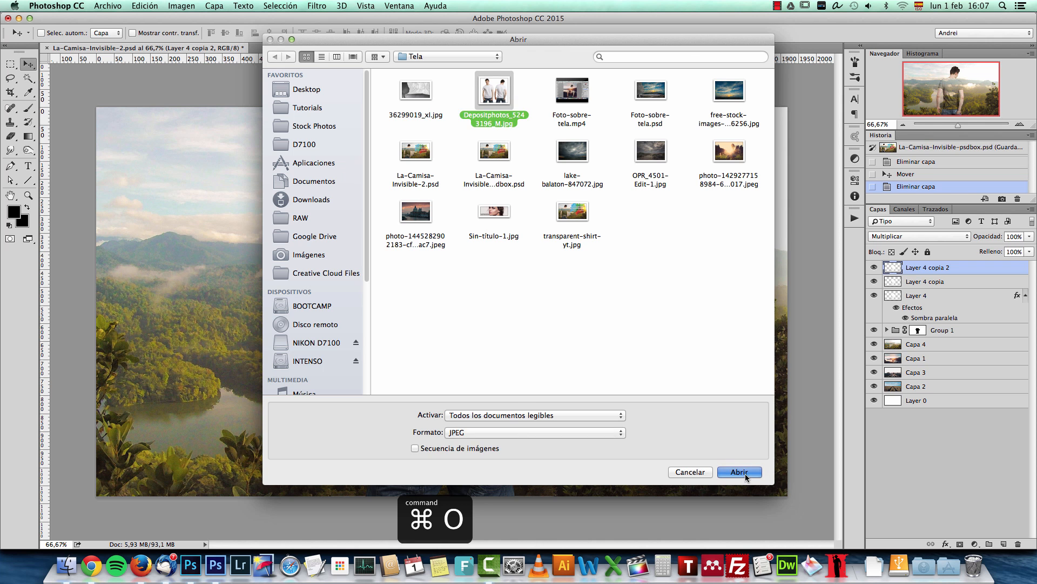
click(739, 472)
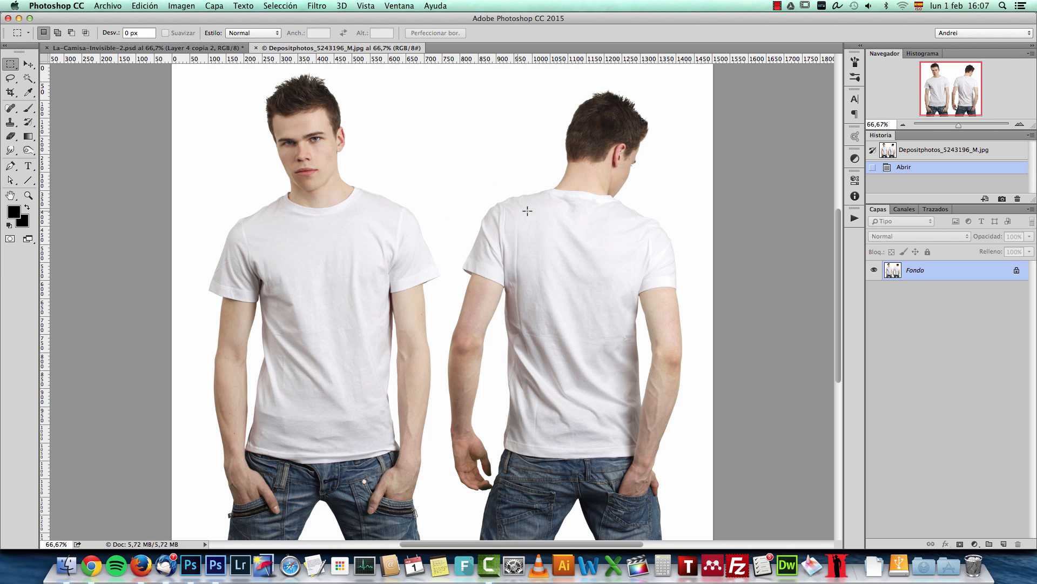
mouse_move(578, 255)
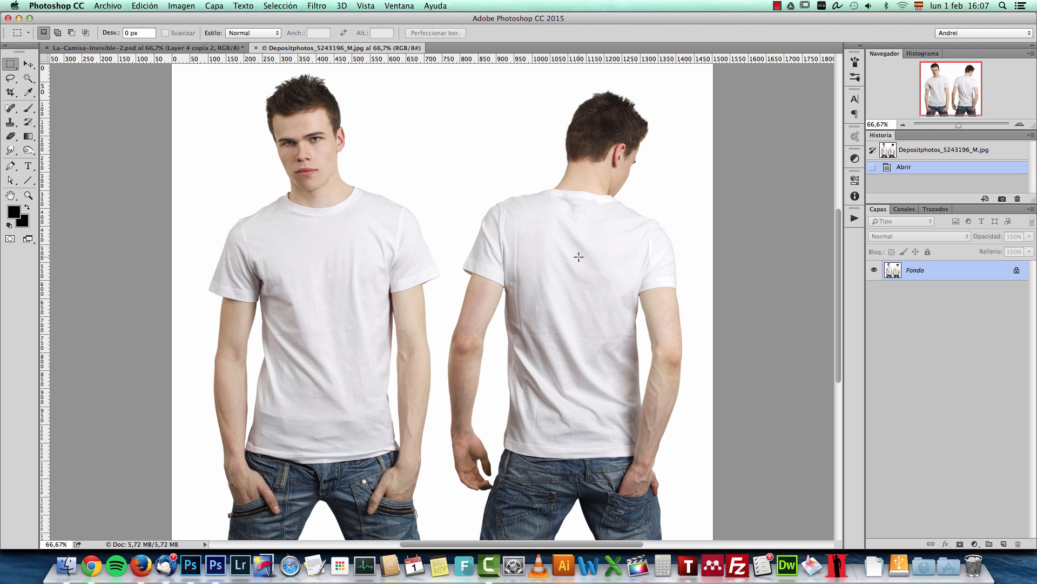
mouse_move(592, 287)
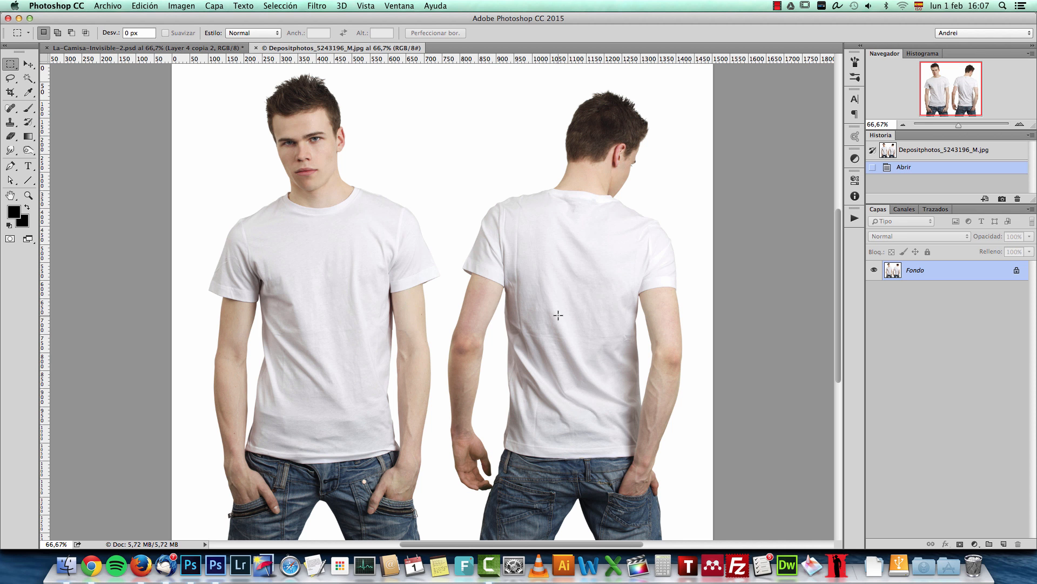
mouse_move(559, 344)
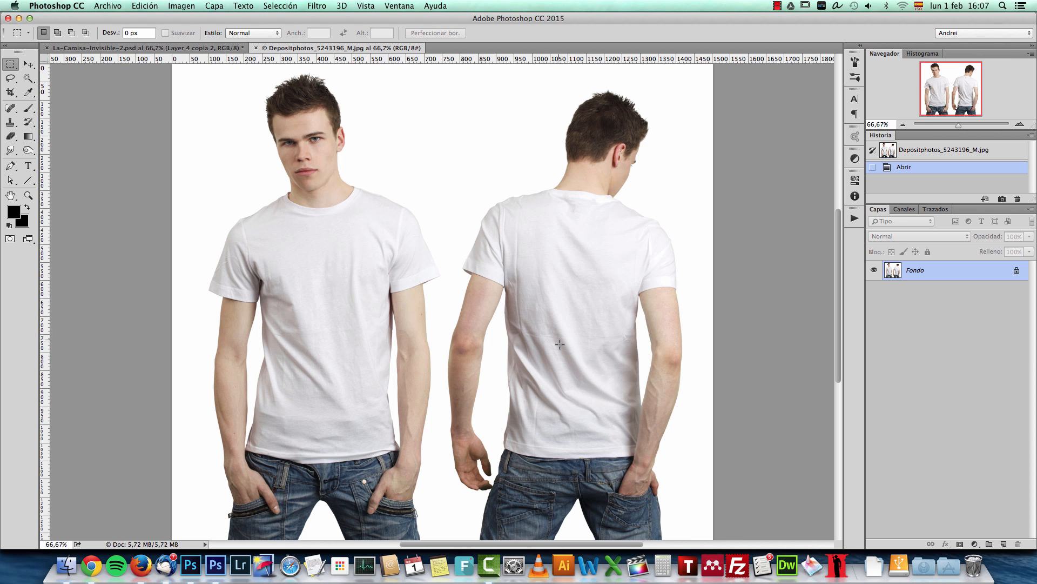
mouse_move(597, 329)
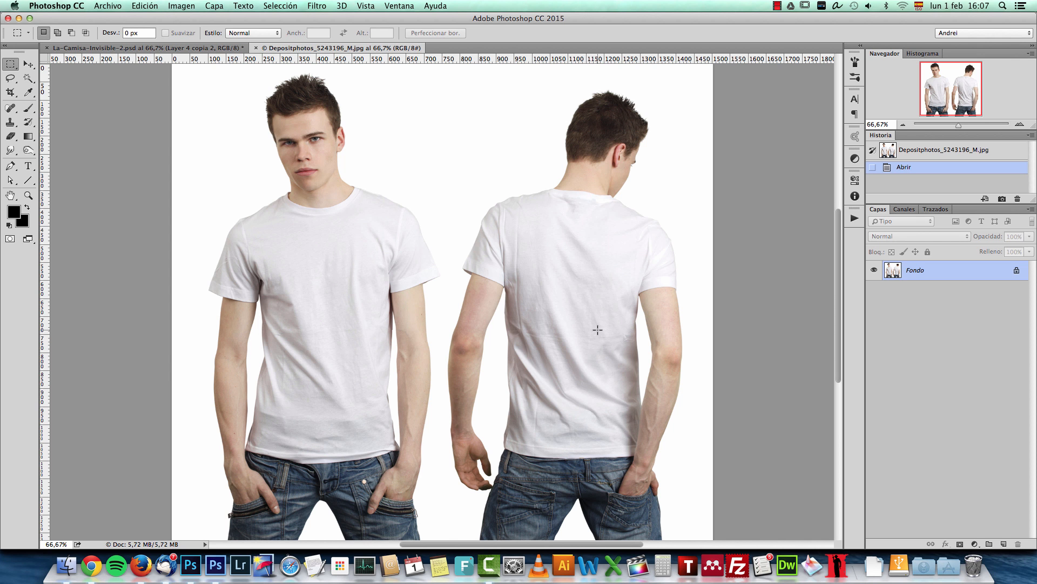
mouse_move(587, 278)
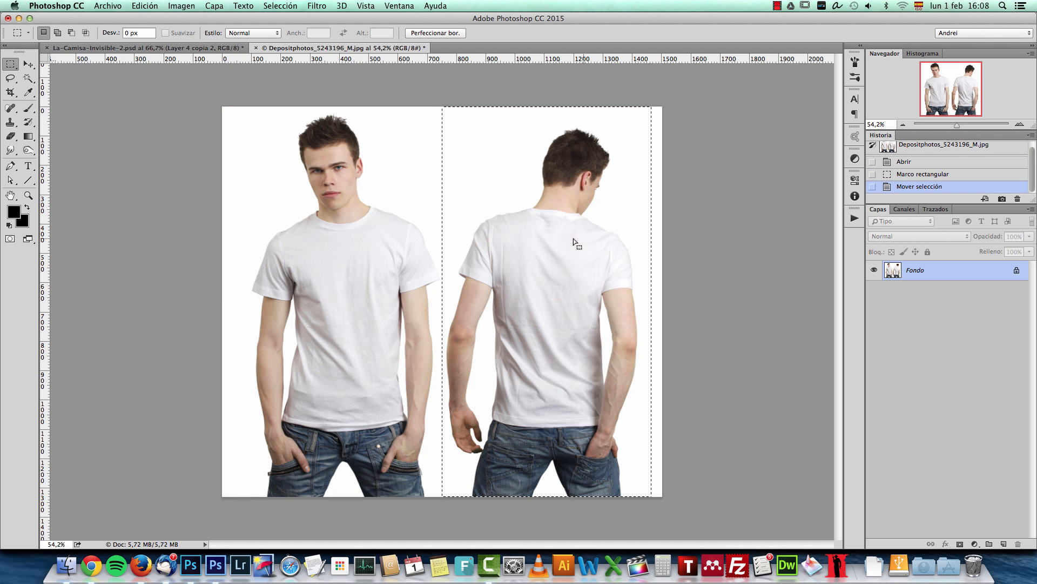
mouse_move(586, 278)
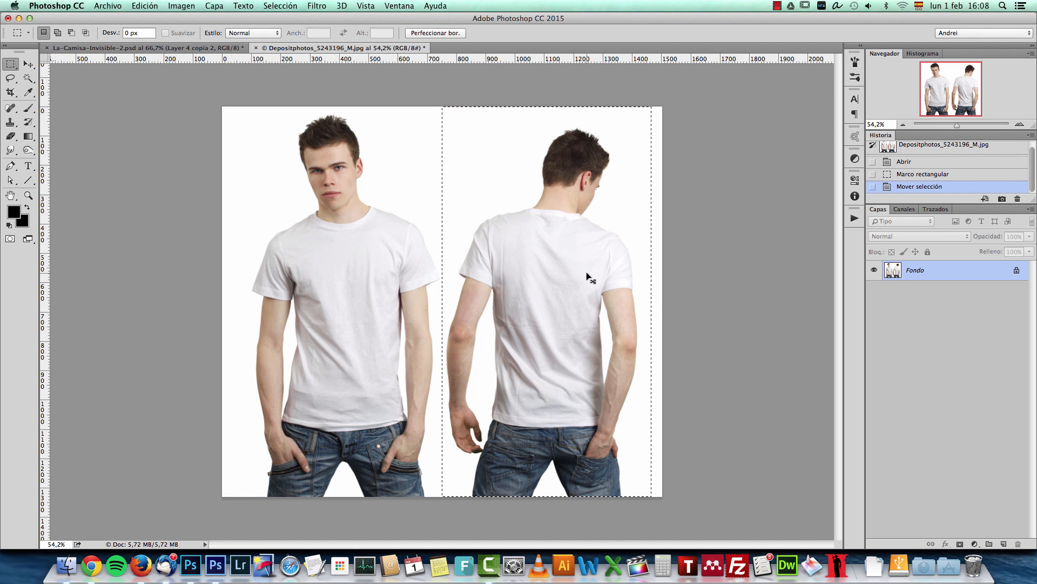
Copy the man's back view and close the stock photo without saving.
key(cmd+c)
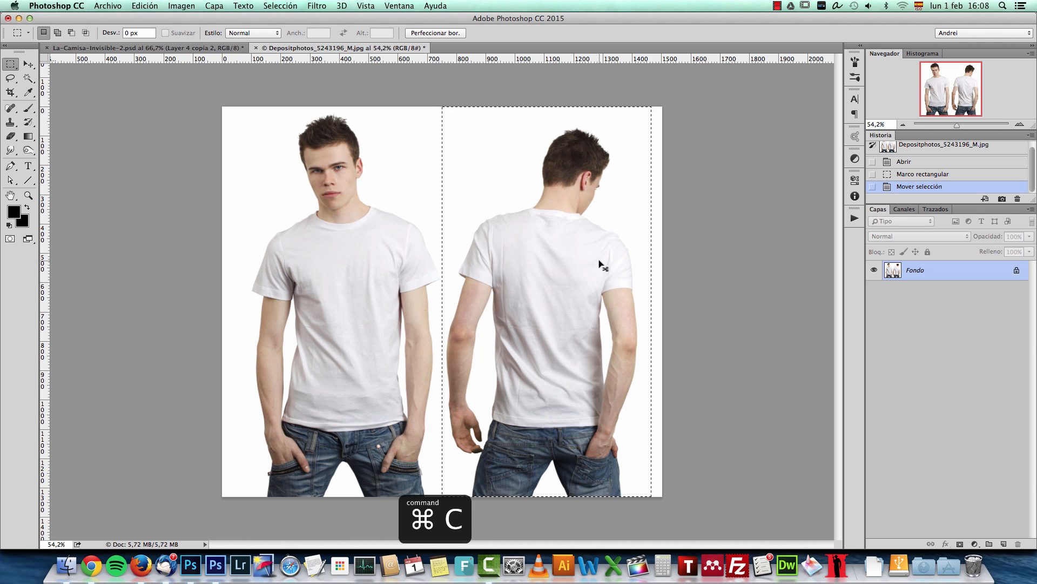
key(cmd+w)
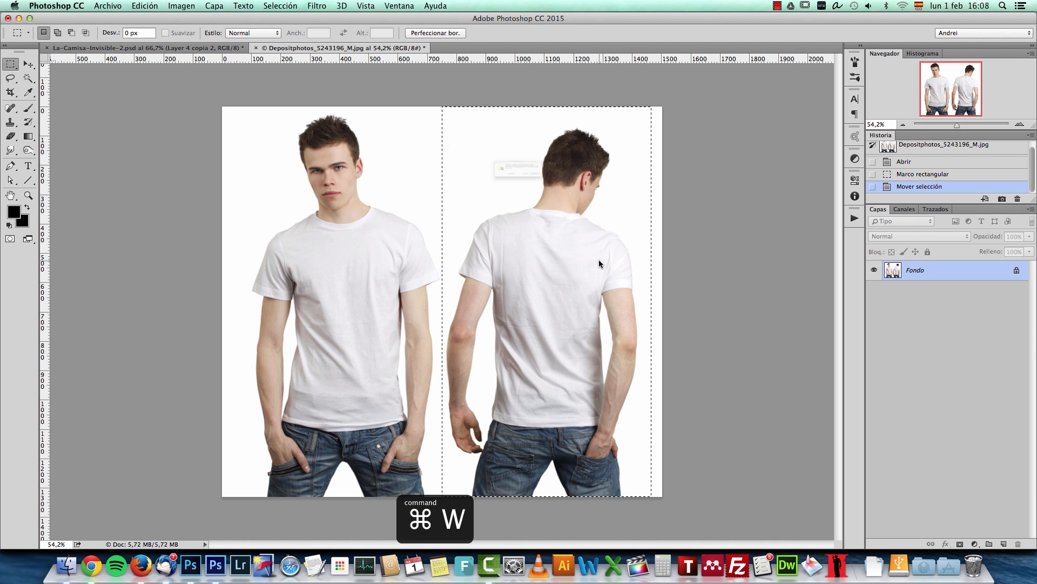
key(cmd+w)
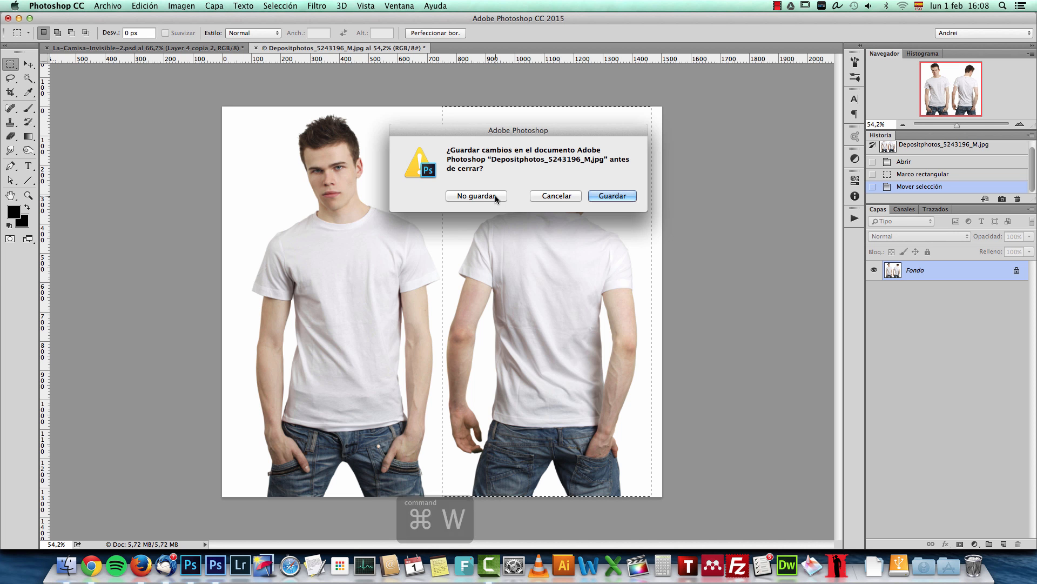
click(475, 196)
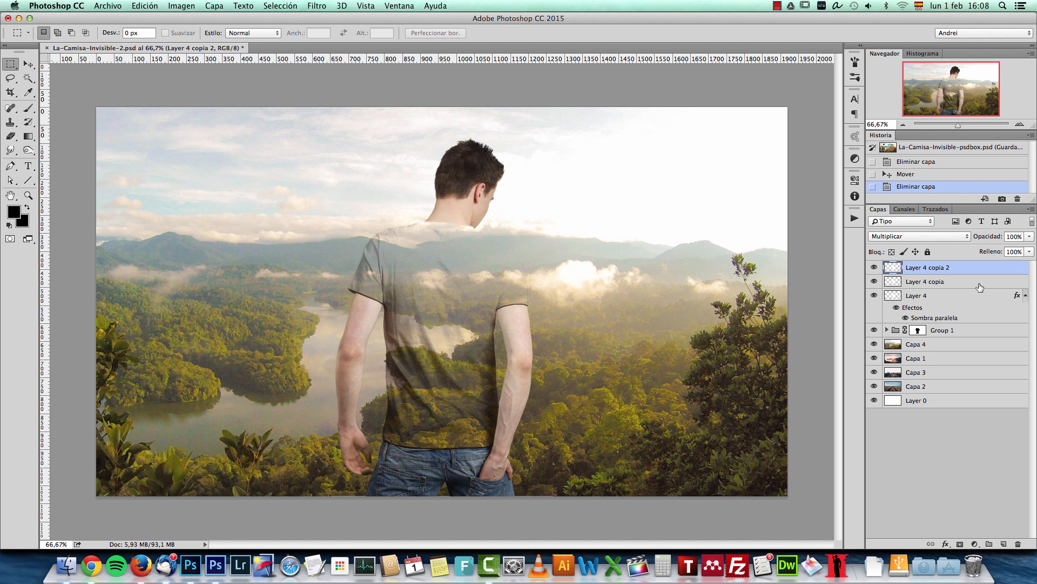
Create a blank document 2000 pixels wide and paste the man's back view into it.
key(cmd+n)
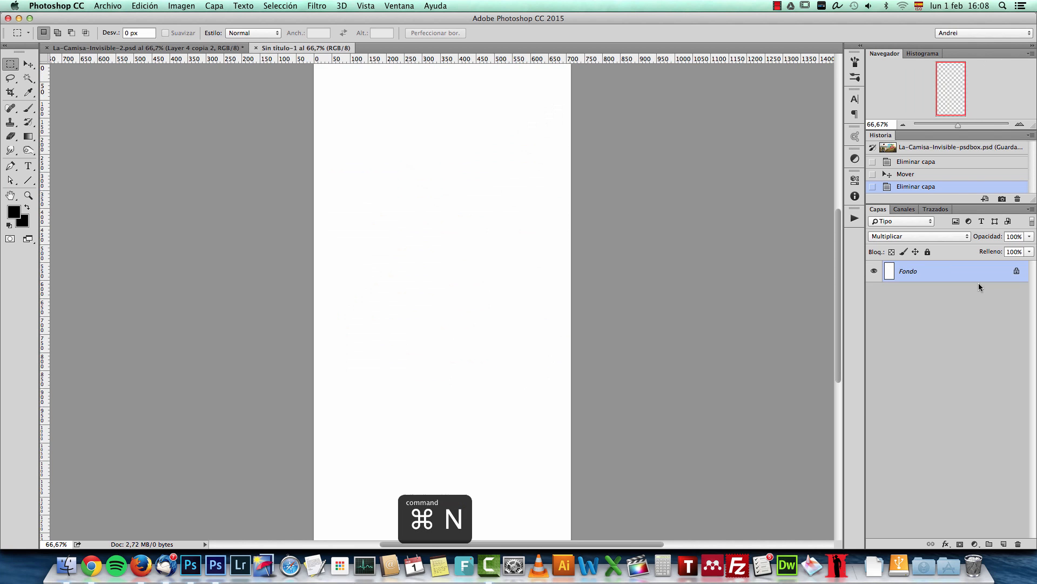
key(cmd+z)
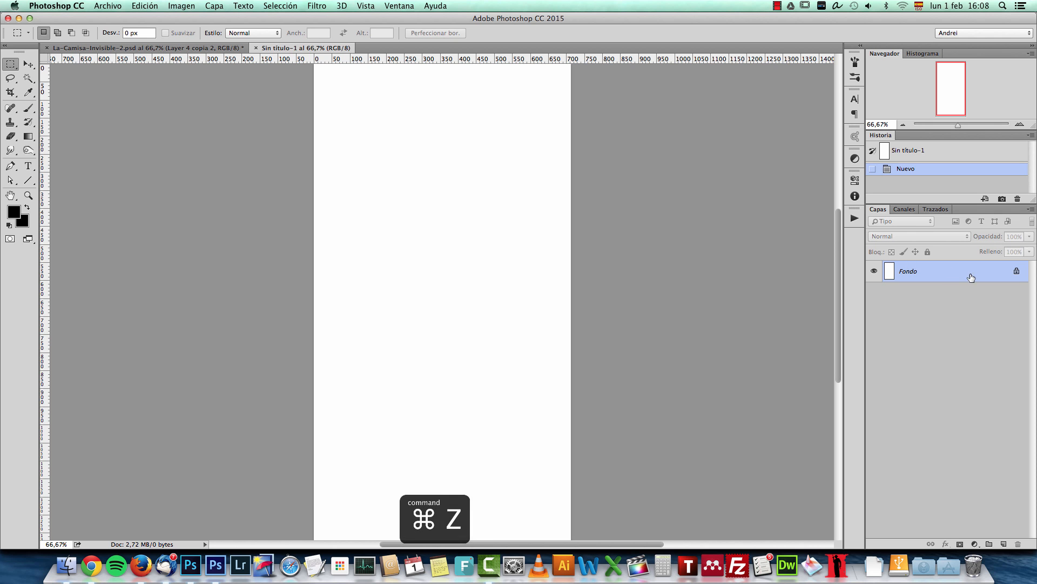
key(cmd+n)
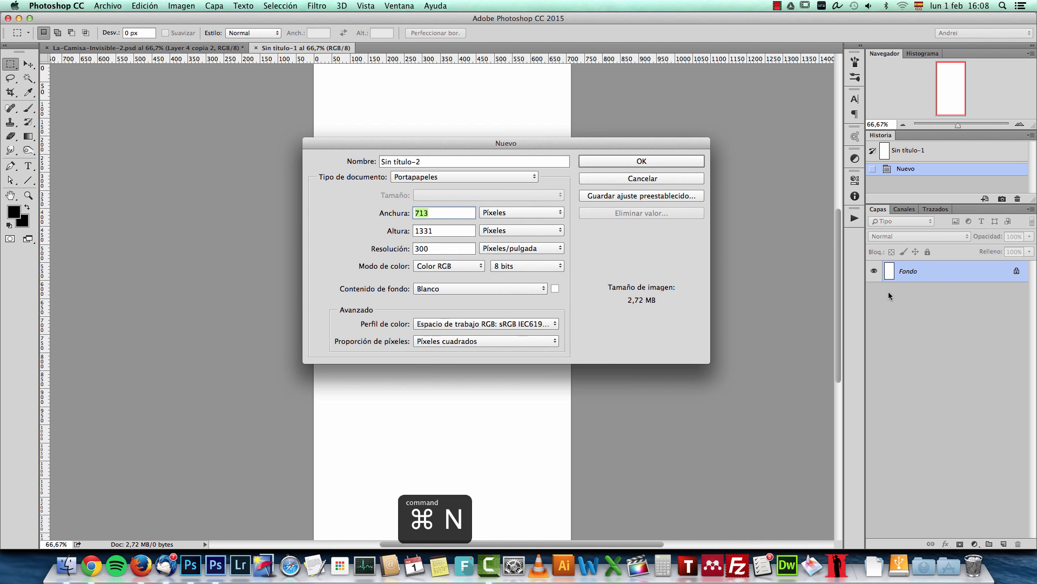
text(2000)
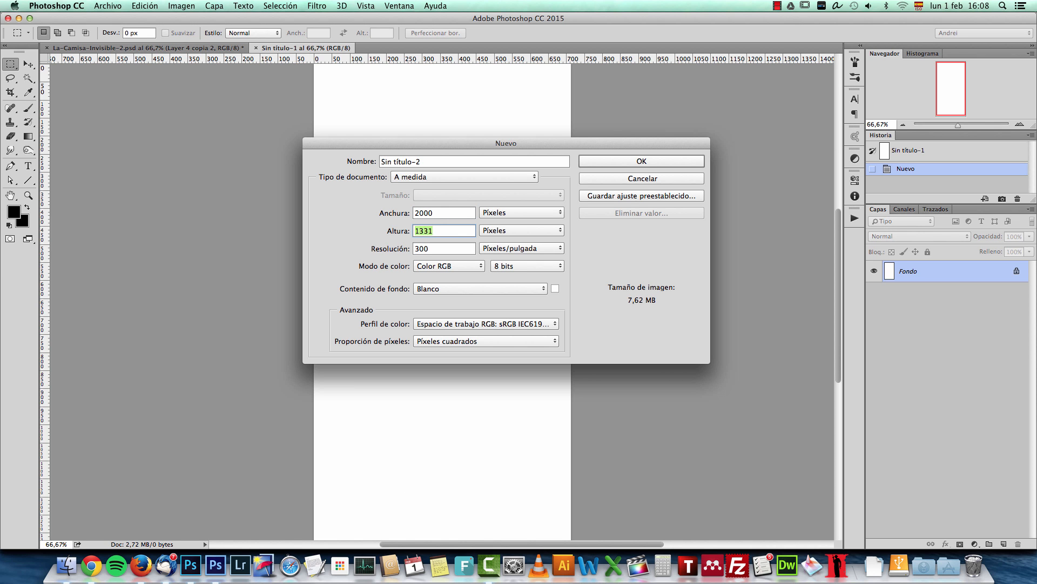
click(641, 161)
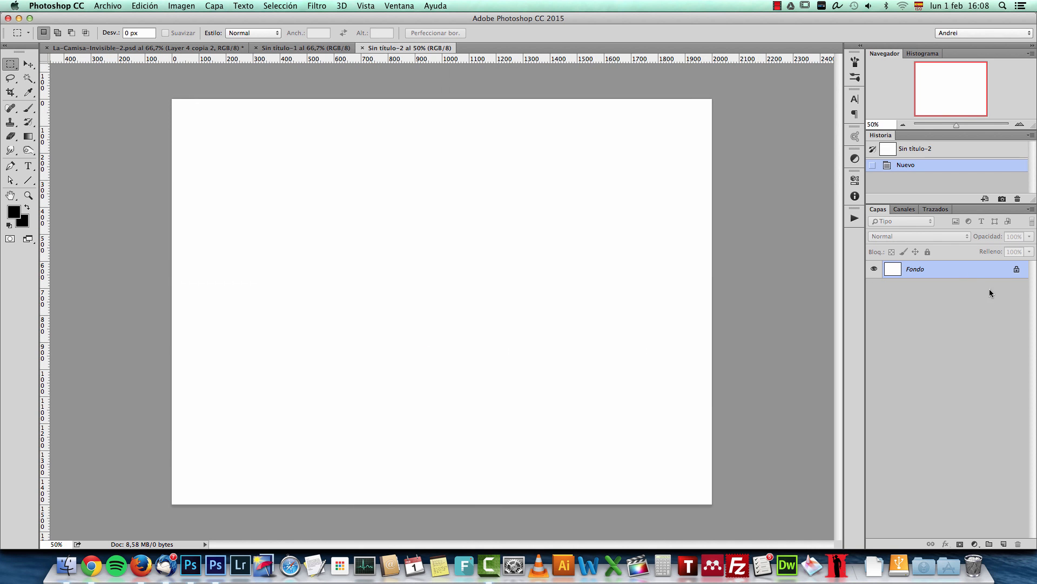
key(cmd+v)
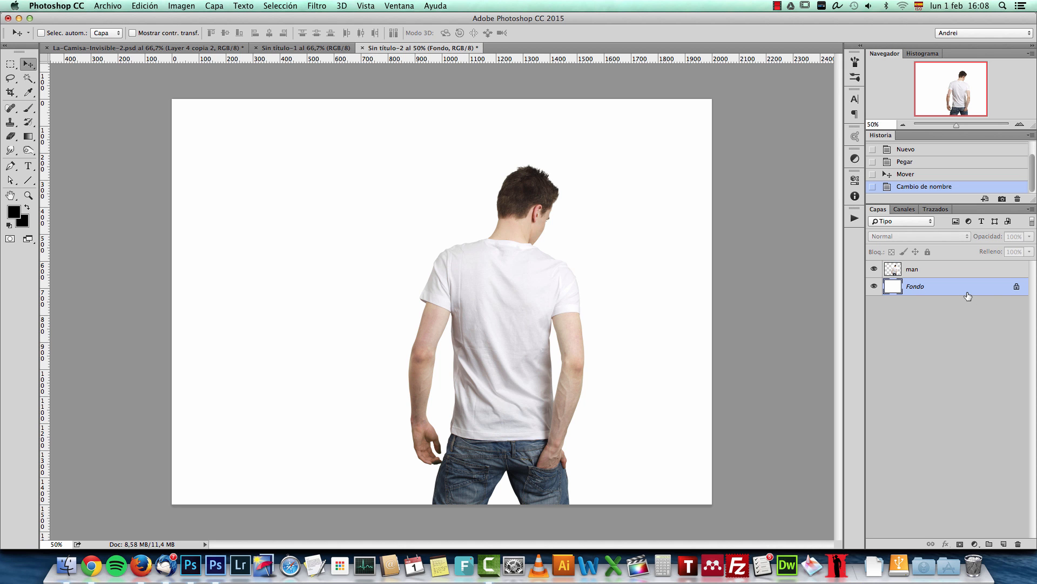
Drag the forest landscape from La-Camisa into the new document and rename it BG.
click(299, 48)
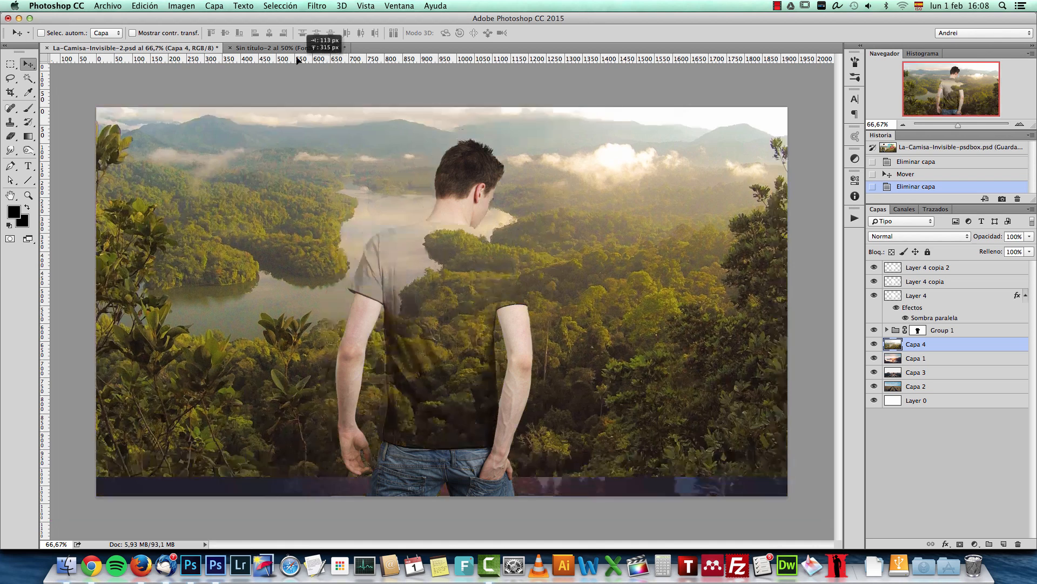
click(268, 47)
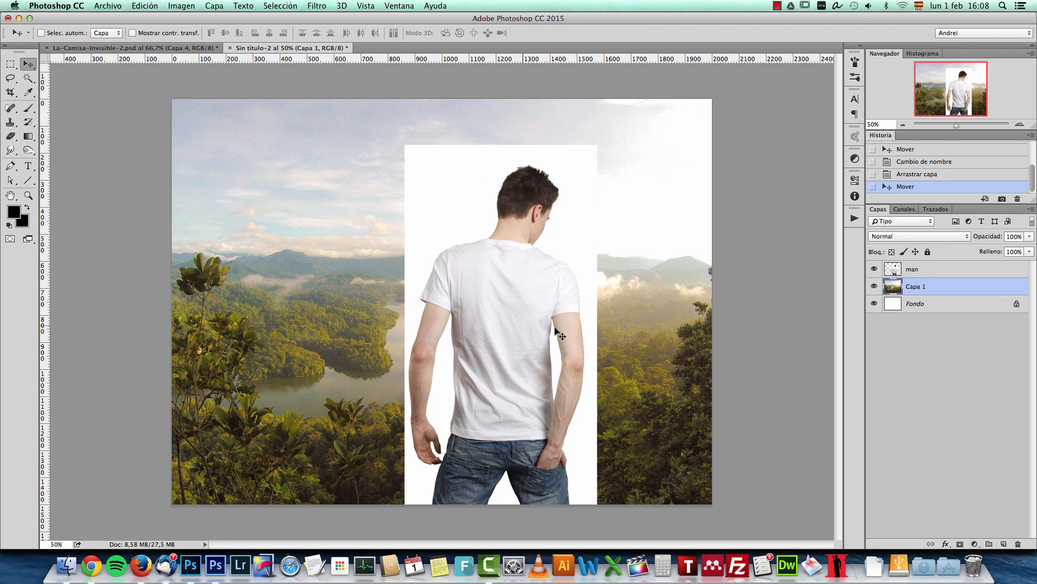
mouse_move(568, 256)
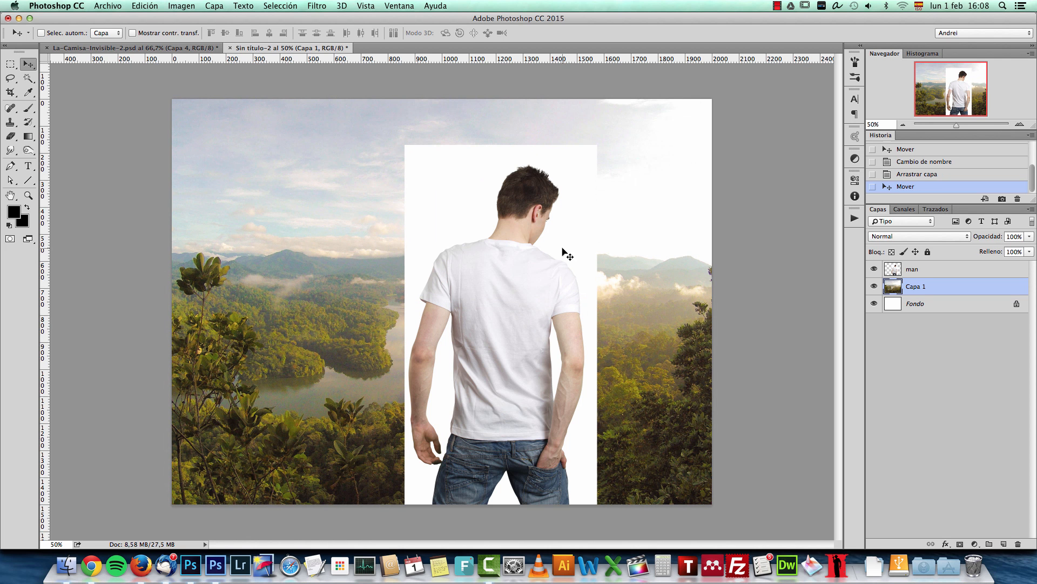
mouse_move(513, 308)
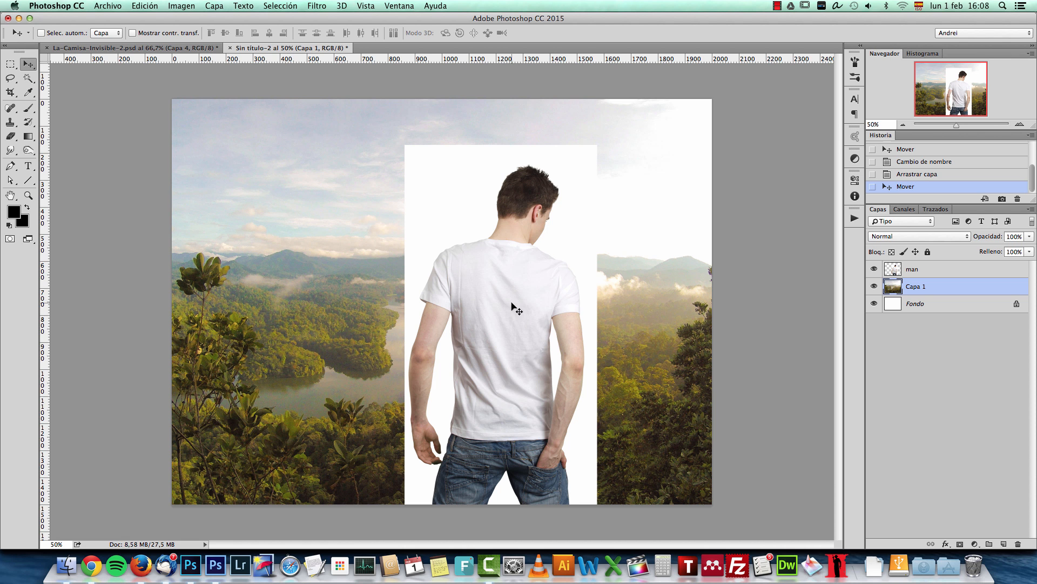
double_click(916, 286)
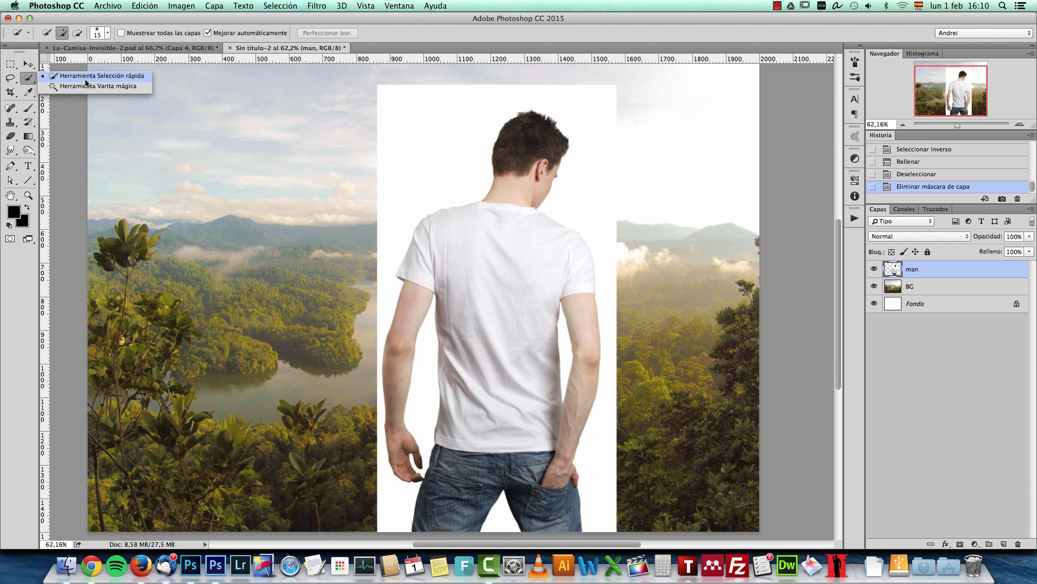
Set the Magic Wand to Point sampling with tolerance 10 and select the white backdrop.
click(99, 86)
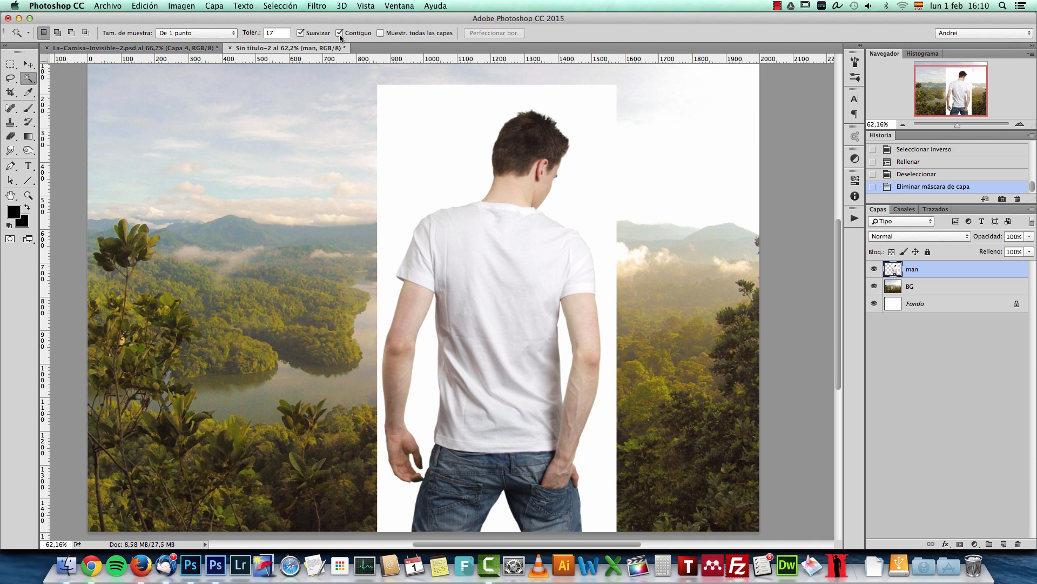
click(200, 33)
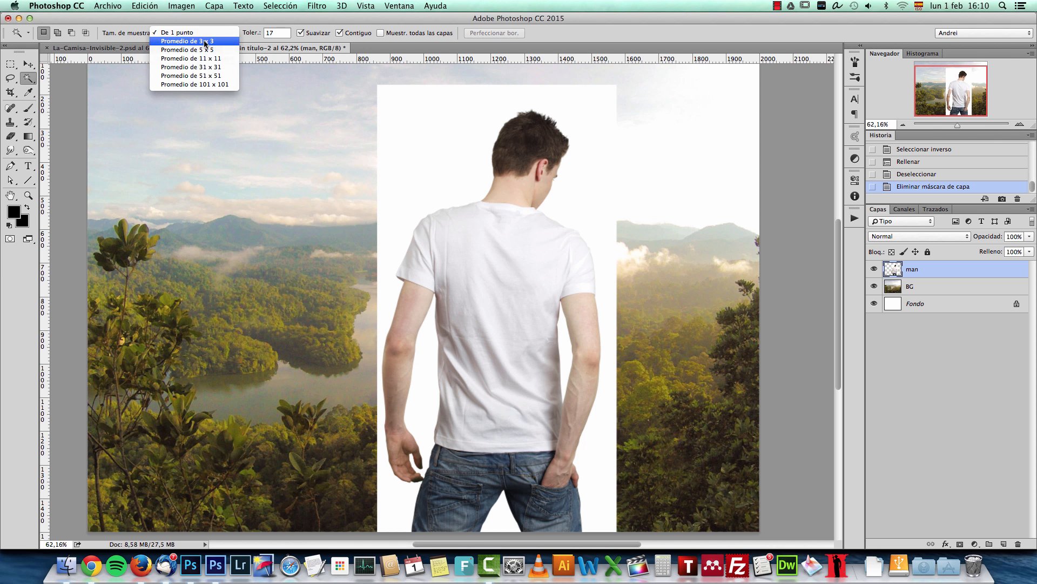
click(178, 26)
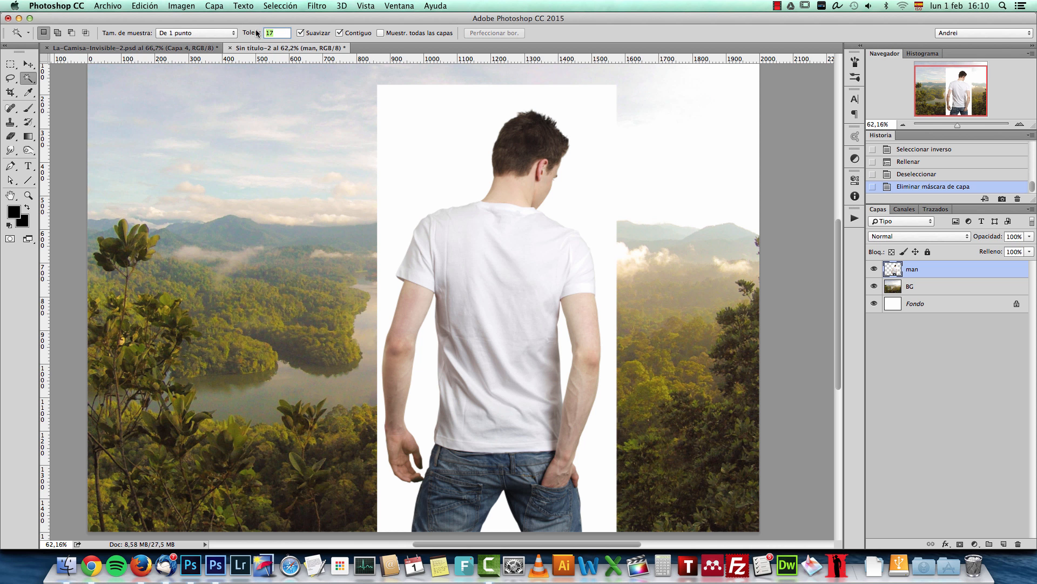
mouse_move(374, 54)
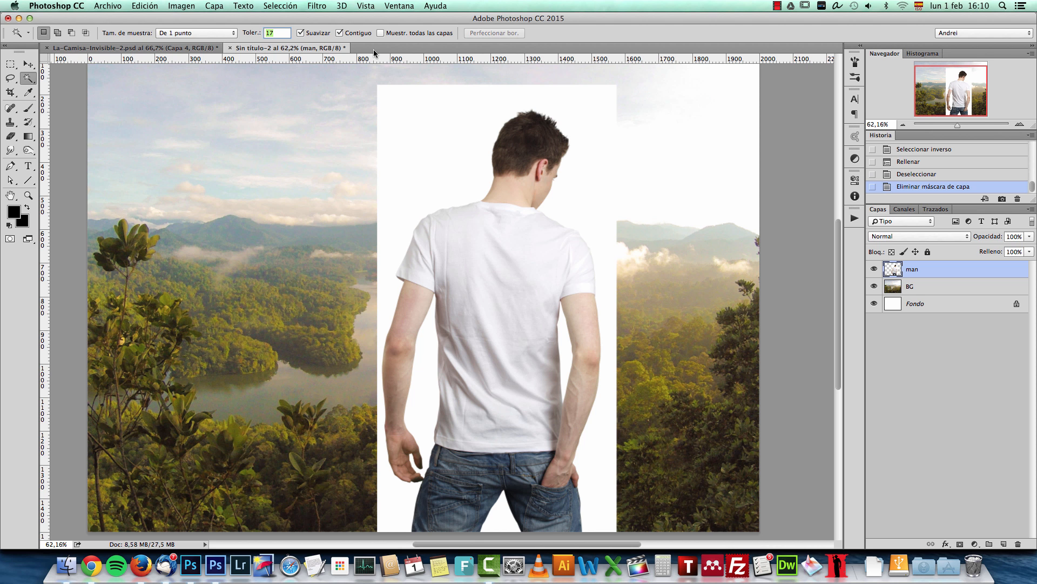
text(10)
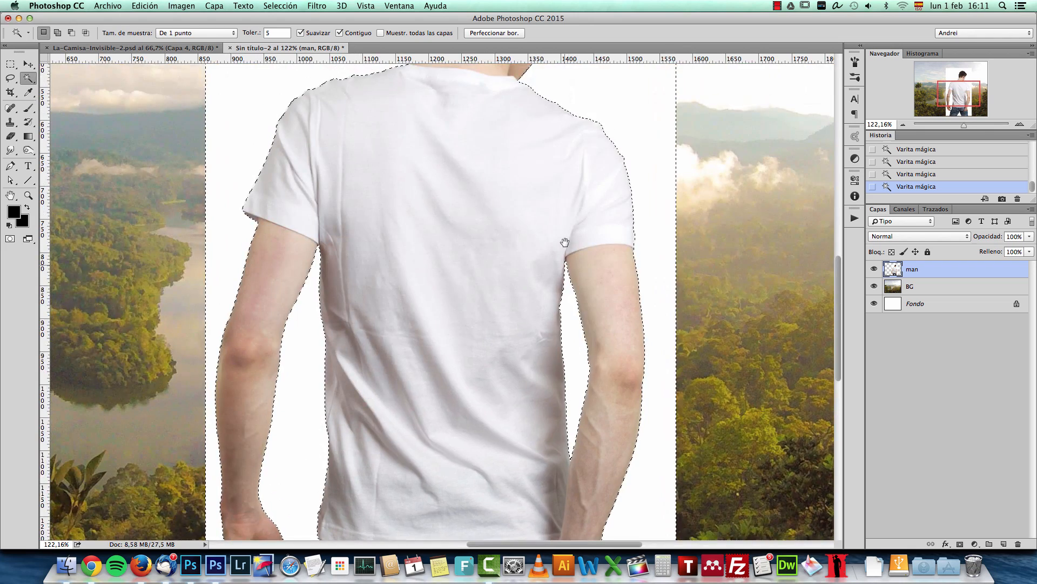
Add a layer mask to the man layer that hides the white backdrop.
key(cmd+1)
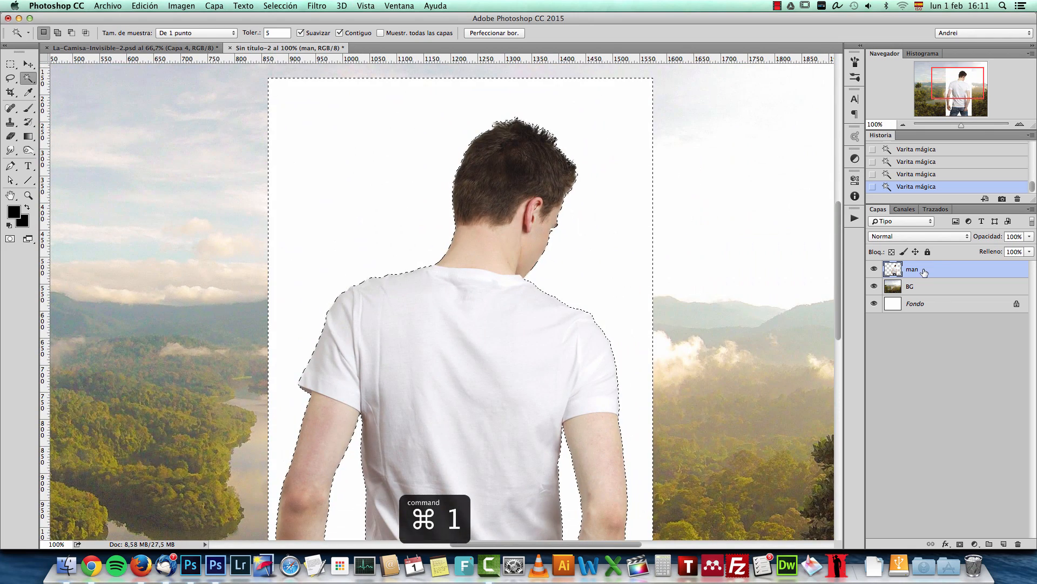
click(494, 33)
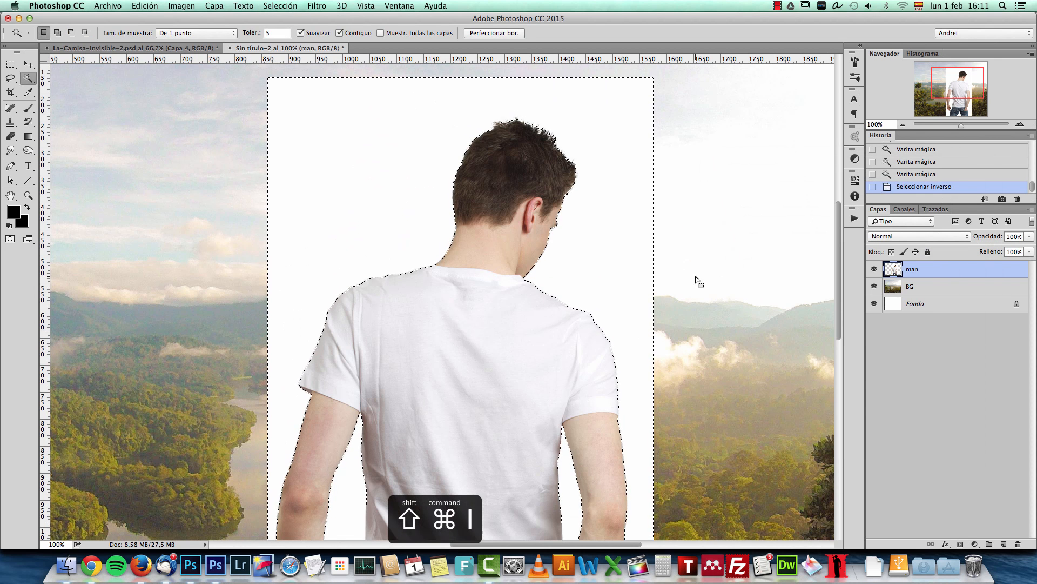
click(494, 33)
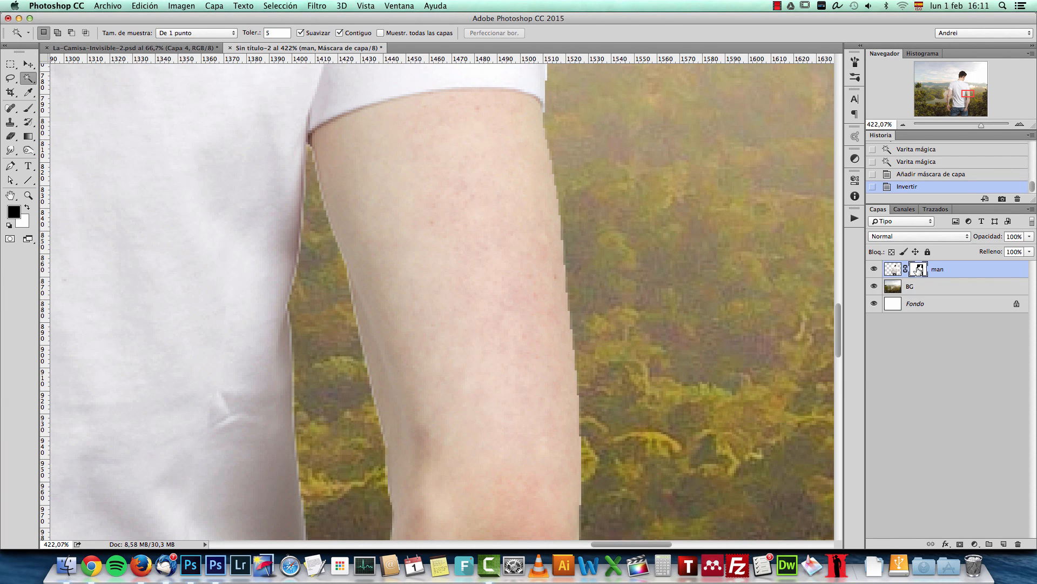
Open Refine Mask on the man's mask and adjust feather, shift edge and contrast.
right_click(919, 268)
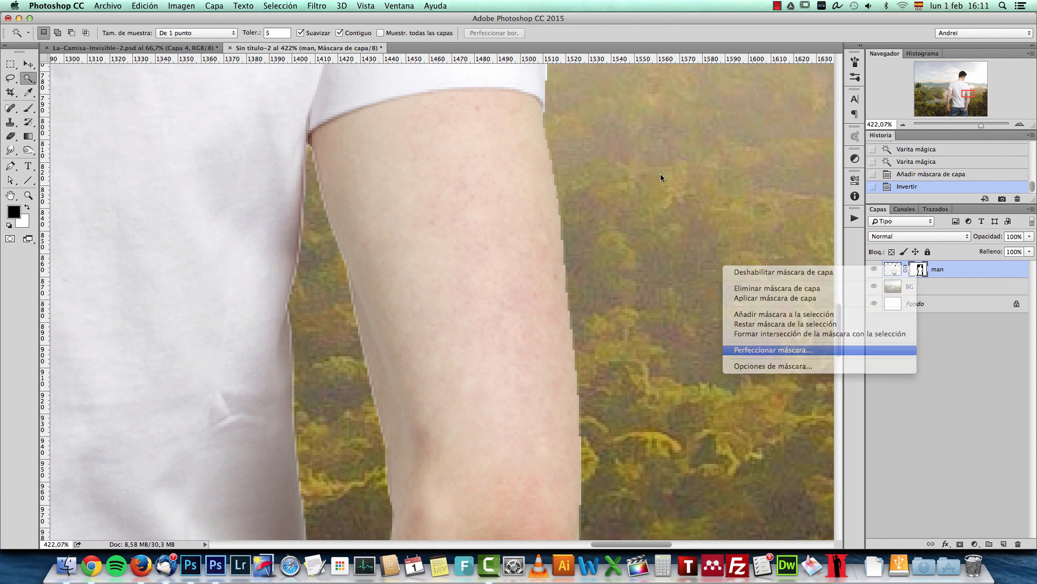
click(772, 350)
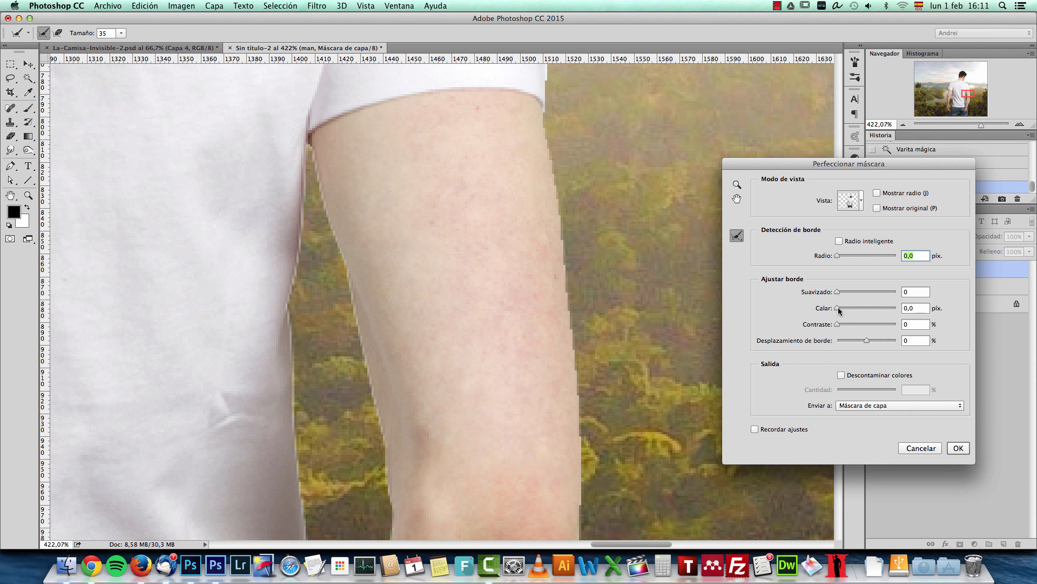
drag(840, 307, 846, 308)
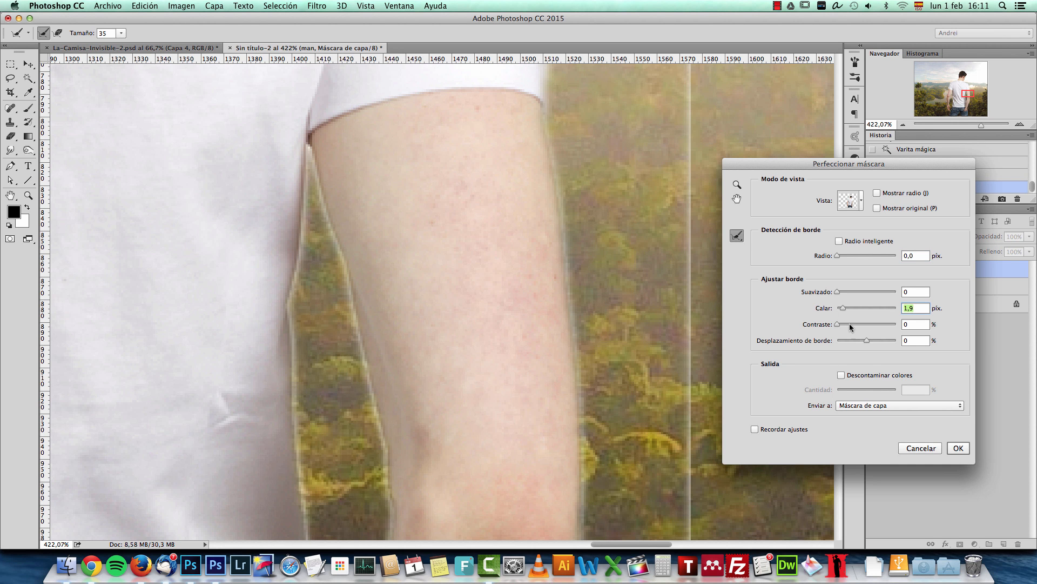
drag(868, 340, 859, 339)
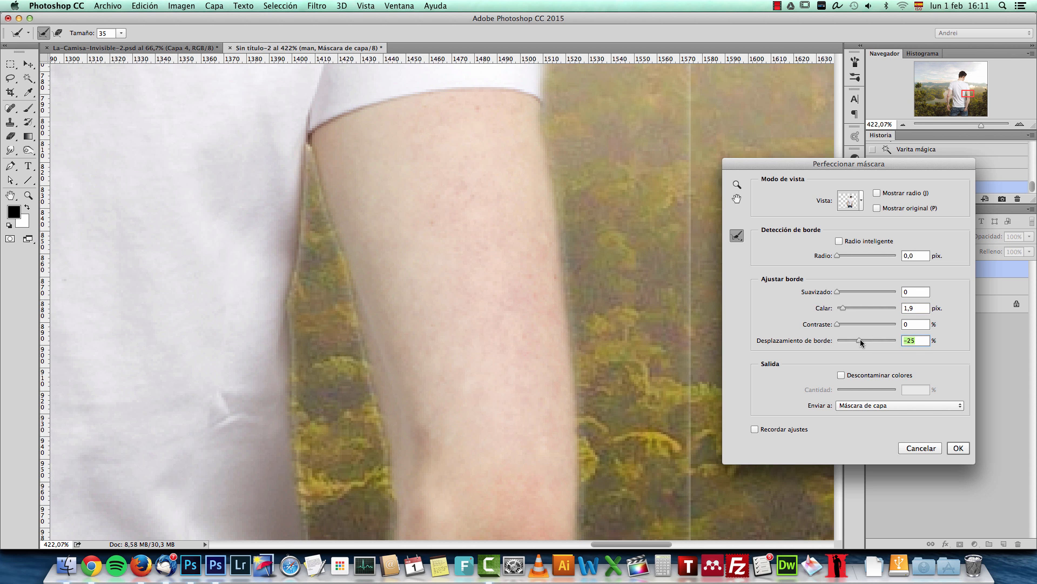
drag(860, 340, 858, 340)
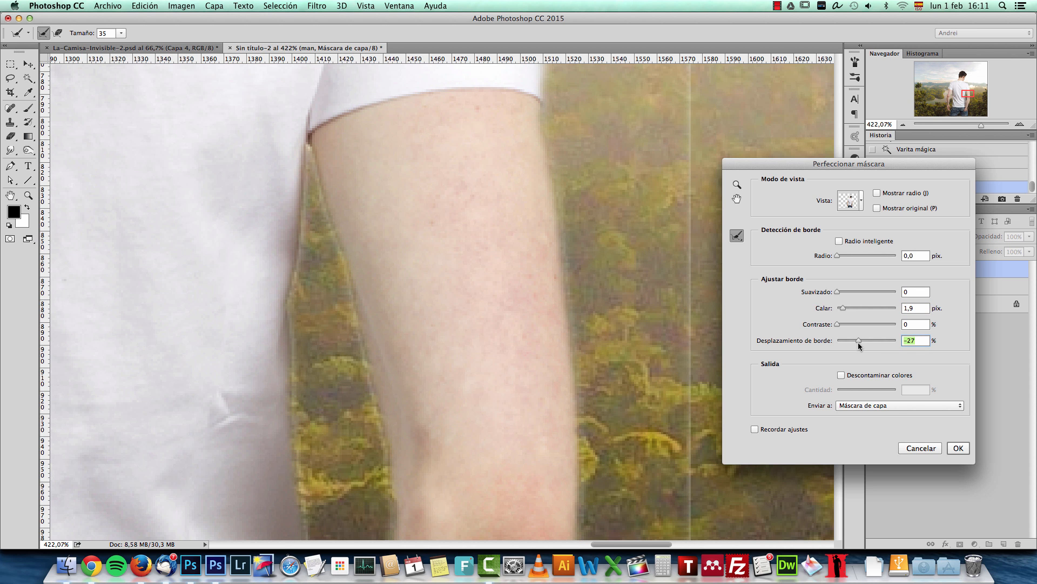
drag(836, 324, 850, 325)
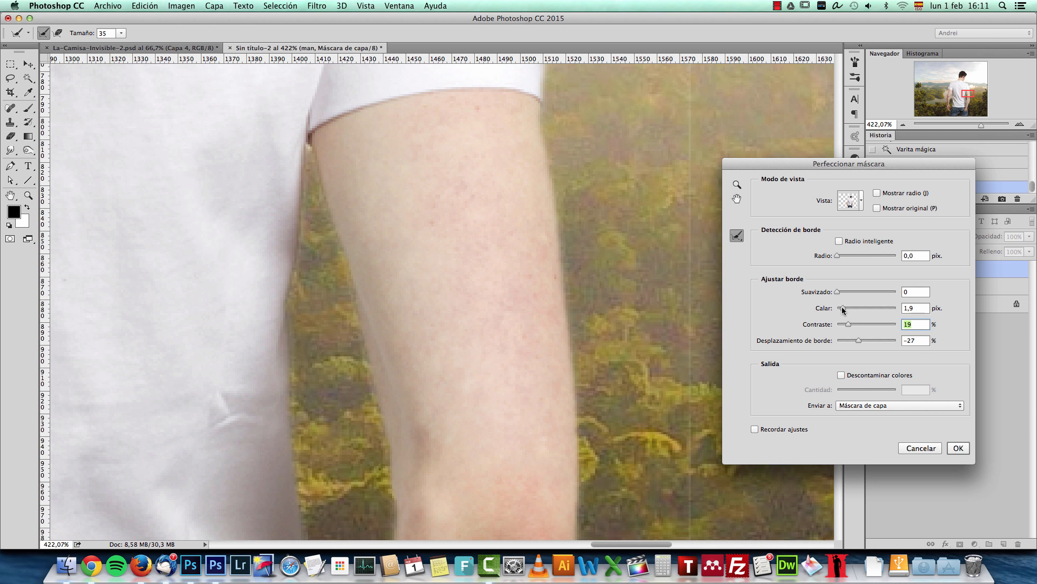
drag(844, 307, 839, 307)
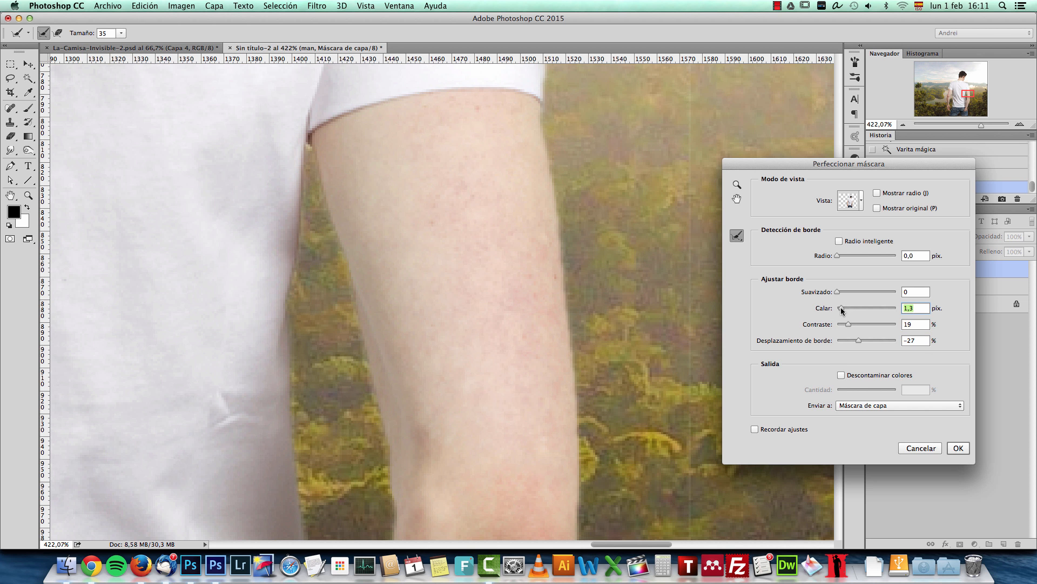
drag(843, 308, 840, 307)
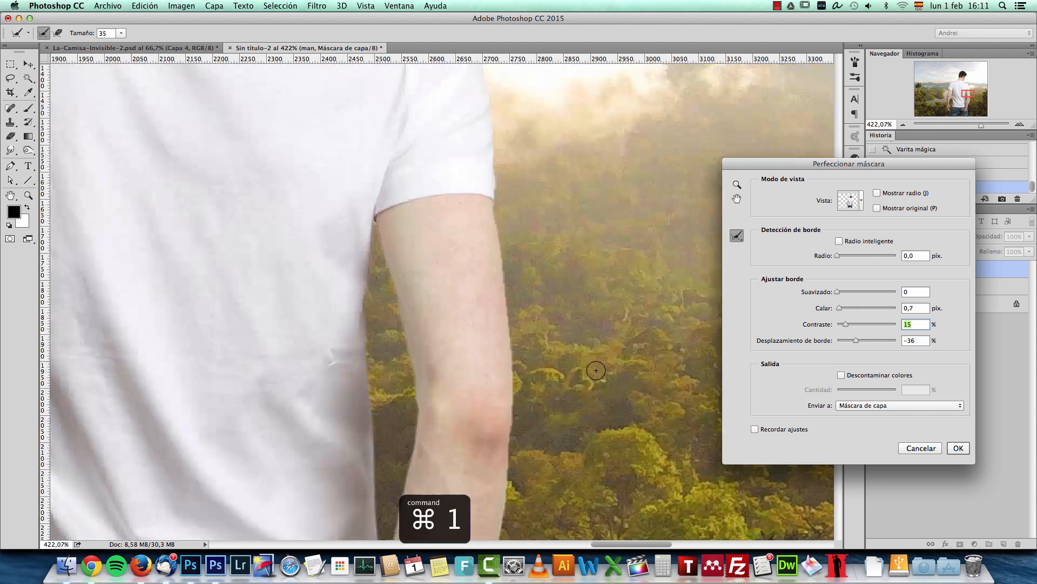
Fine-tune mask smoothing and contrast, then apply the refinement.
key(cmd+1)
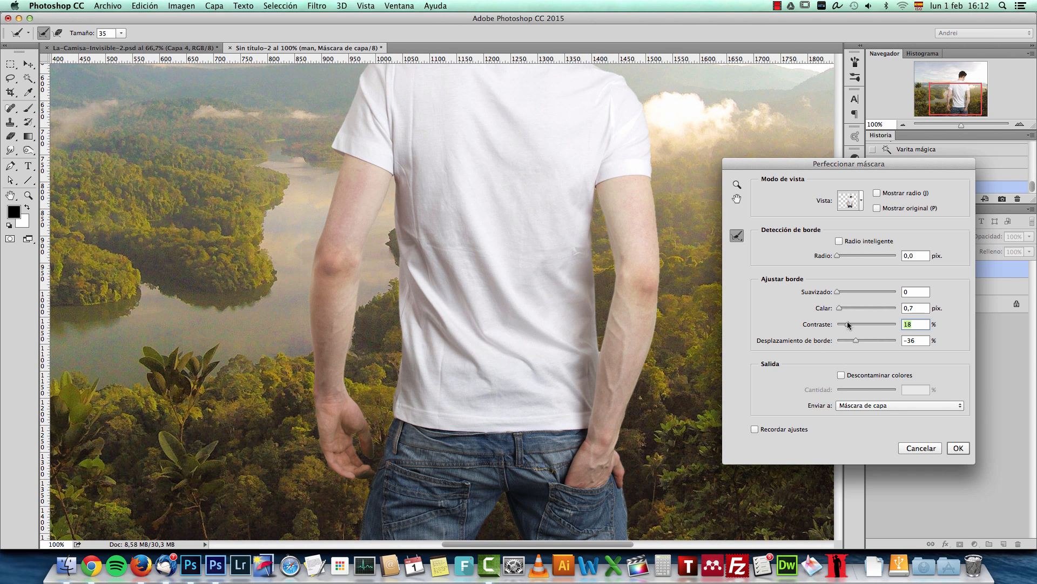
drag(854, 307, 840, 308)
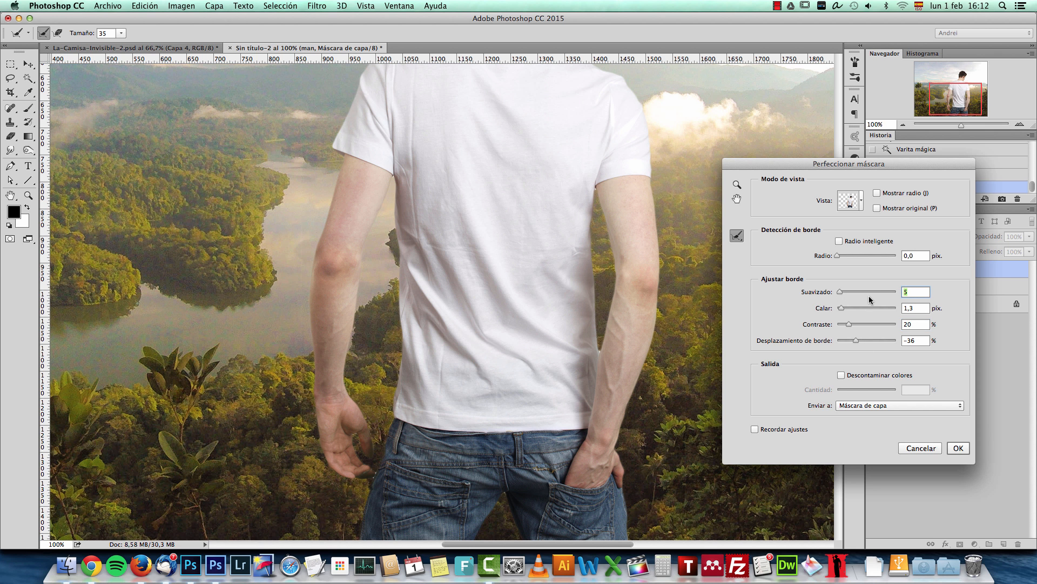
drag(839, 291, 839, 292)
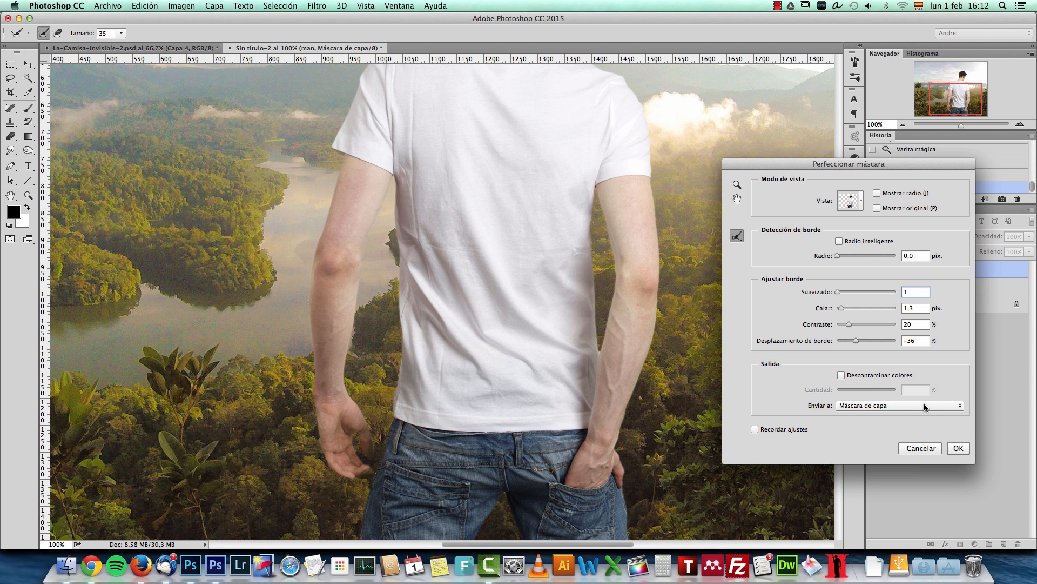
drag(846, 323, 854, 323)
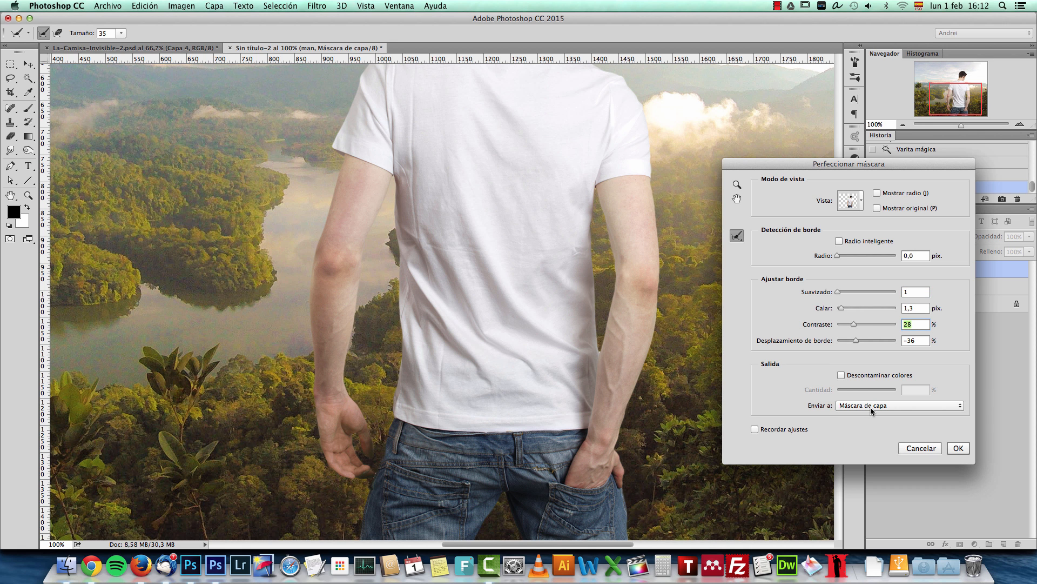
click(958, 448)
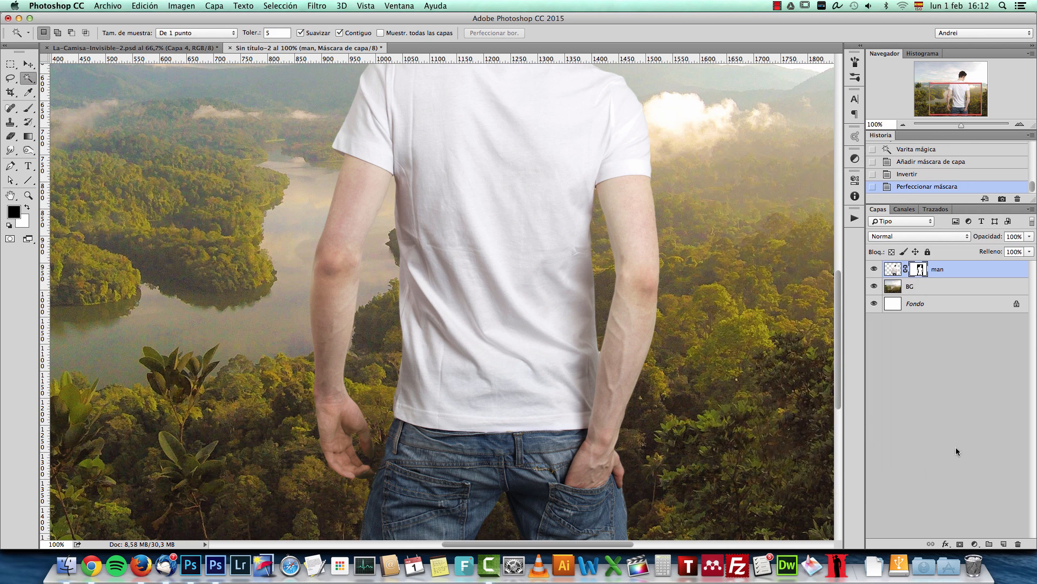
Switch to the Quick Selection Tool at actual-size view.
key(Cmd+1)
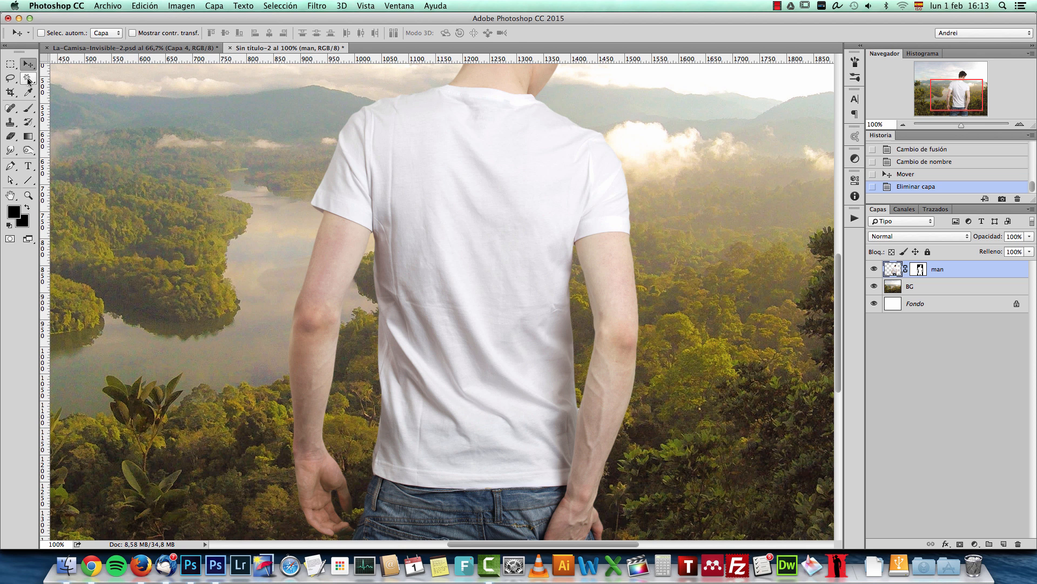
click(26, 80)
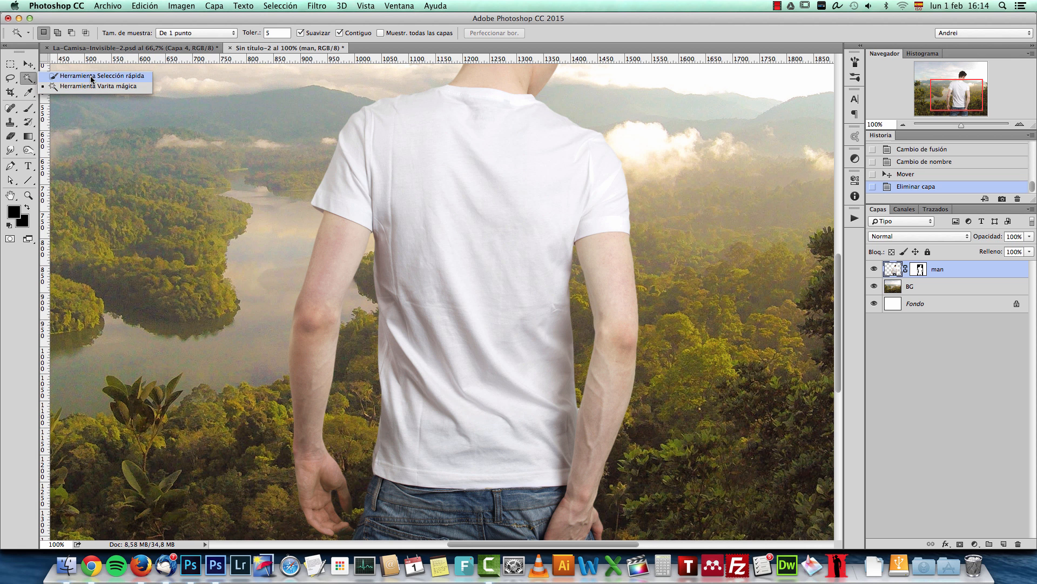
click(102, 79)
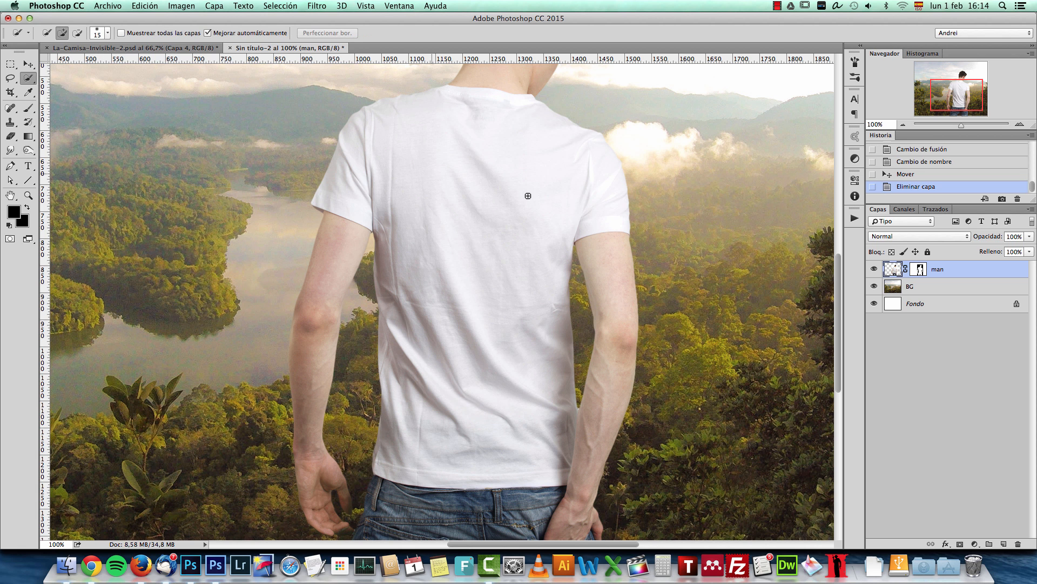
mouse_move(493, 171)
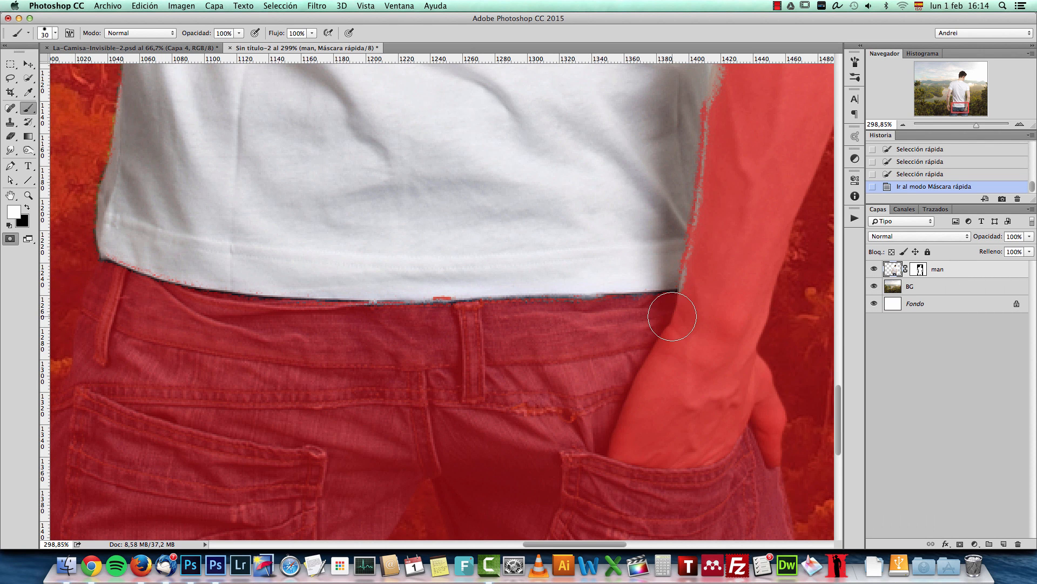
Use a 15 px brush to mask jeans and restore shirt along the hem.
click(48, 29)
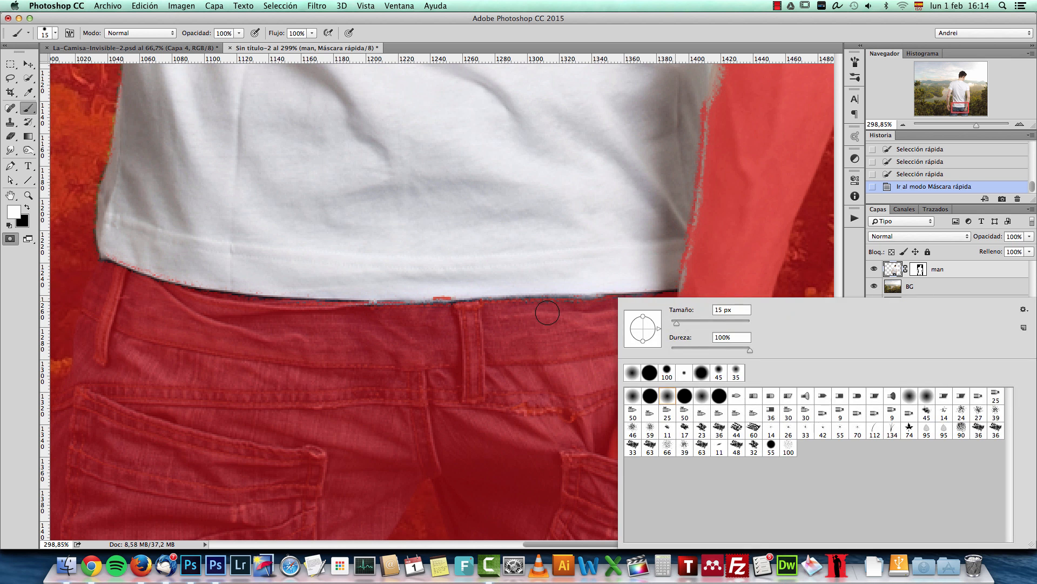
key(cmd+z)
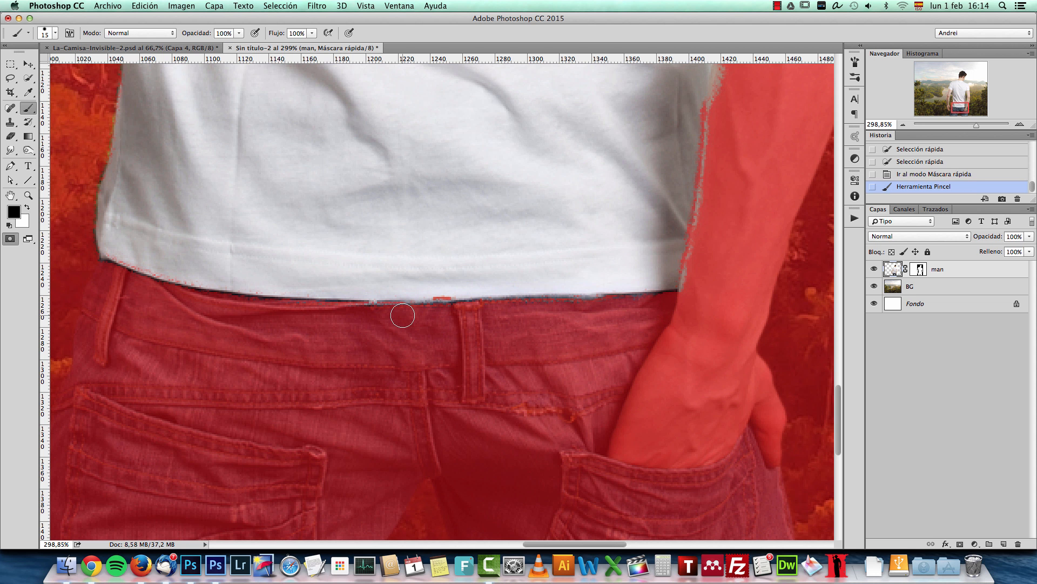
drag(401, 315, 152, 292)
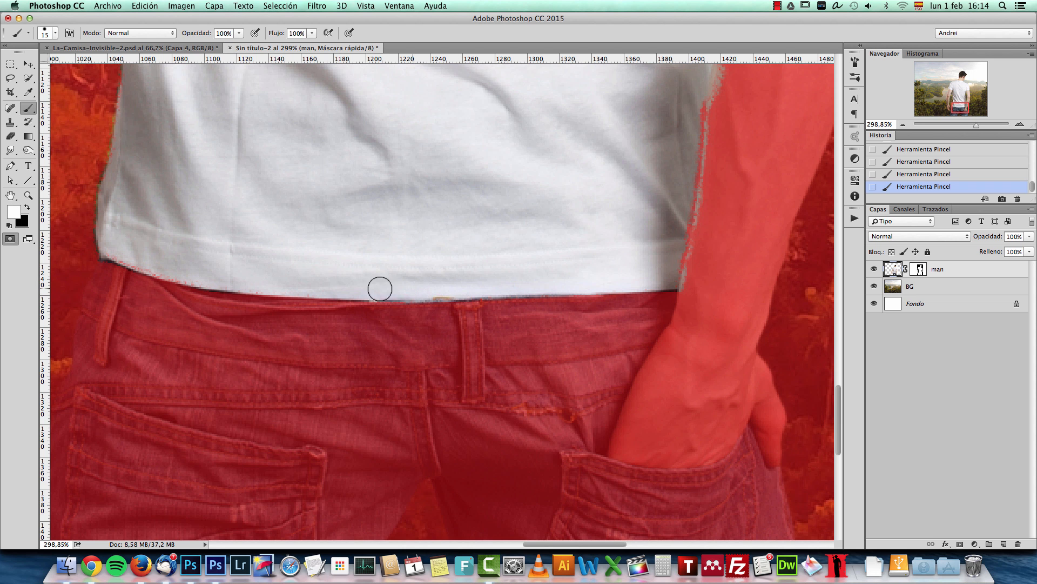
drag(379, 289, 121, 277)
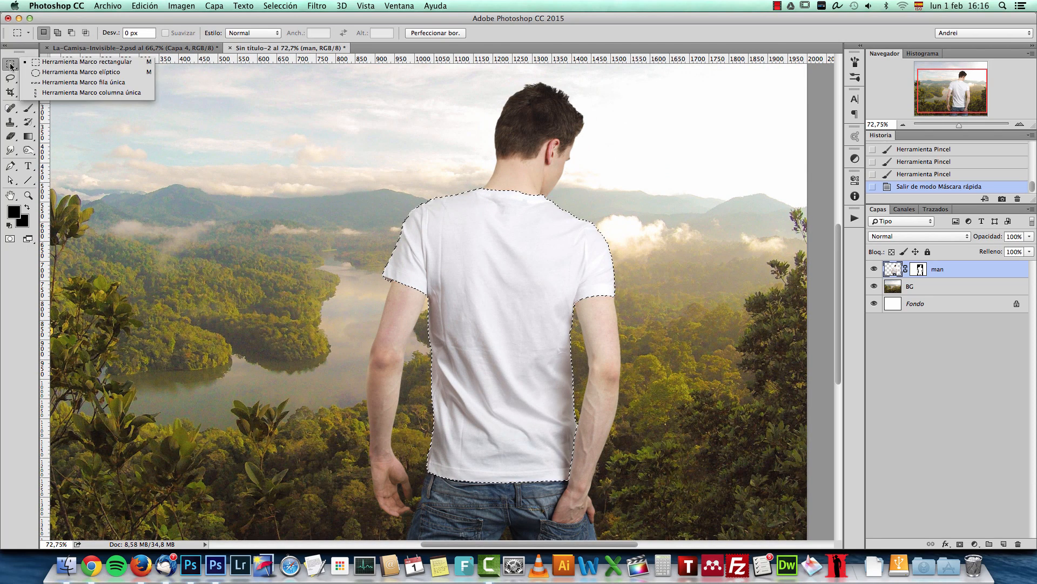
Cut the selected T-shirt onto its own layer and rename it tshirt.
click(61, 66)
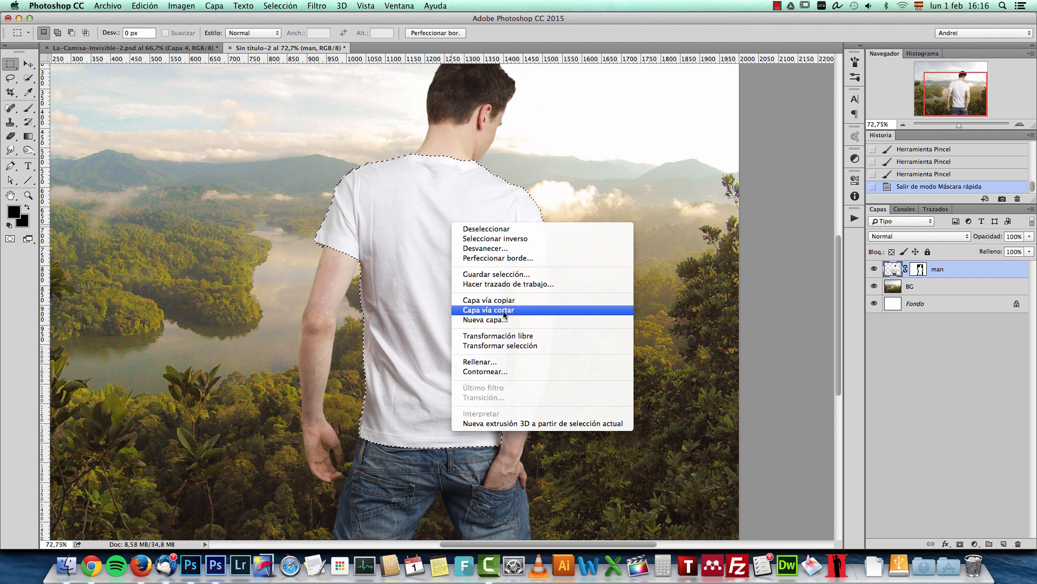
click(496, 309)
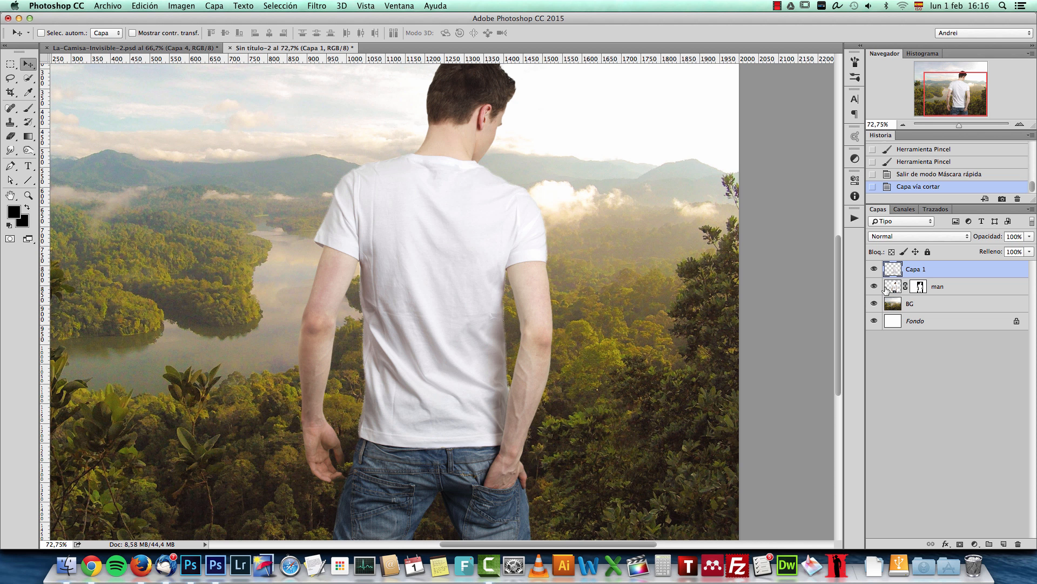
click(874, 269)
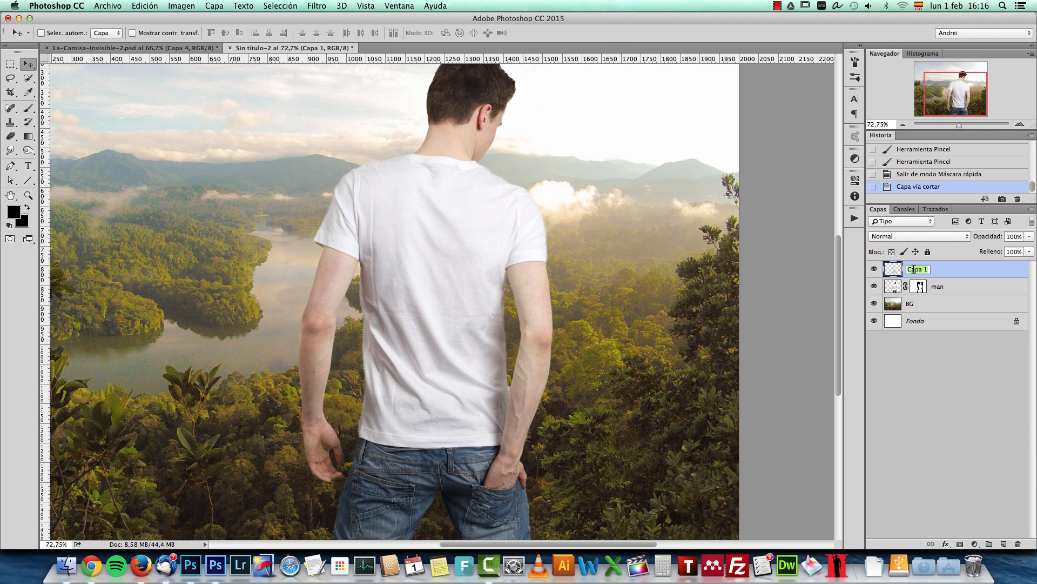
text(tshirt)
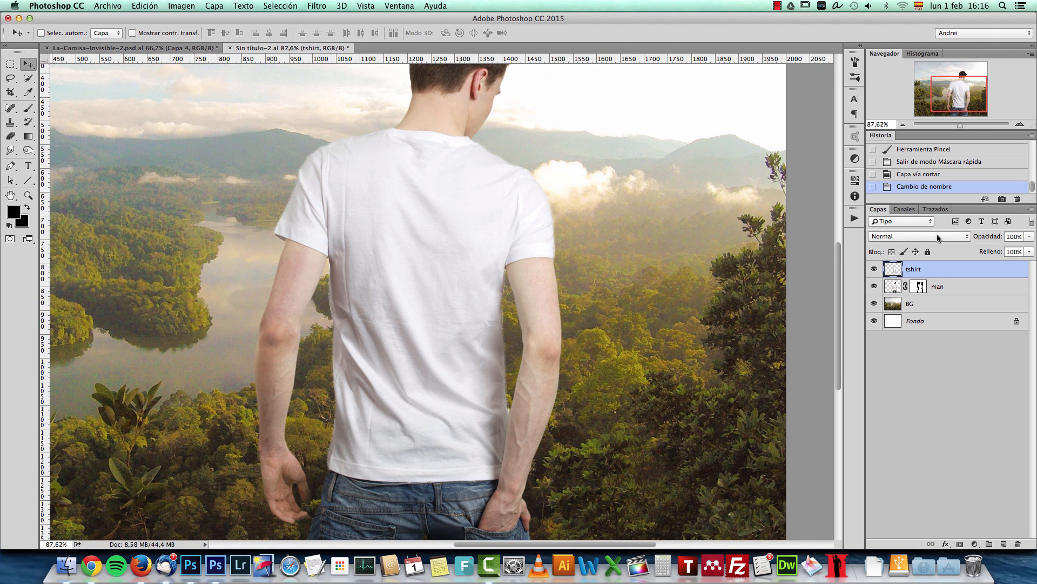
Set the tshirt layer to Multiply and duplicate it as 'tshirt shadow'.
click(918, 237)
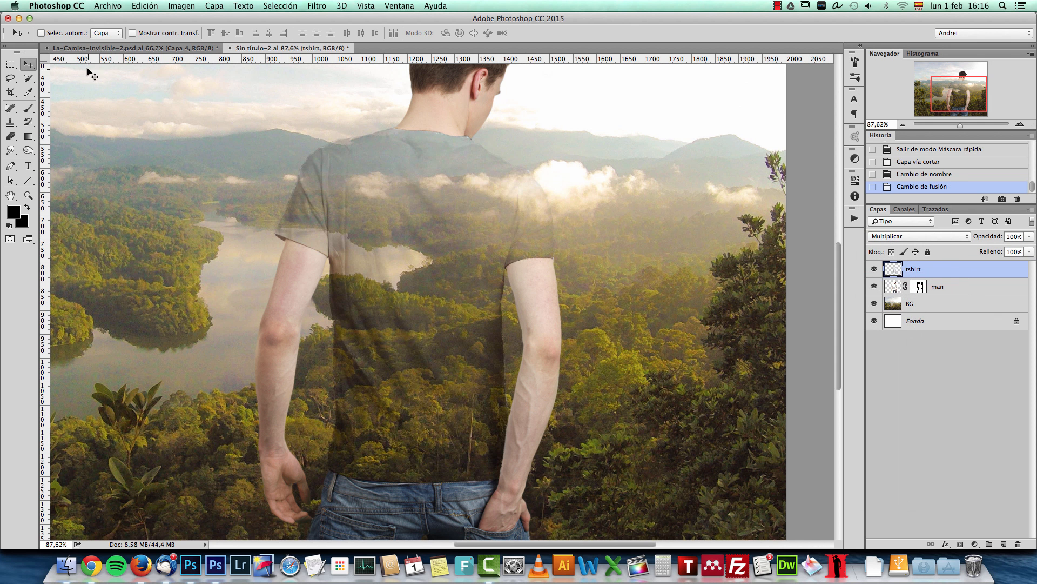
key(cmd+1)
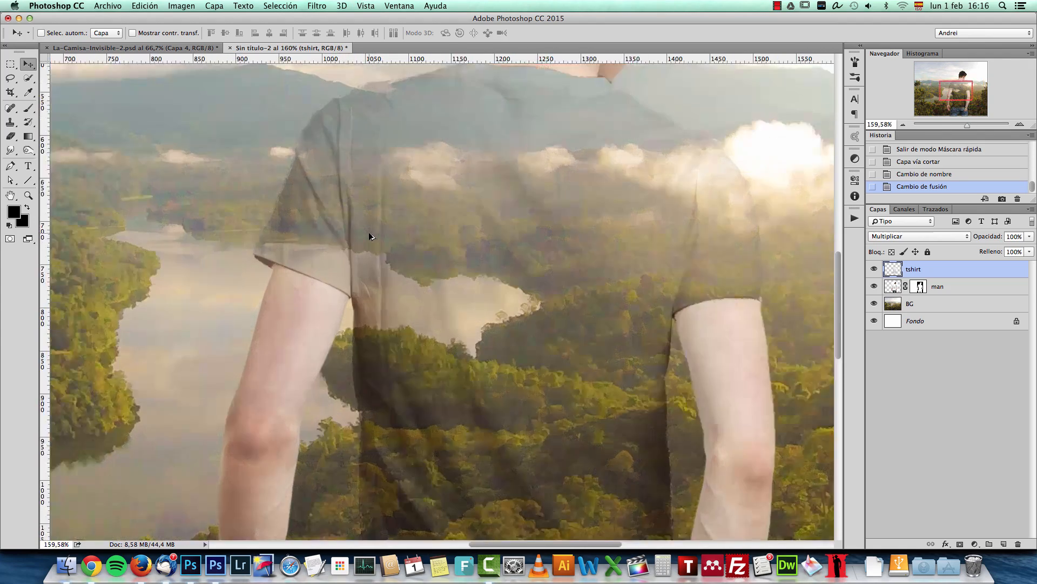
key(cmd+1)
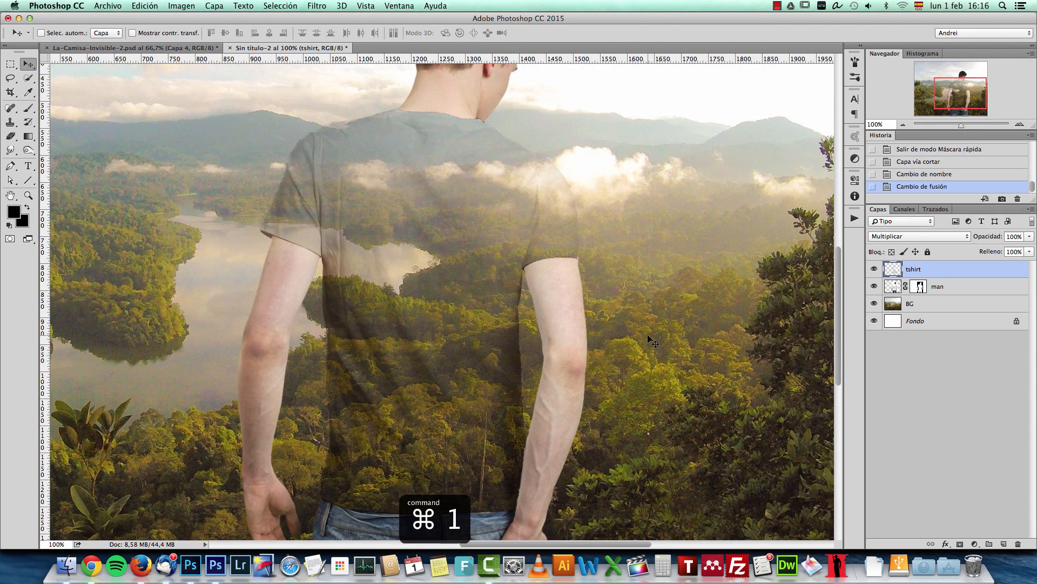
key(cmd+j)
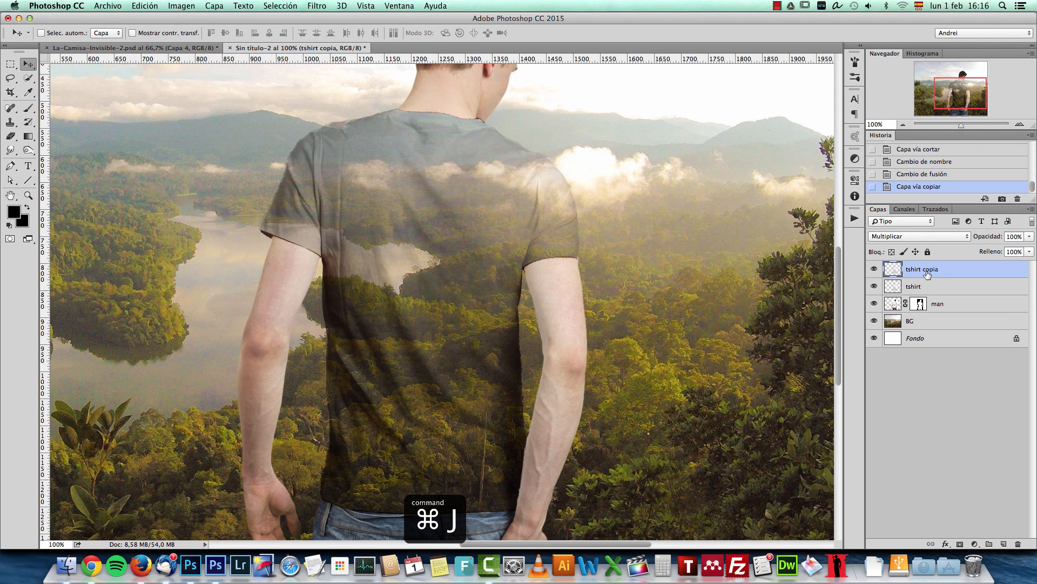
double_click(921, 269)
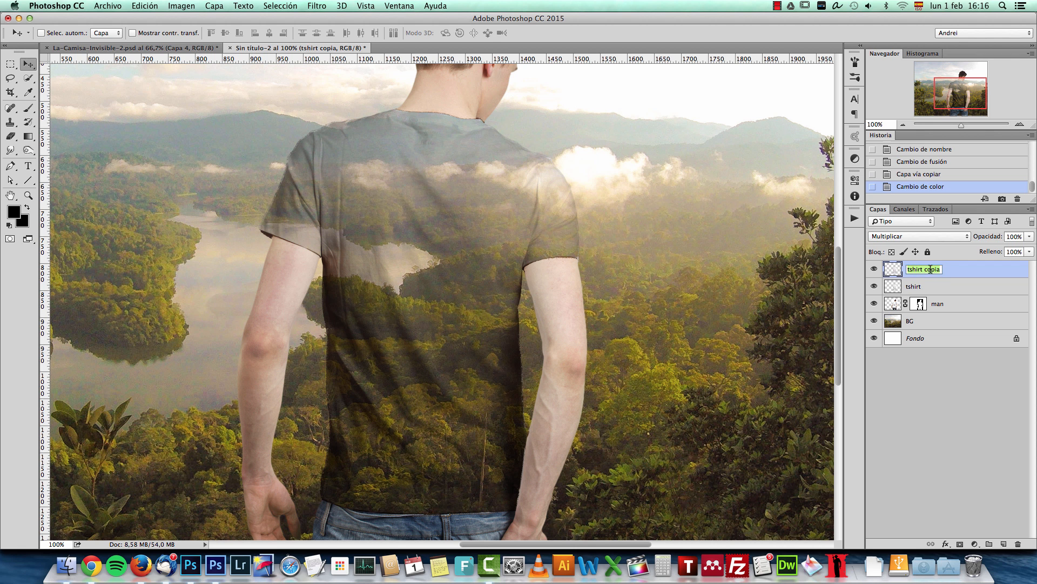
text(tshirt shadow)
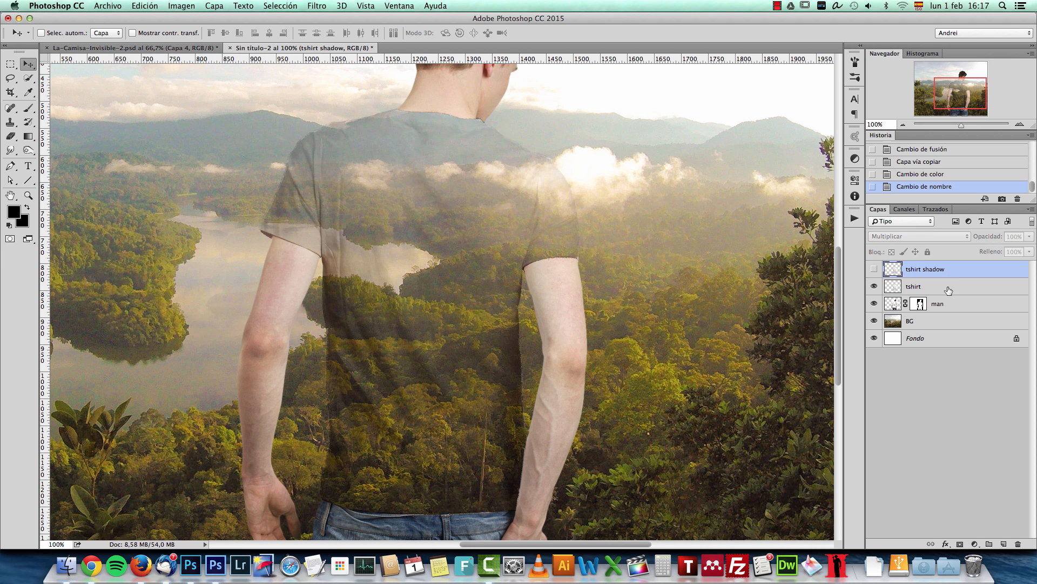
Add a Levels adjustment to the tshirt layer, pulling the midtone and white sliders left to brighten it.
click(935, 286)
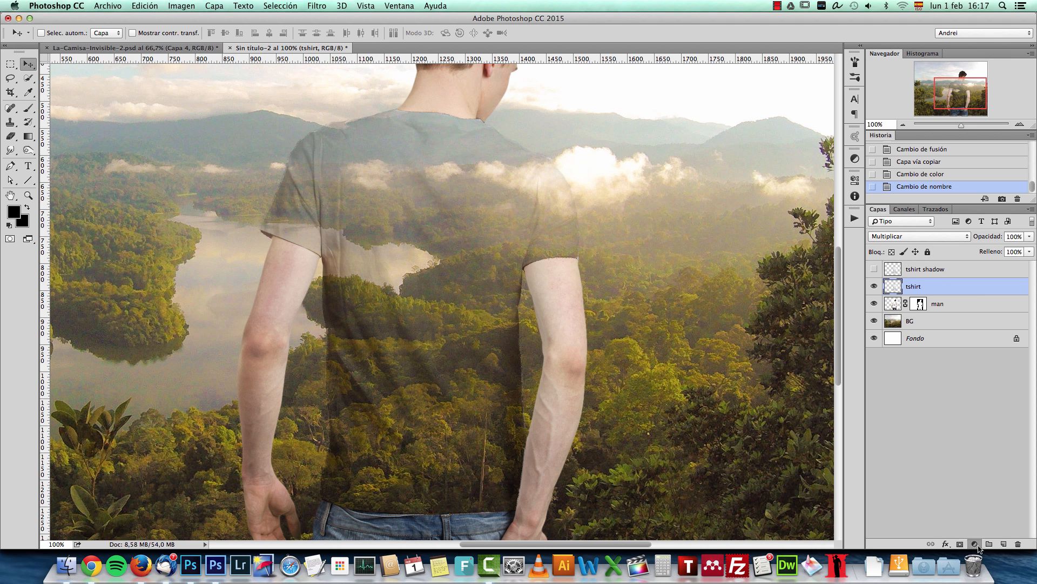
click(975, 543)
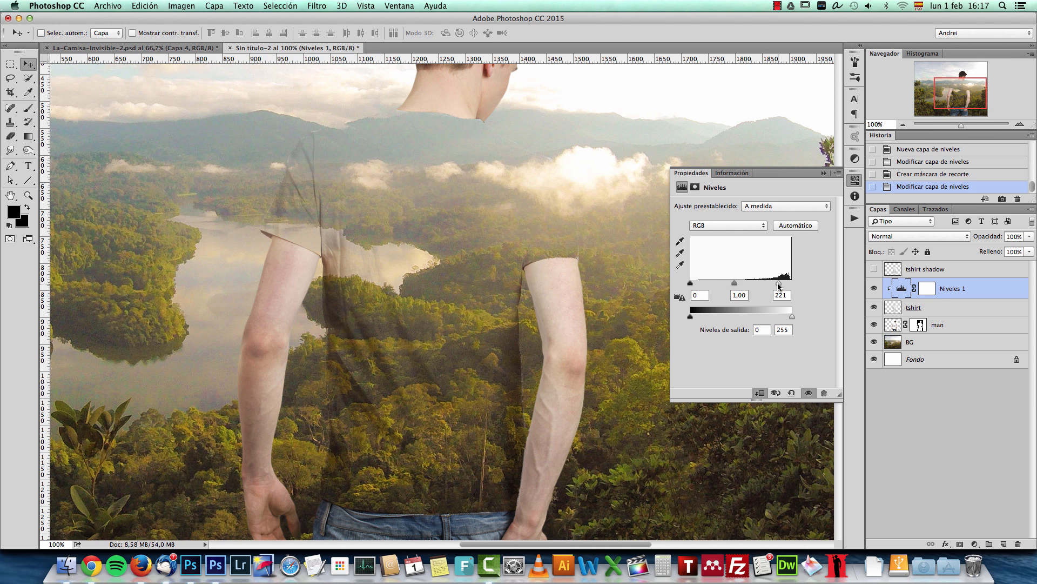
drag(733, 282, 711, 283)
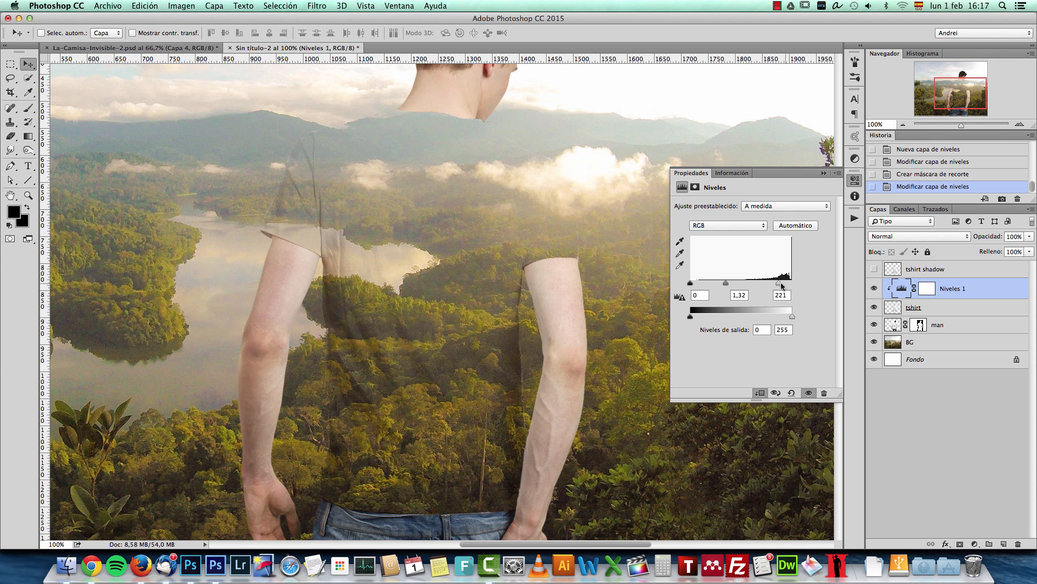
drag(778, 283, 773, 283)
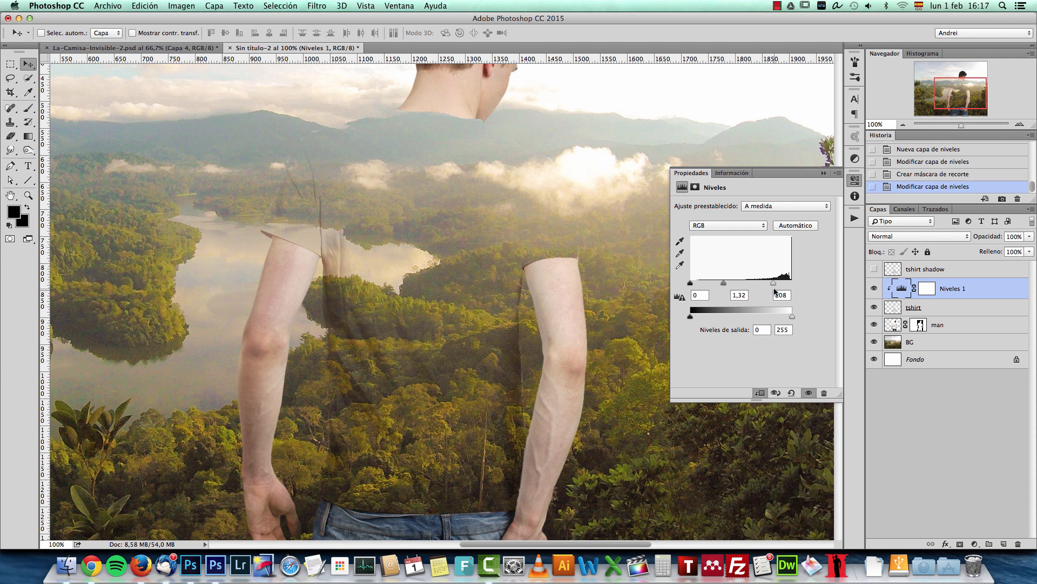
drag(773, 283, 767, 283)
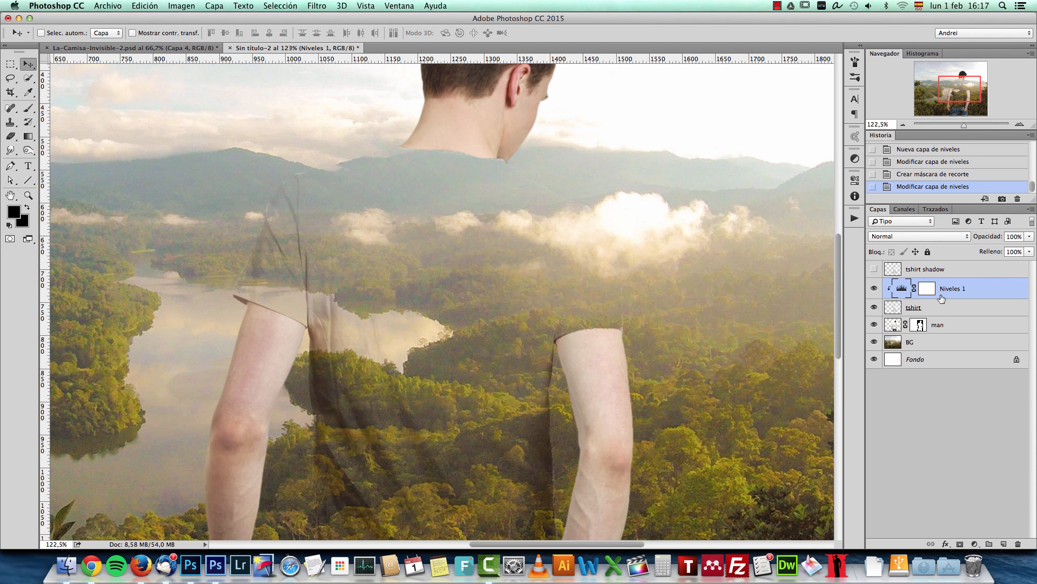
Show the tshirt shadow layer, apply Levels, and fade it to 19% opacity.
click(925, 269)
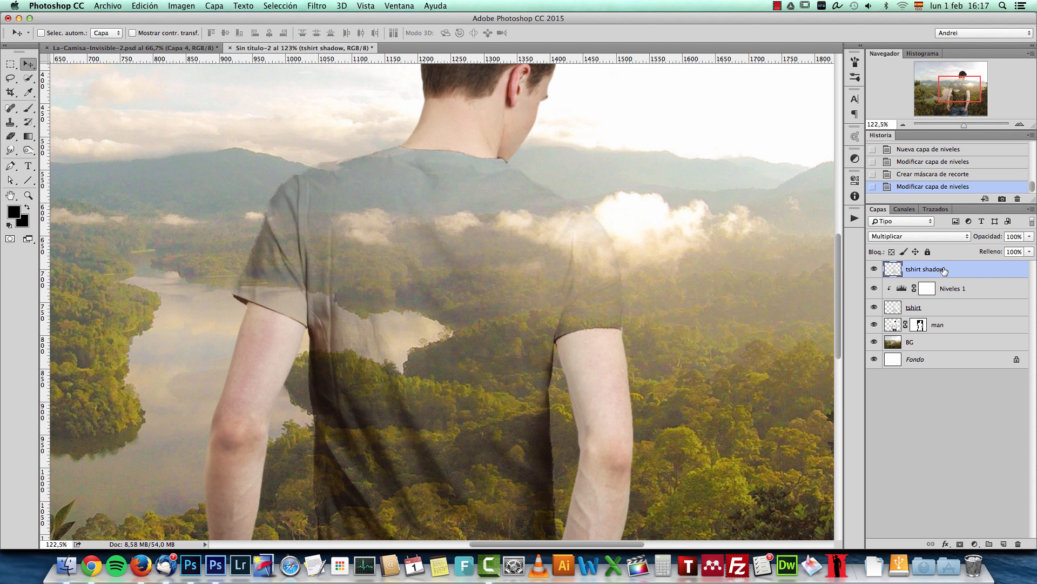
key(cmd+l)
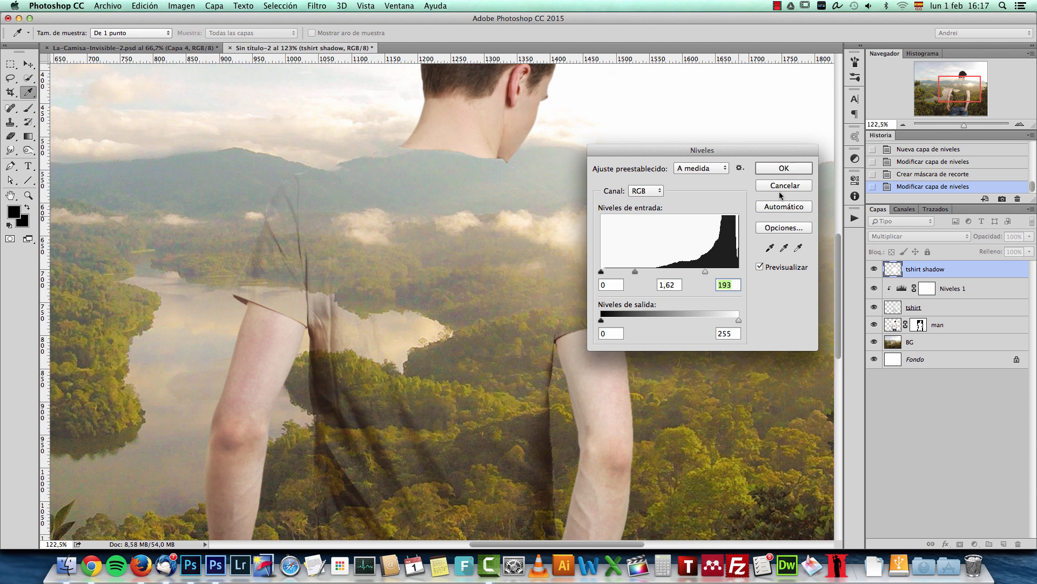
click(783, 168)
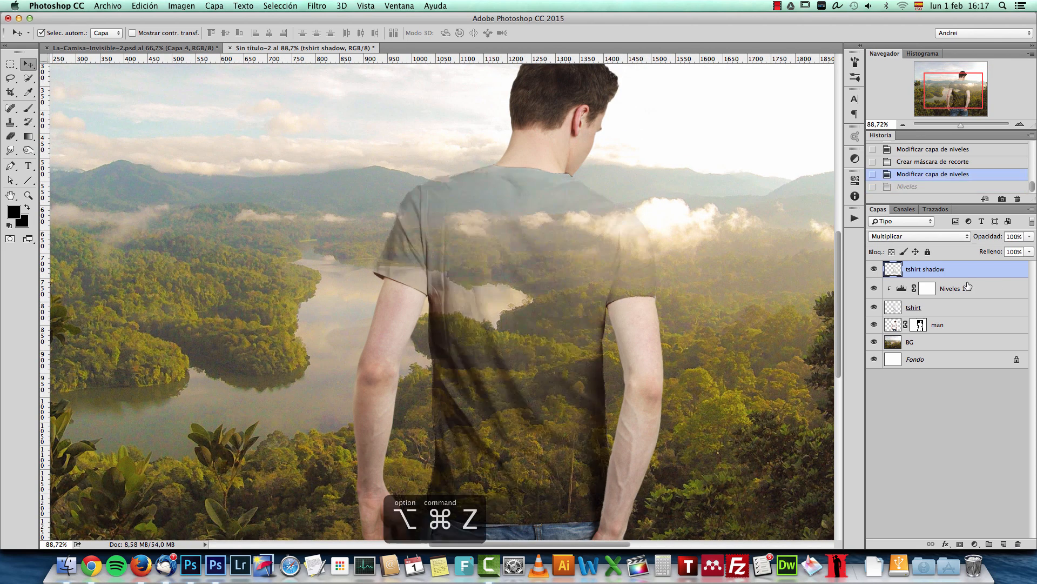
drag(1025, 251, 996, 252)
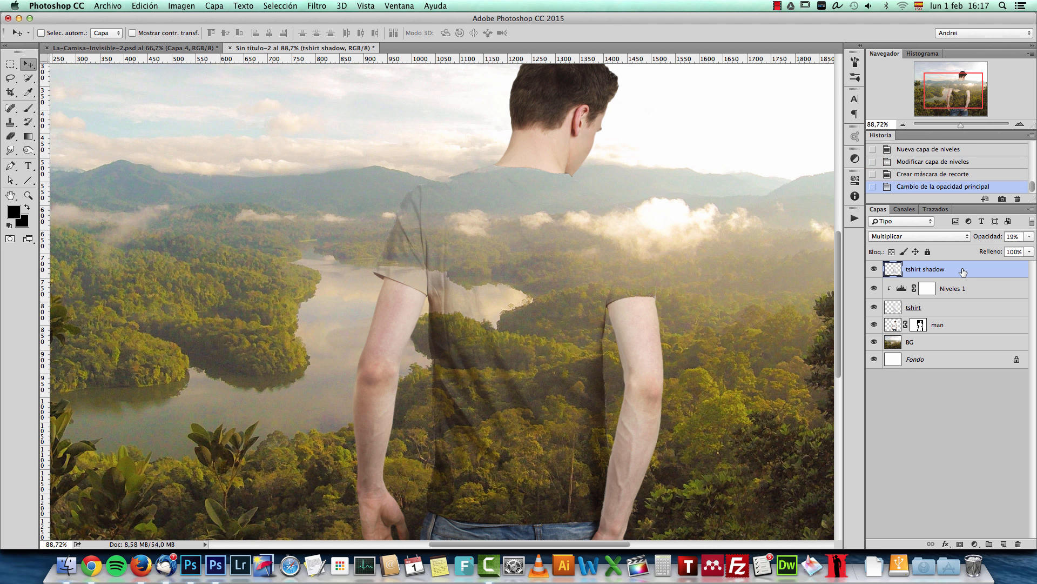
Duplicate the shadow layer and group both copies into Grupo 1.
key(cmd+j)
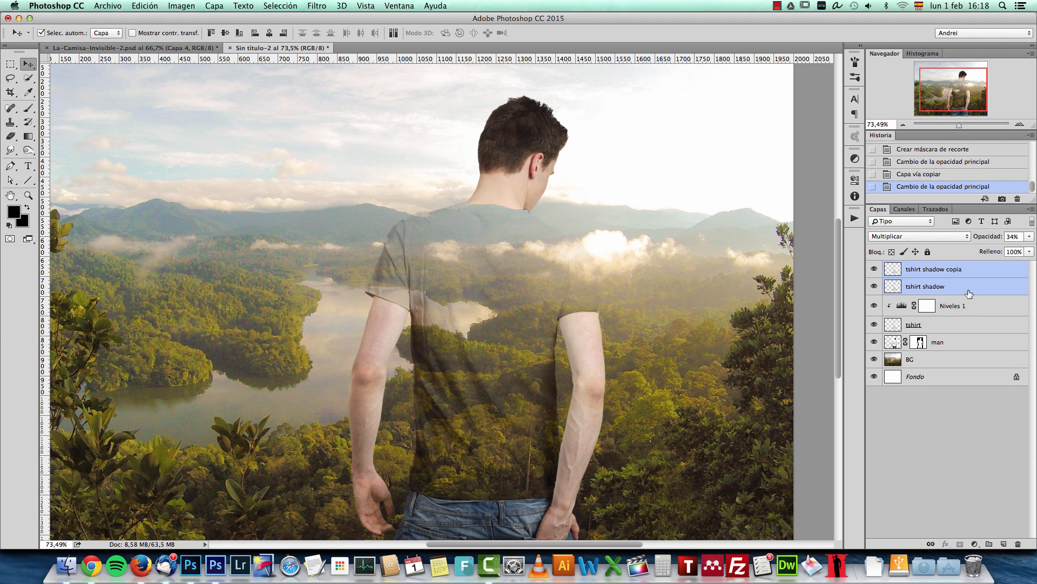
key(cmd+g)
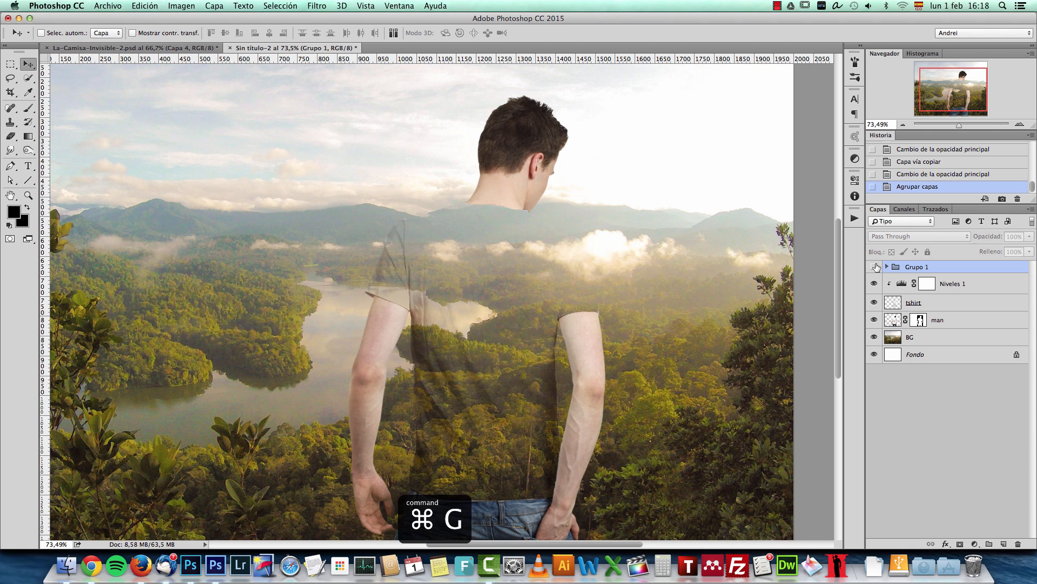
key(cmd+1)
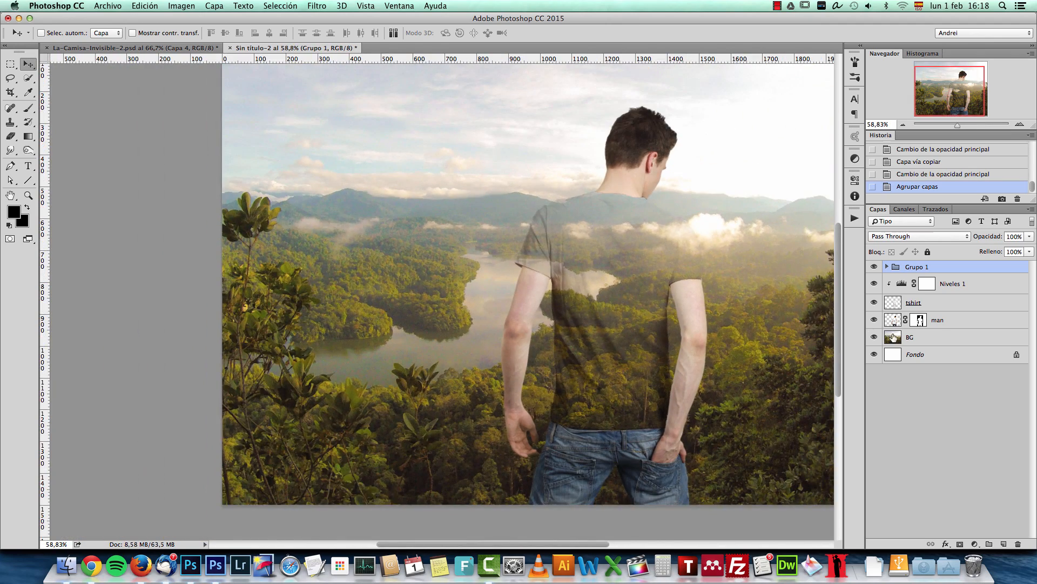
Bring in the sunset lake photo and hide the shadow group and Levels adjustment.
click(910, 337)
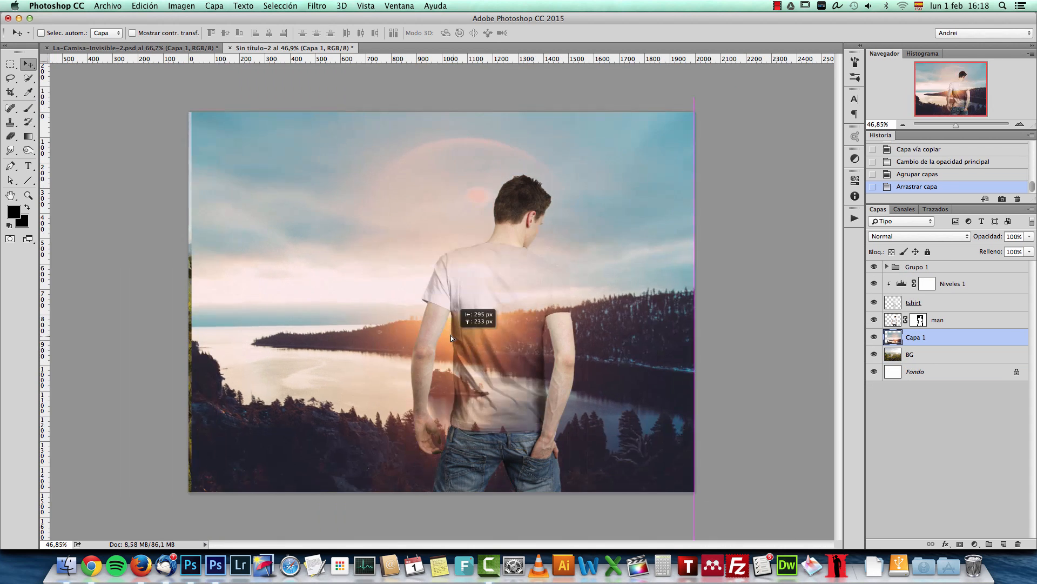
key(cmd+1)
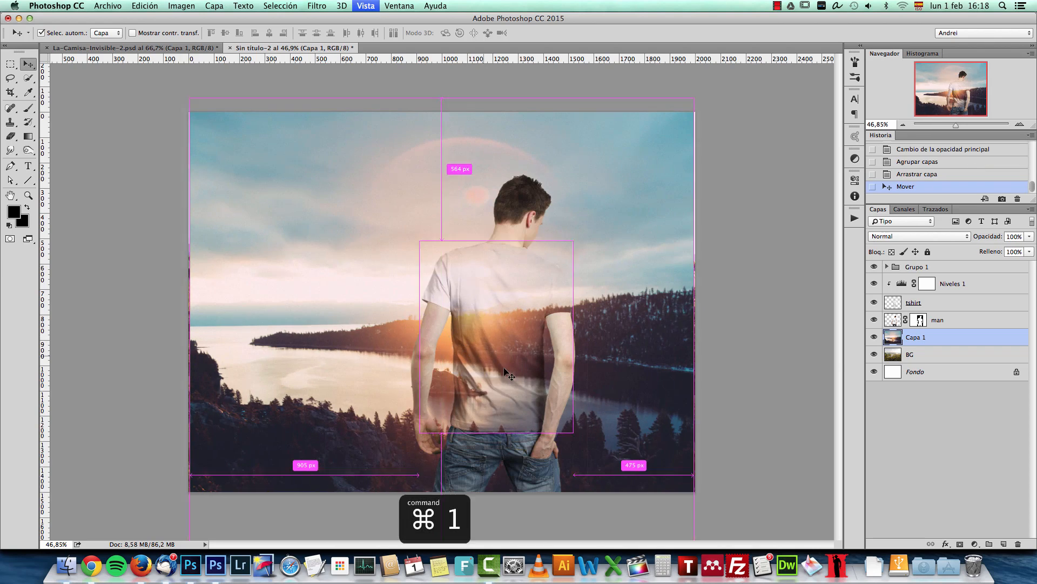
key(cmd+1)
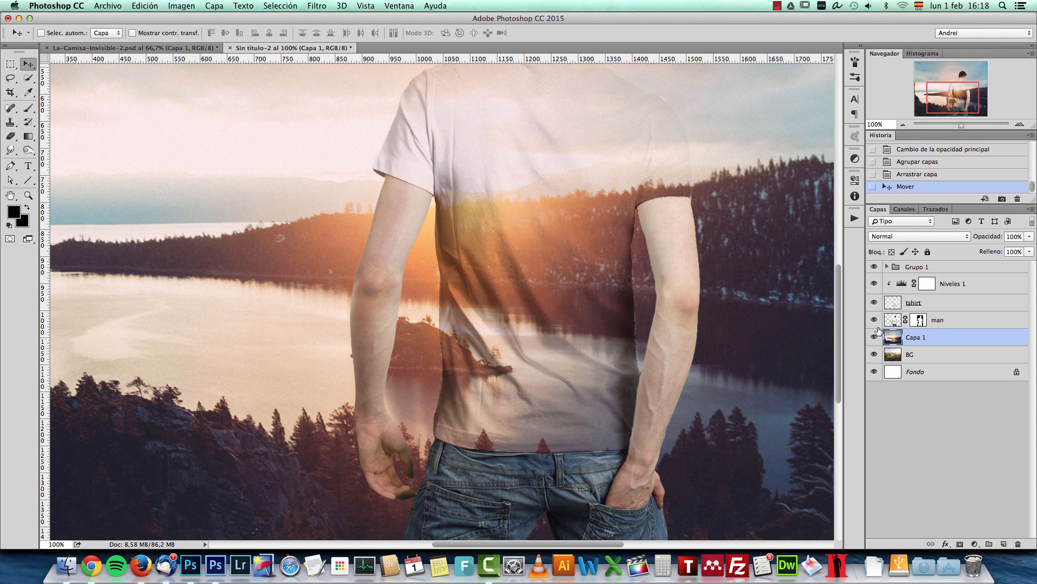
click(873, 302)
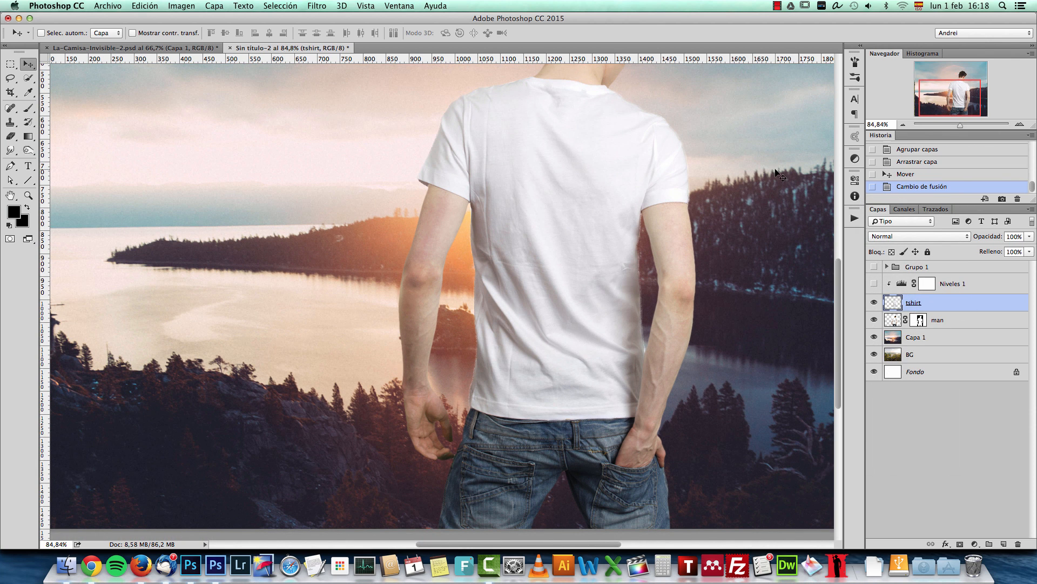
Dismiss the Filter menu unused and undo back to the multiplied tshirt over the jungle.
click(324, 6)
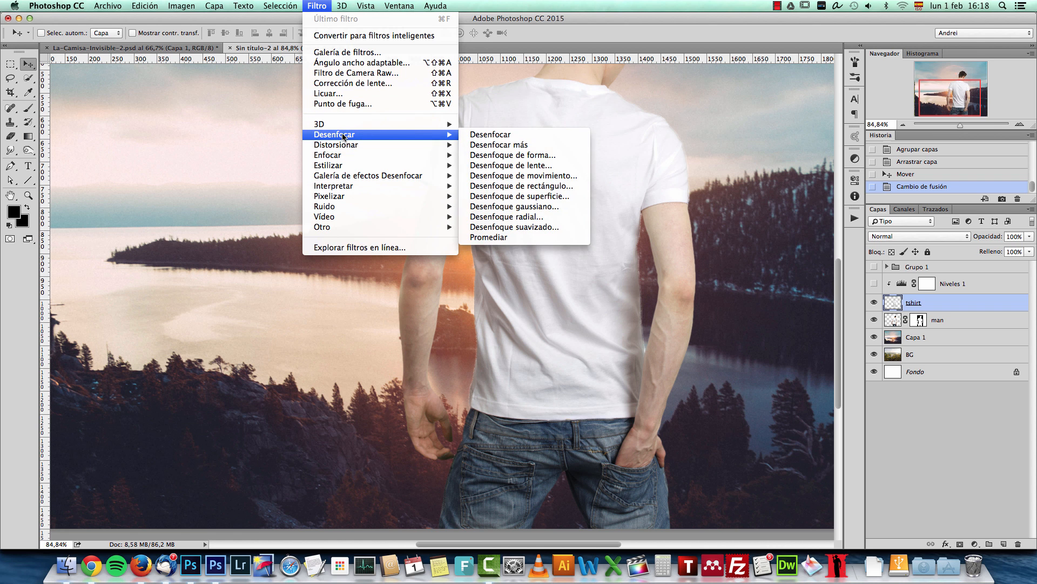
mouse_move(336, 145)
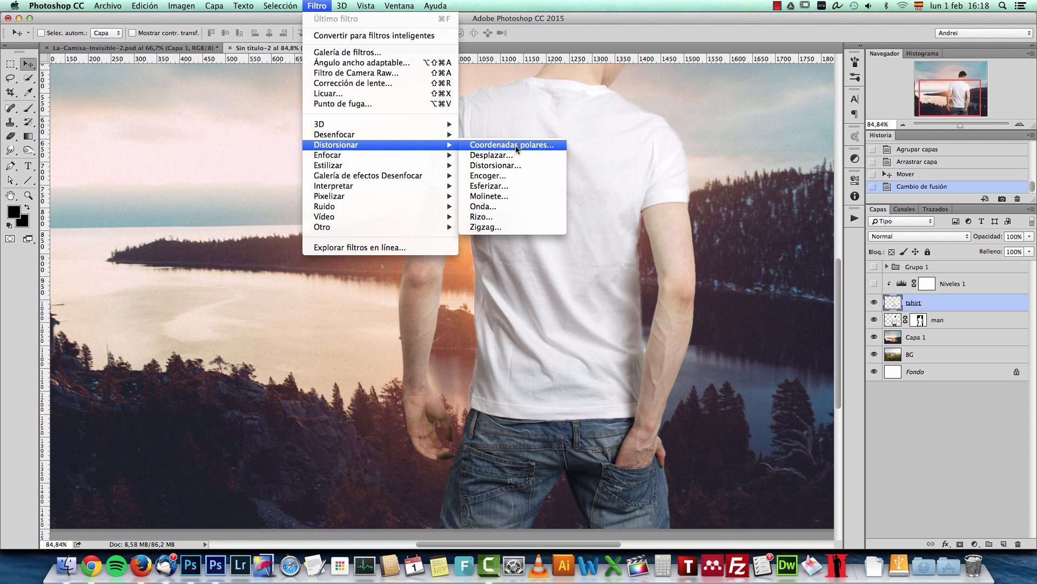
mouse_move(978, 276)
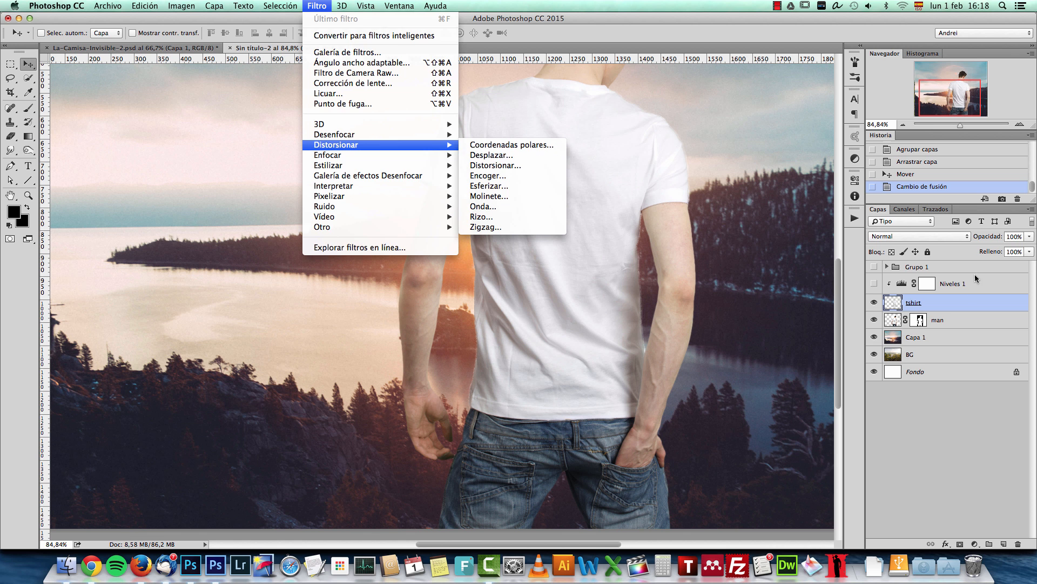
click(551, 315)
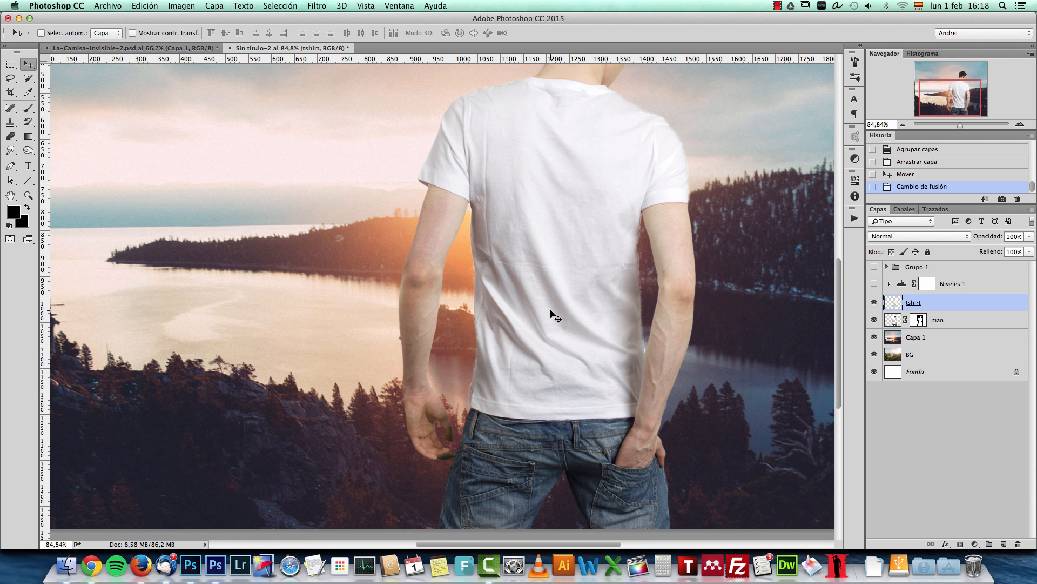
key(cmd+z)
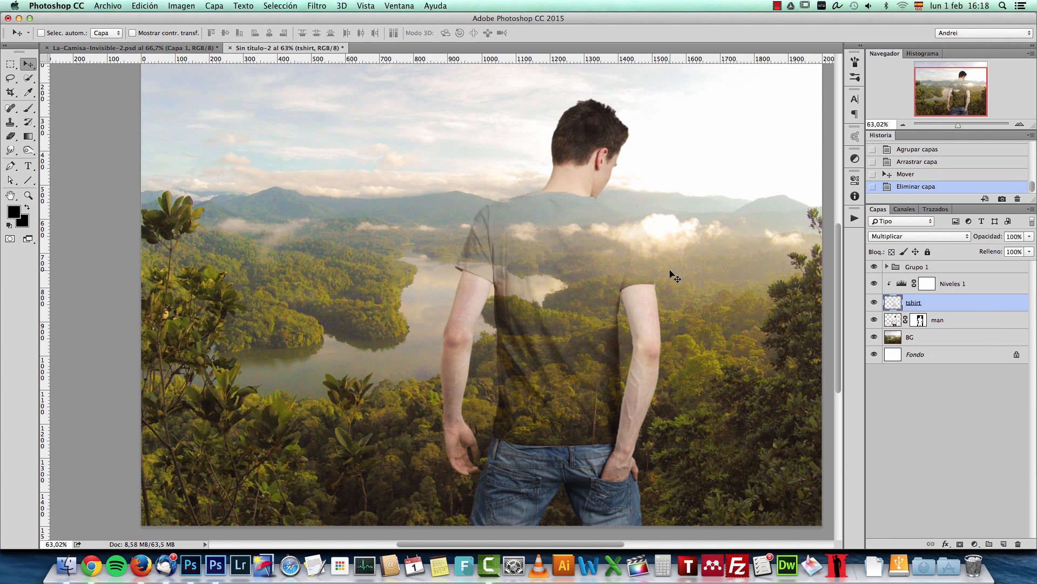
In Foto-sobre-tela, toggle the sky, mask and Capa 2 to show the stormy landscape again.
click(419, 48)
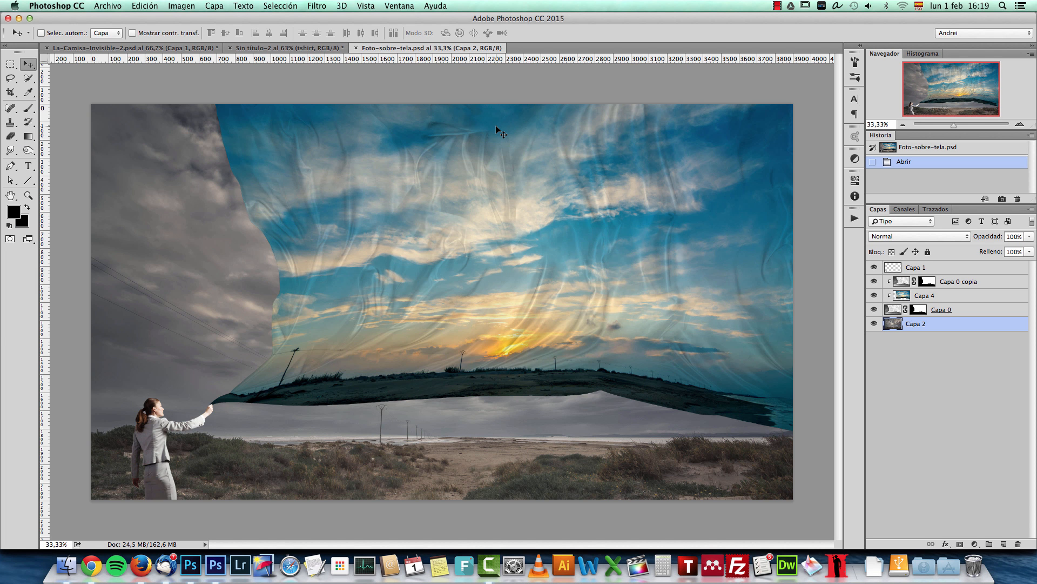
click(874, 281)
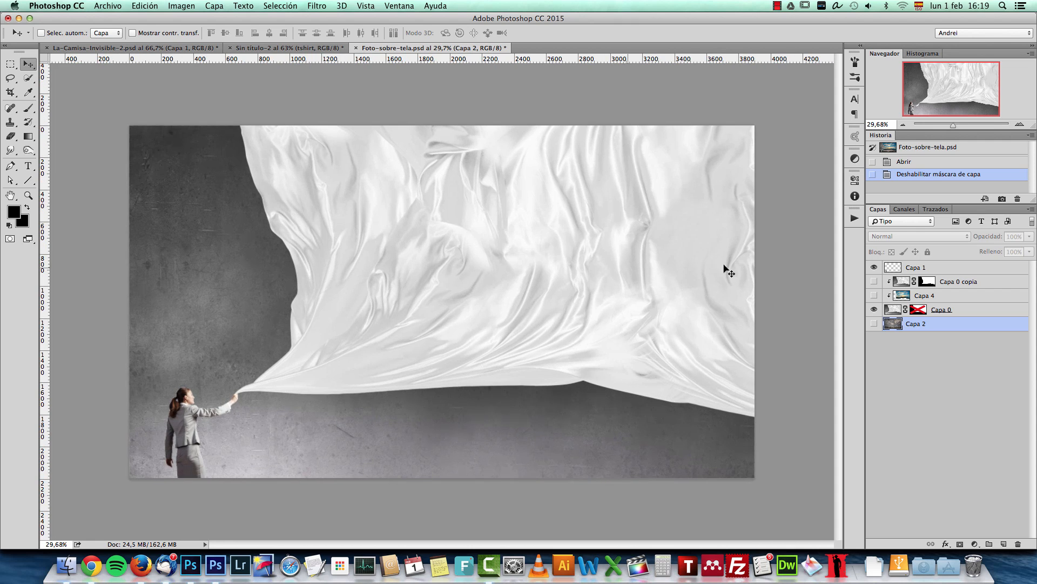
click(928, 309)
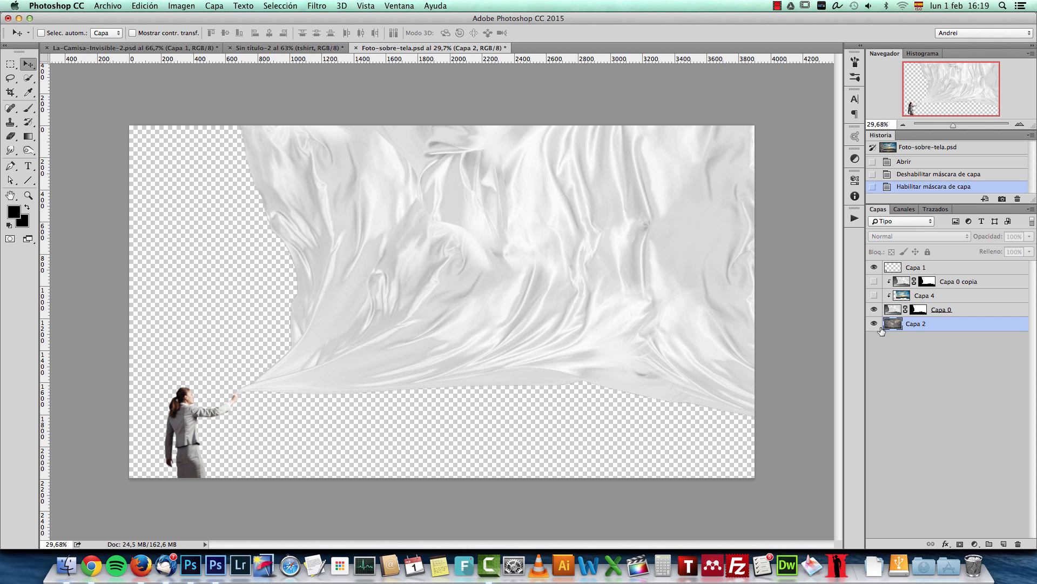
click(874, 323)
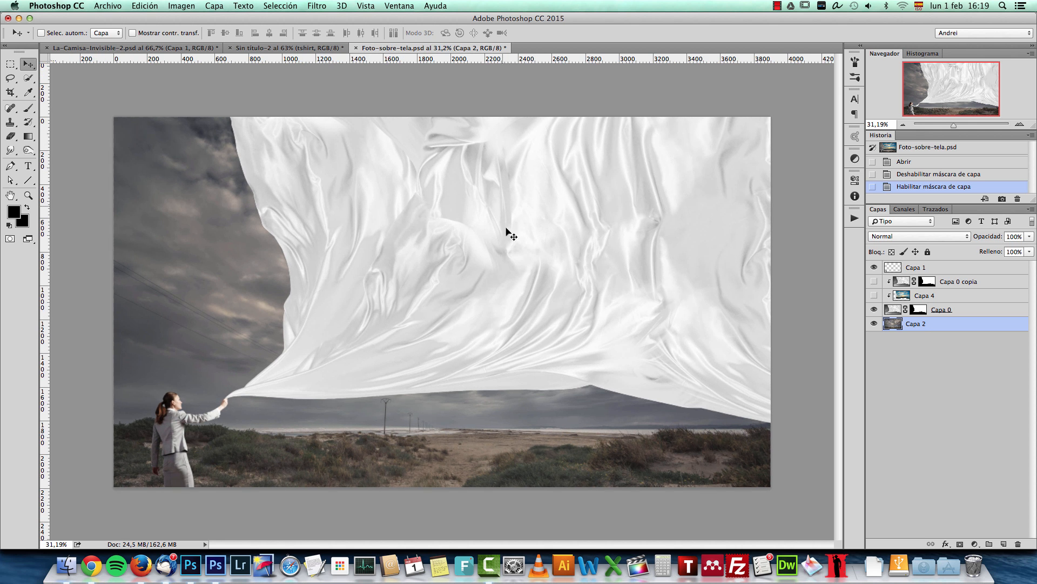
mouse_move(824, 233)
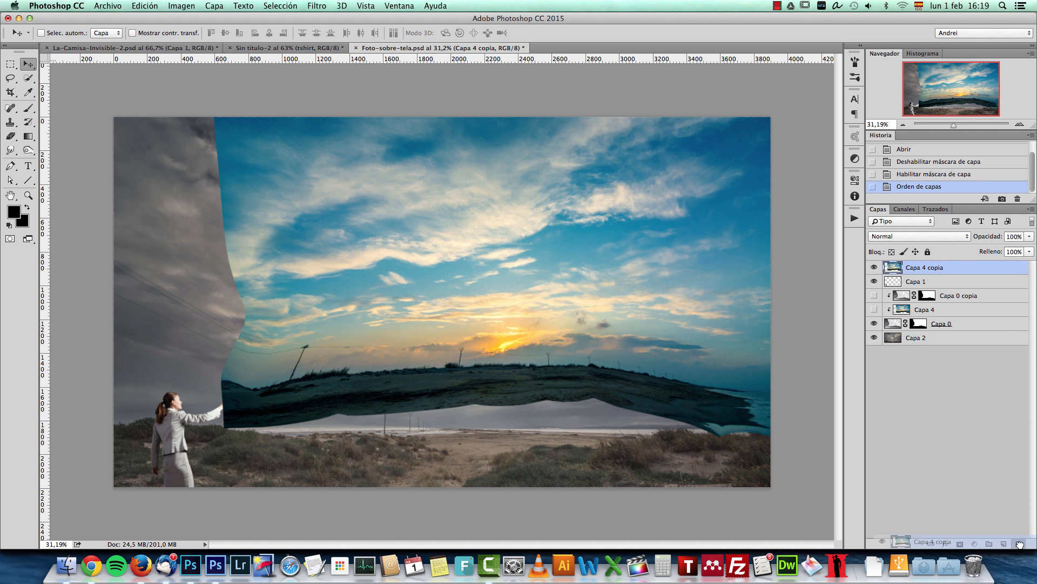
Open the sunset sky JPG from Finder, cut its pixels, and close it without saving.
key(cmd+tab)
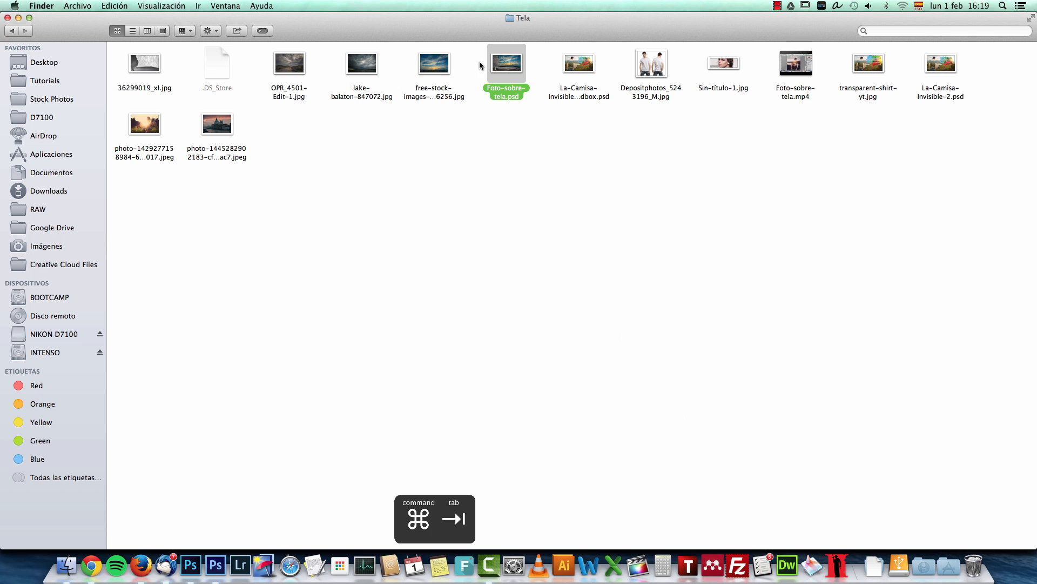
right_click(432, 65)
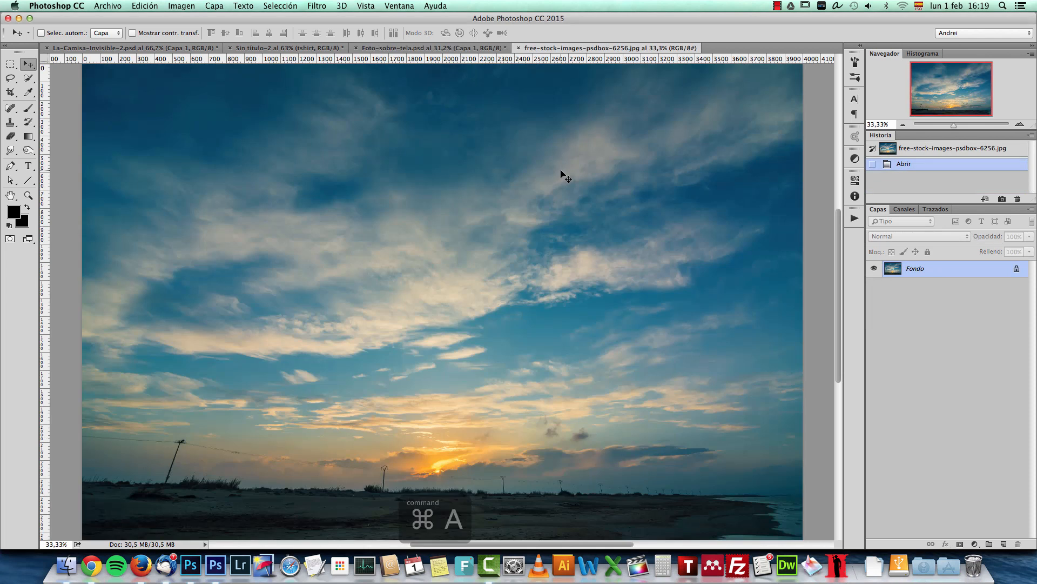
key(cmd+w)
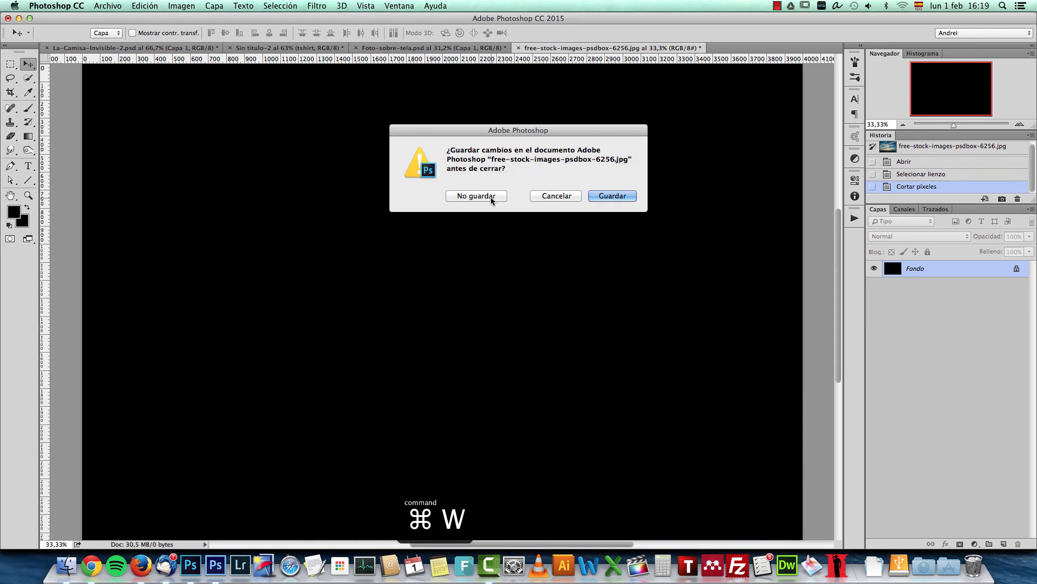
click(476, 196)
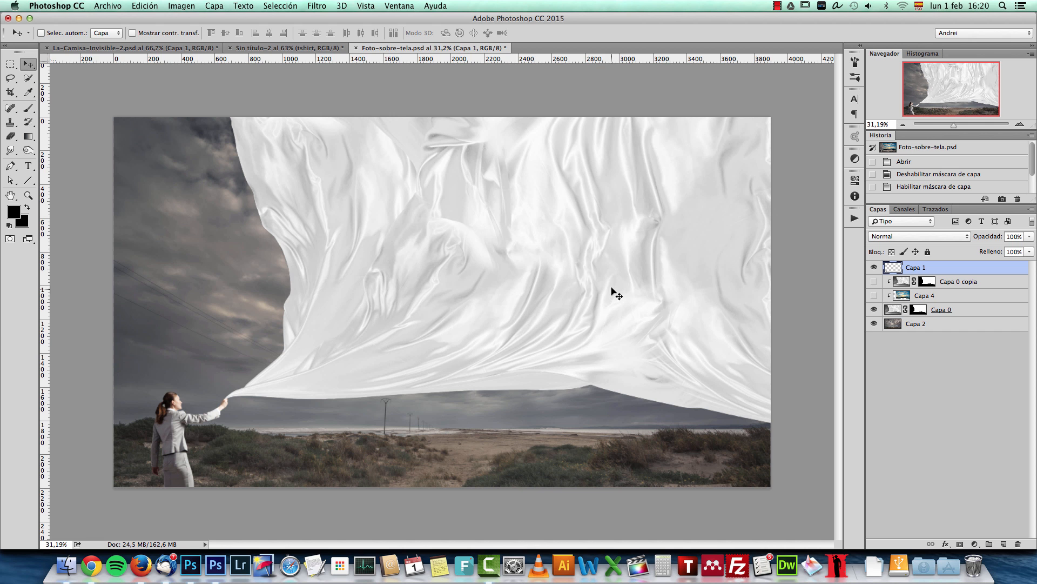
mouse_move(591, 243)
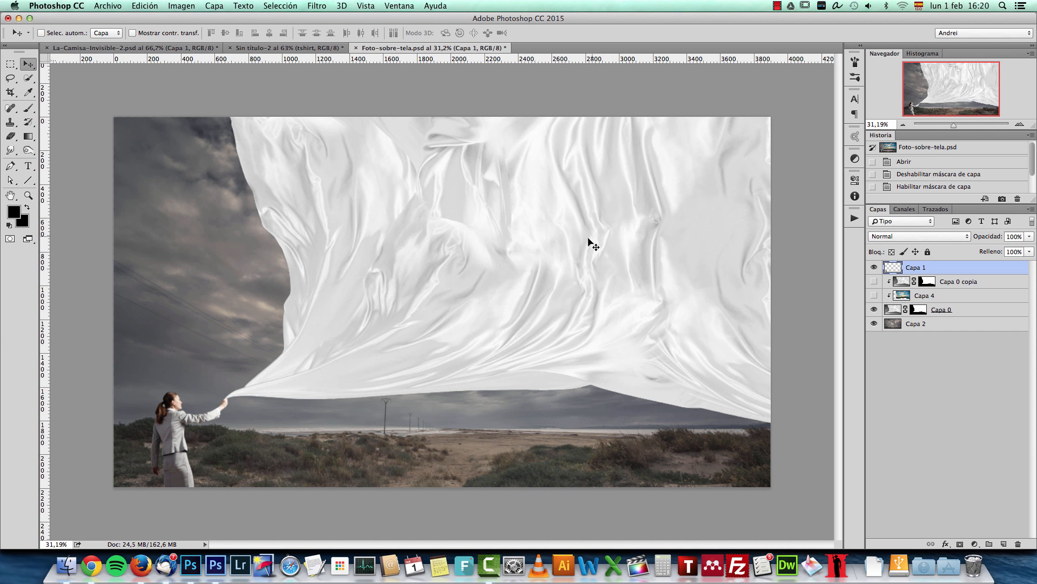
mouse_move(673, 238)
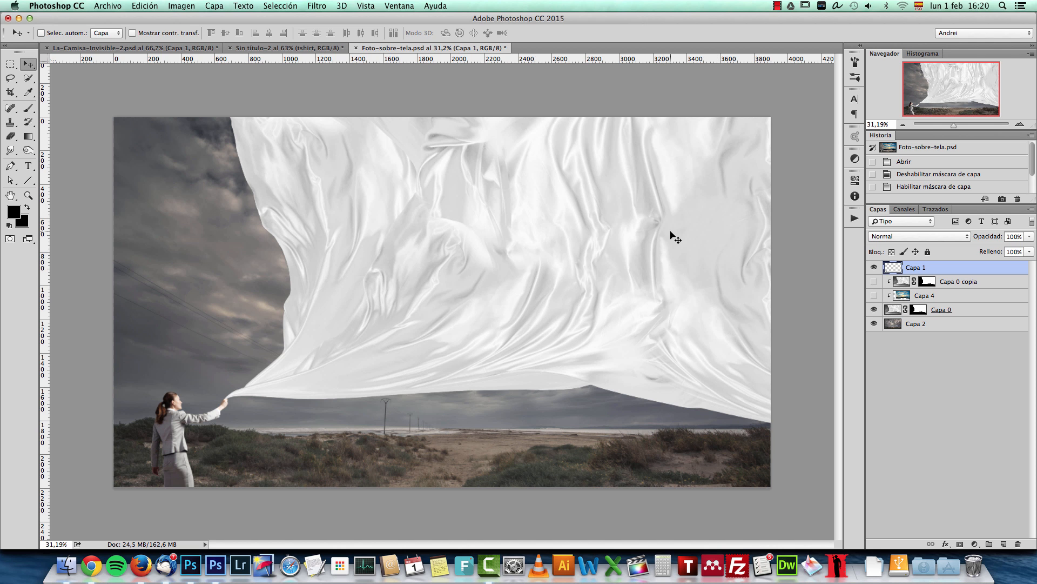
mouse_move(361, 349)
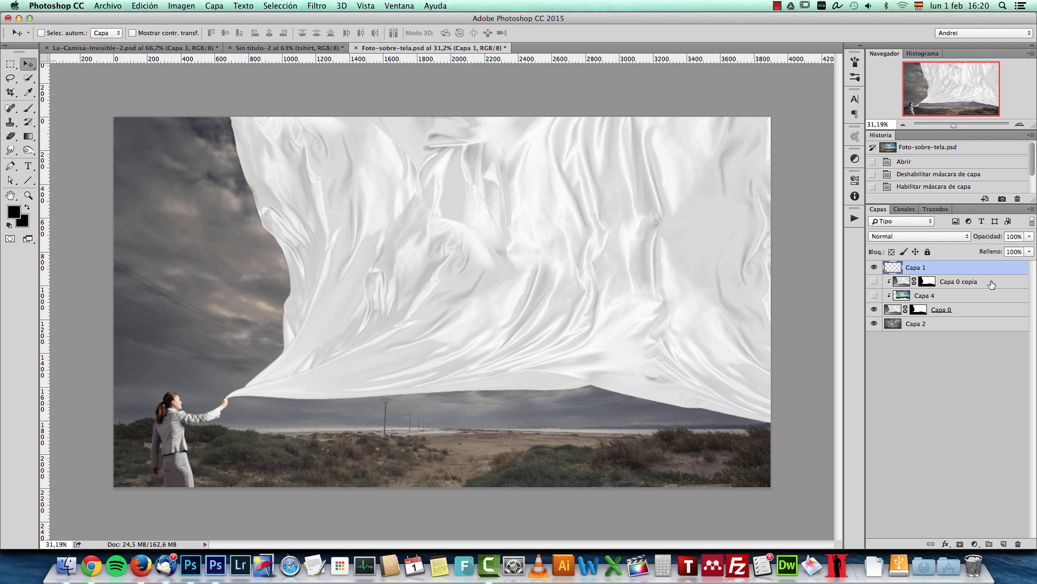
Paste the sunset sky, rename the layer BG, and drag it so the horizon shows.
key(cmd+v)
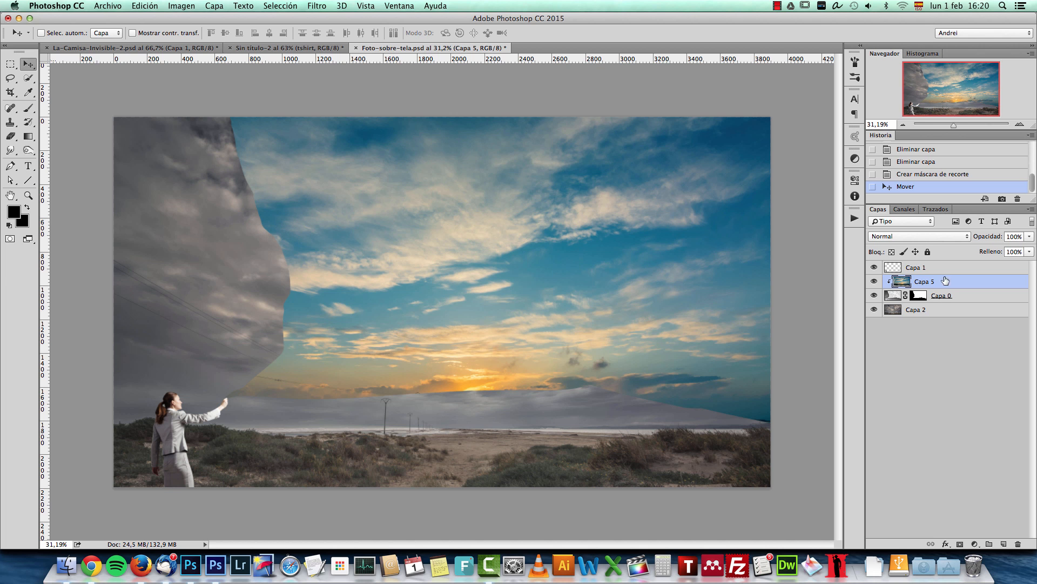
double_click(924, 281)
text(BG)
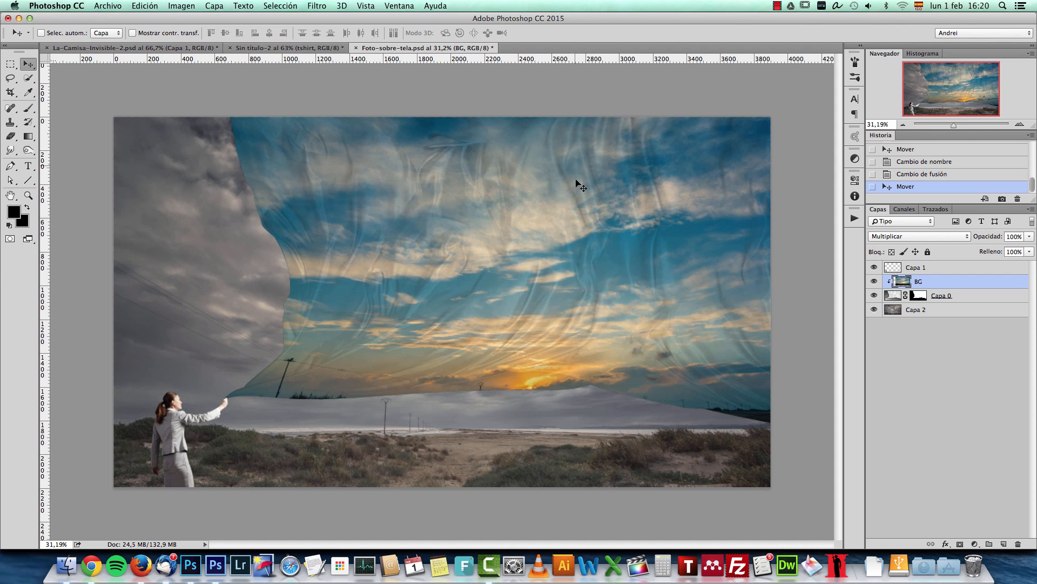
key(cmd+1)
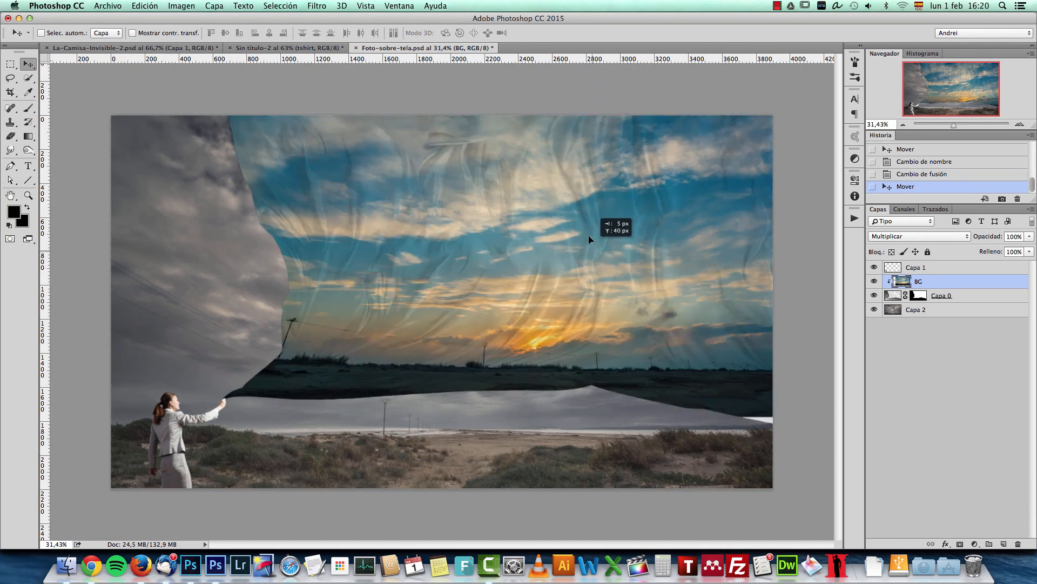
drag(589, 239, 520, 356)
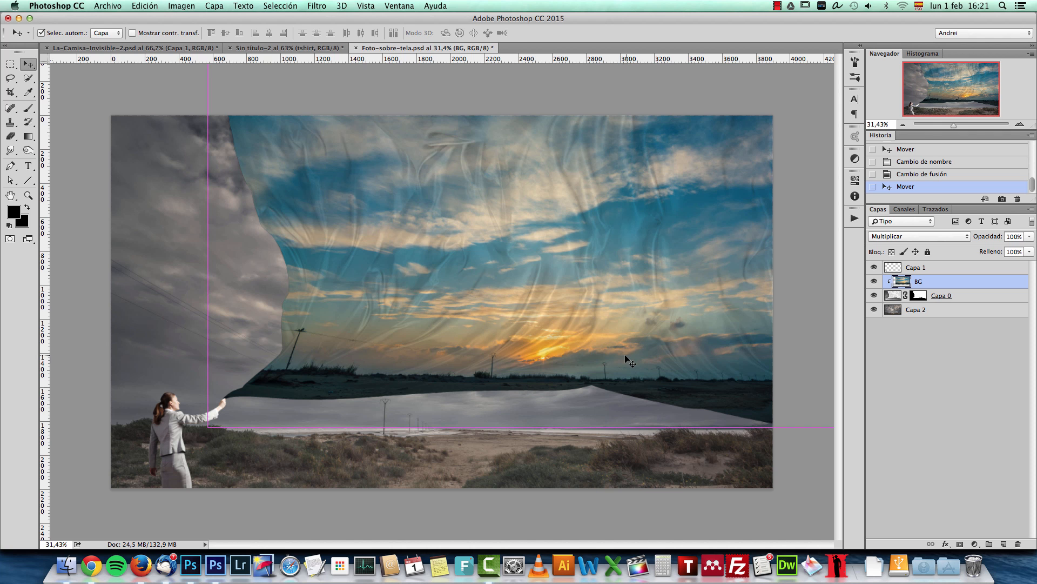
Warp the BG sky by dragging the lower grid upward, then commit the transform.
key(cmd+t)
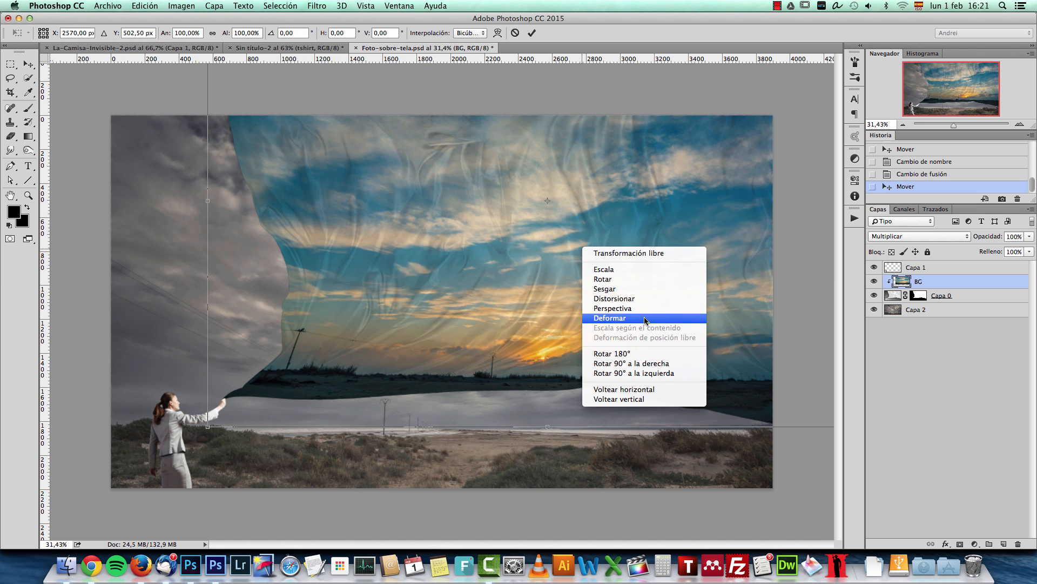
click(609, 318)
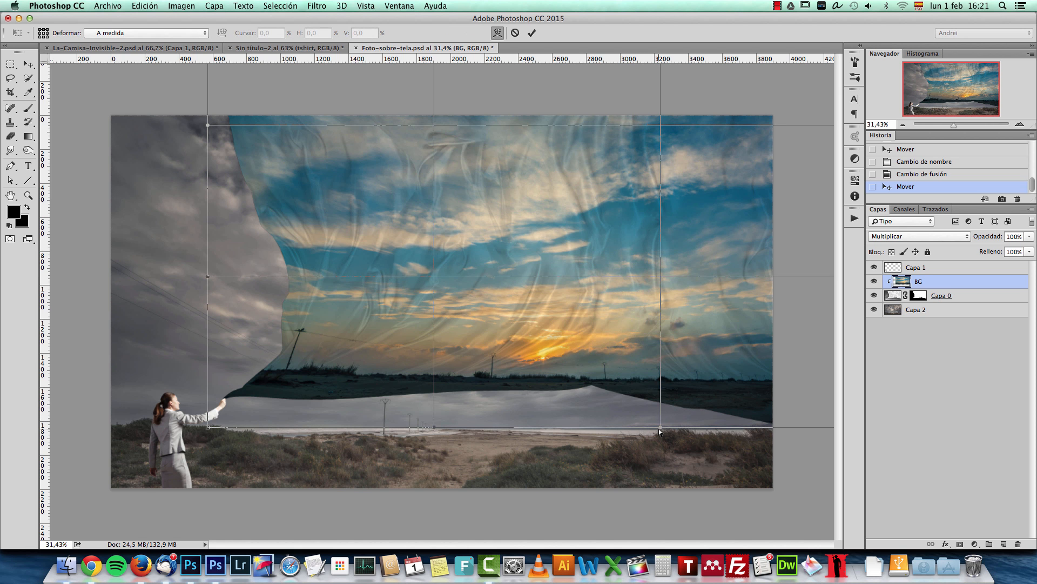
drag(659, 428, 661, 382)
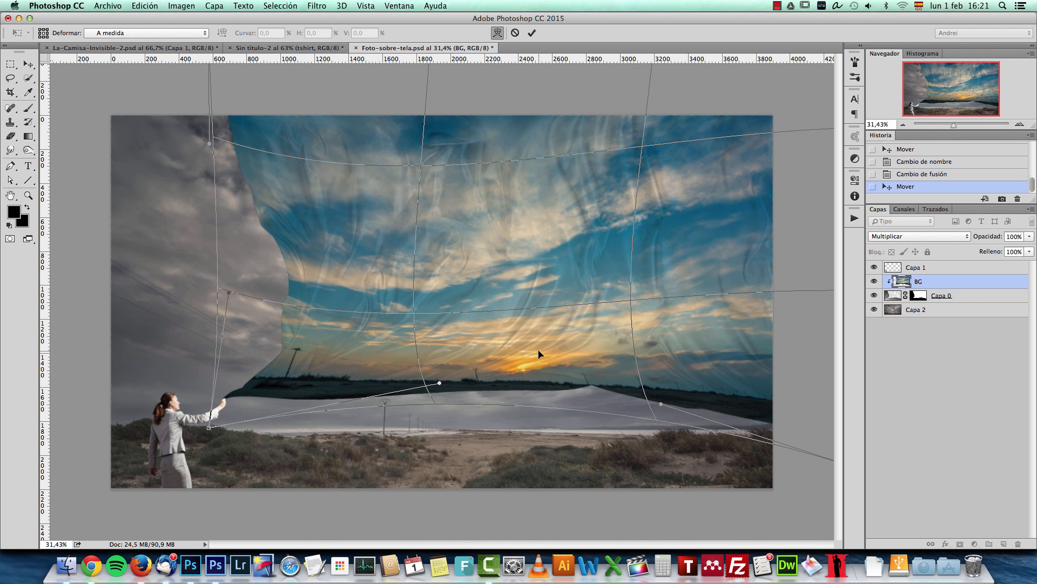
click(530, 33)
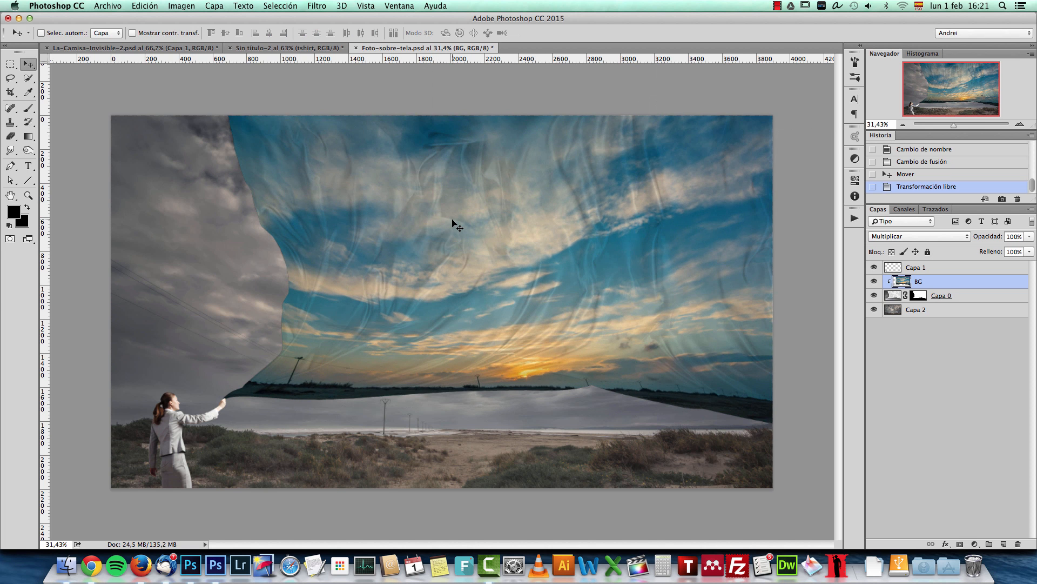
mouse_move(527, 184)
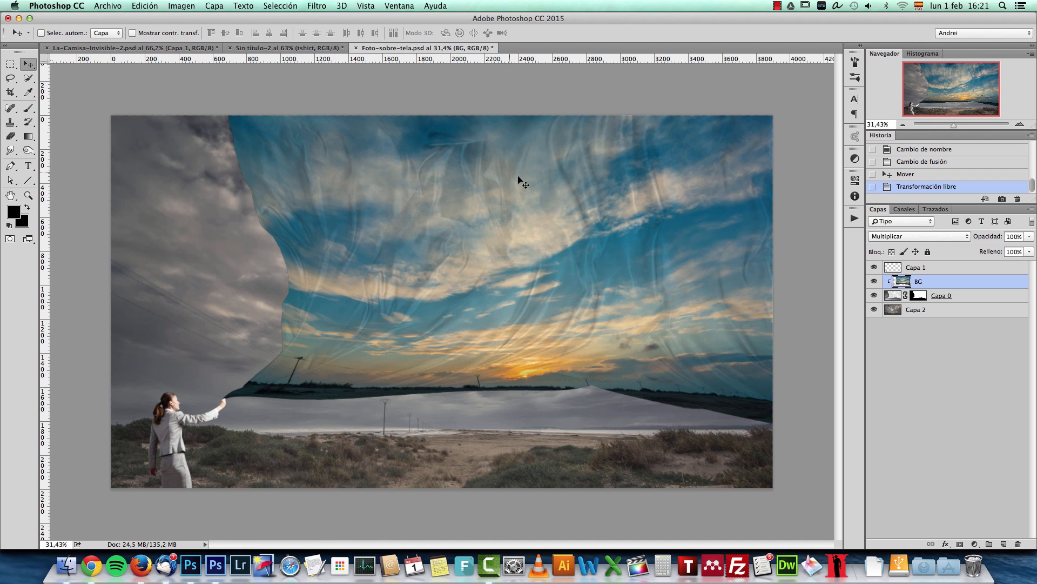
Start Puppet Warp (Deformación de posición libre) on the BG sky from the Edit menu.
click(143, 6)
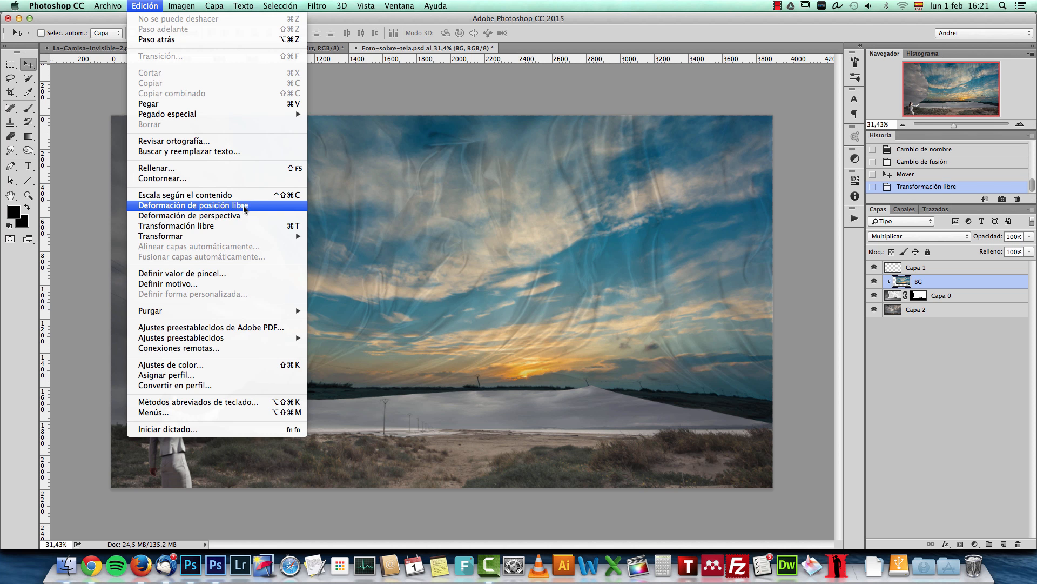
click(192, 205)
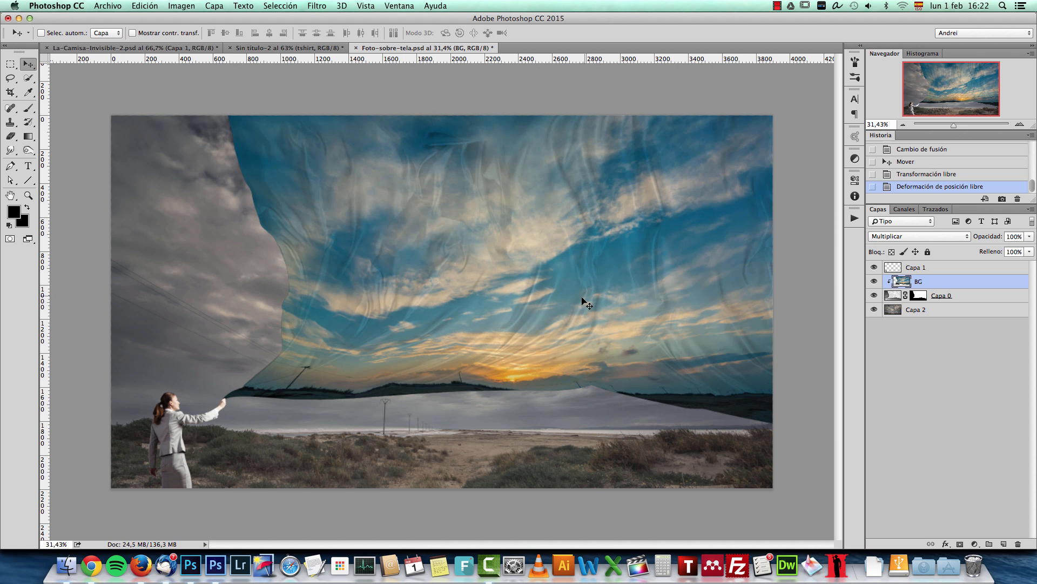
mouse_move(672, 261)
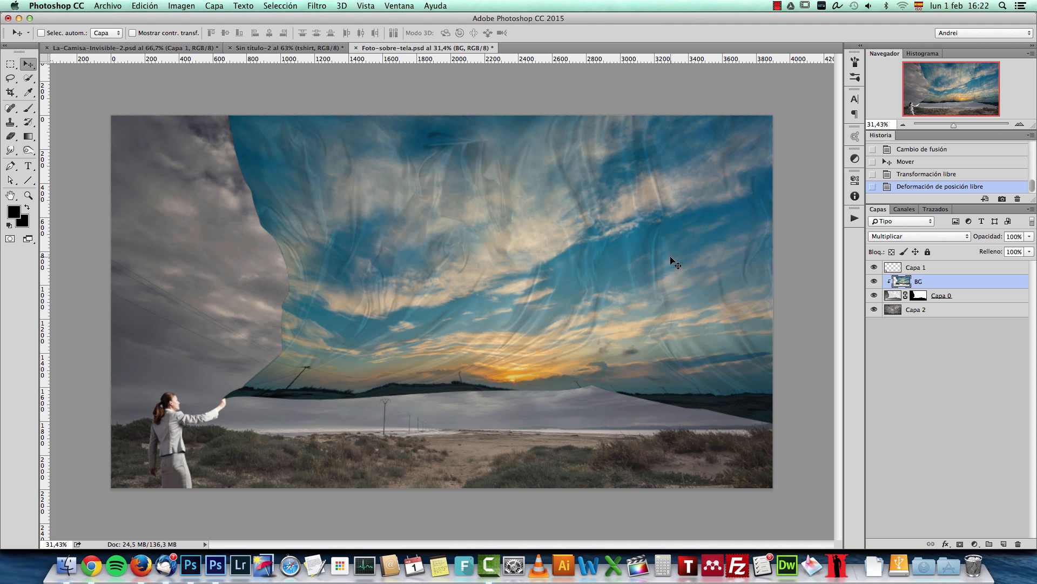
mouse_move(481, 104)
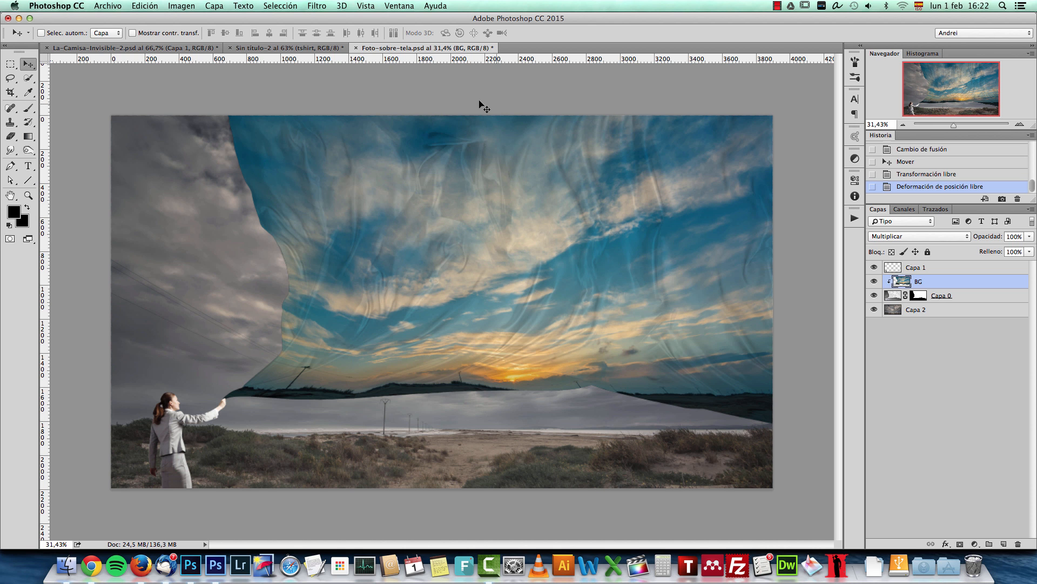
Switch to the Sin título-2 document showing the man's see-through T-shirt.
click(286, 47)
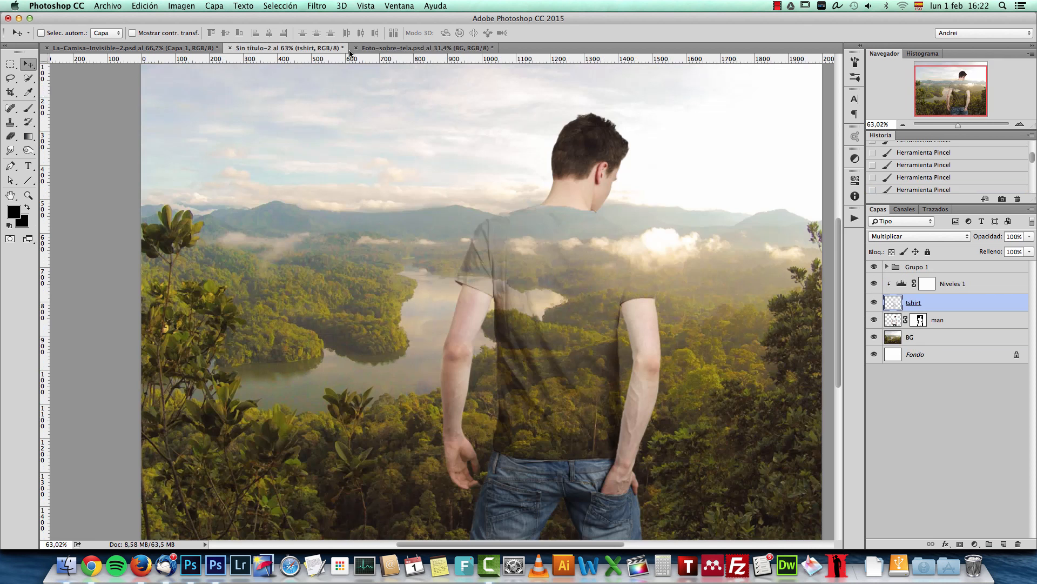
mouse_move(424, 53)
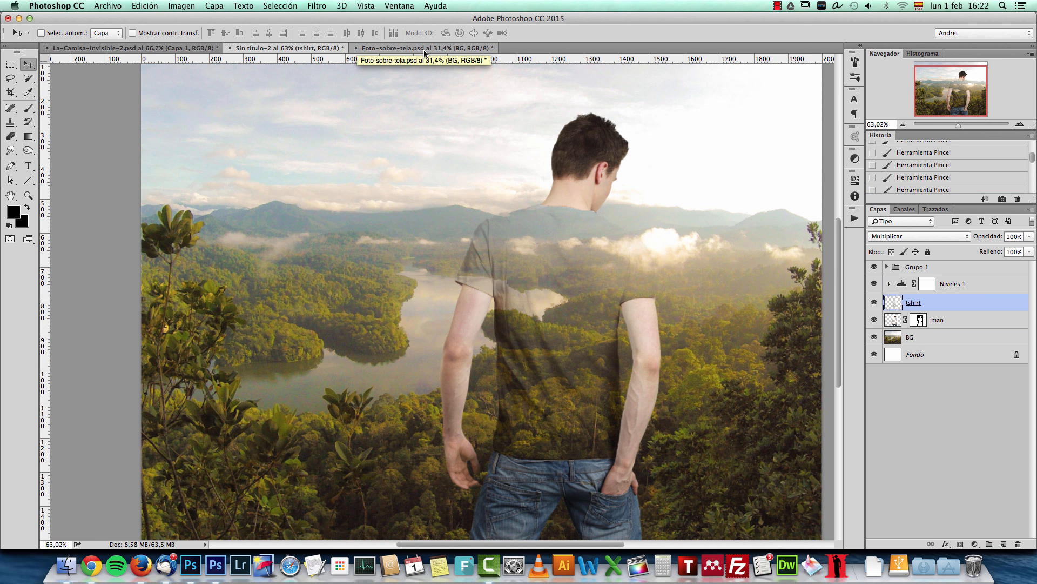